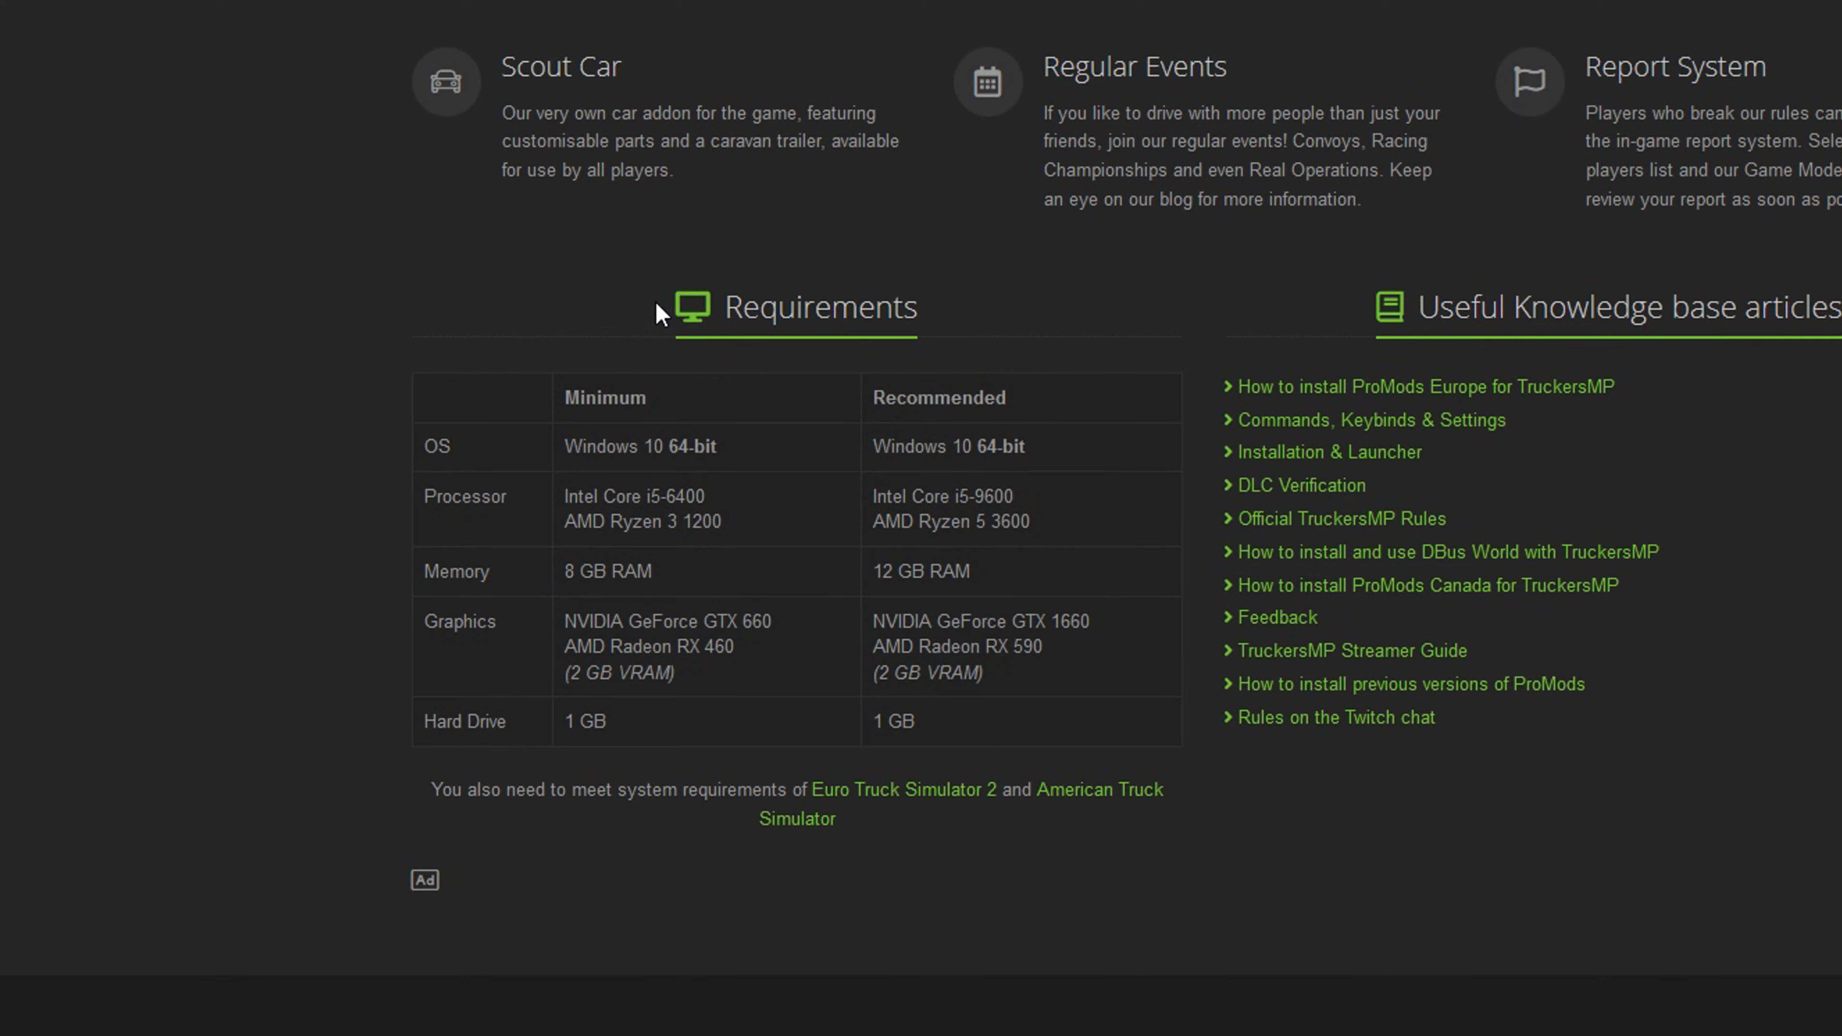
mouse_move(812, 275)
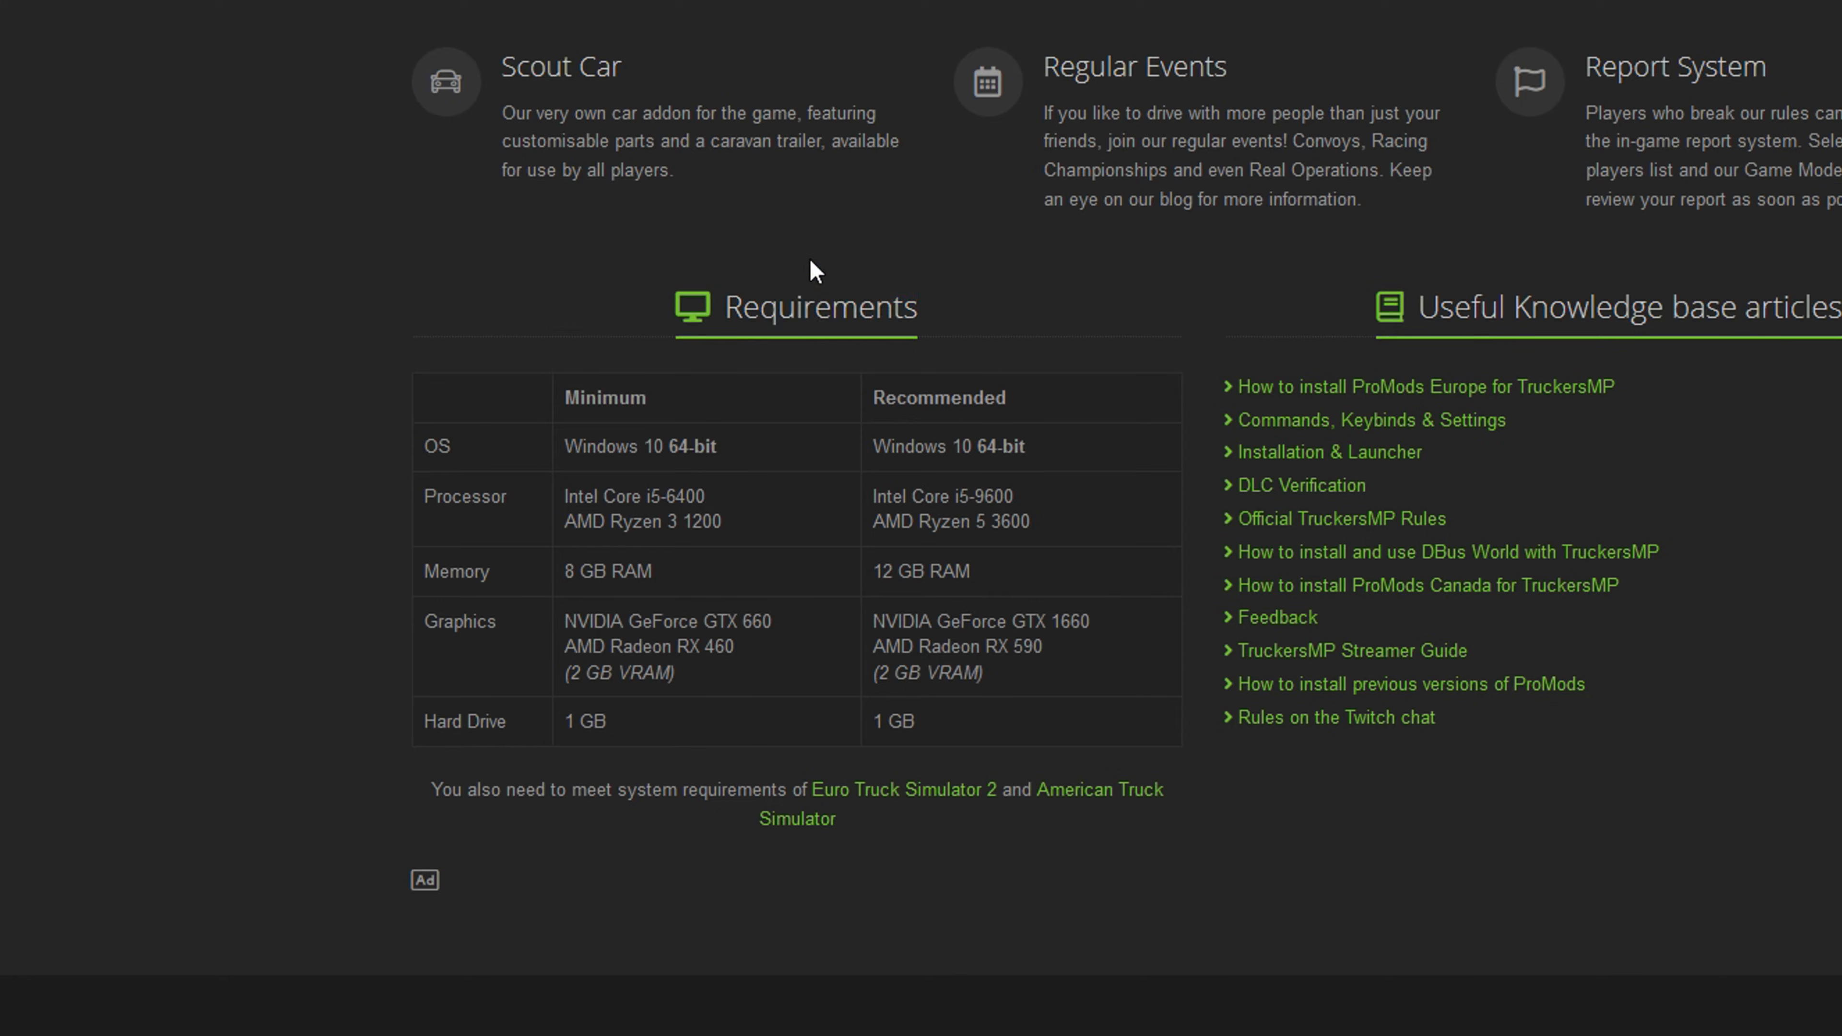
mouse_move(417, 830)
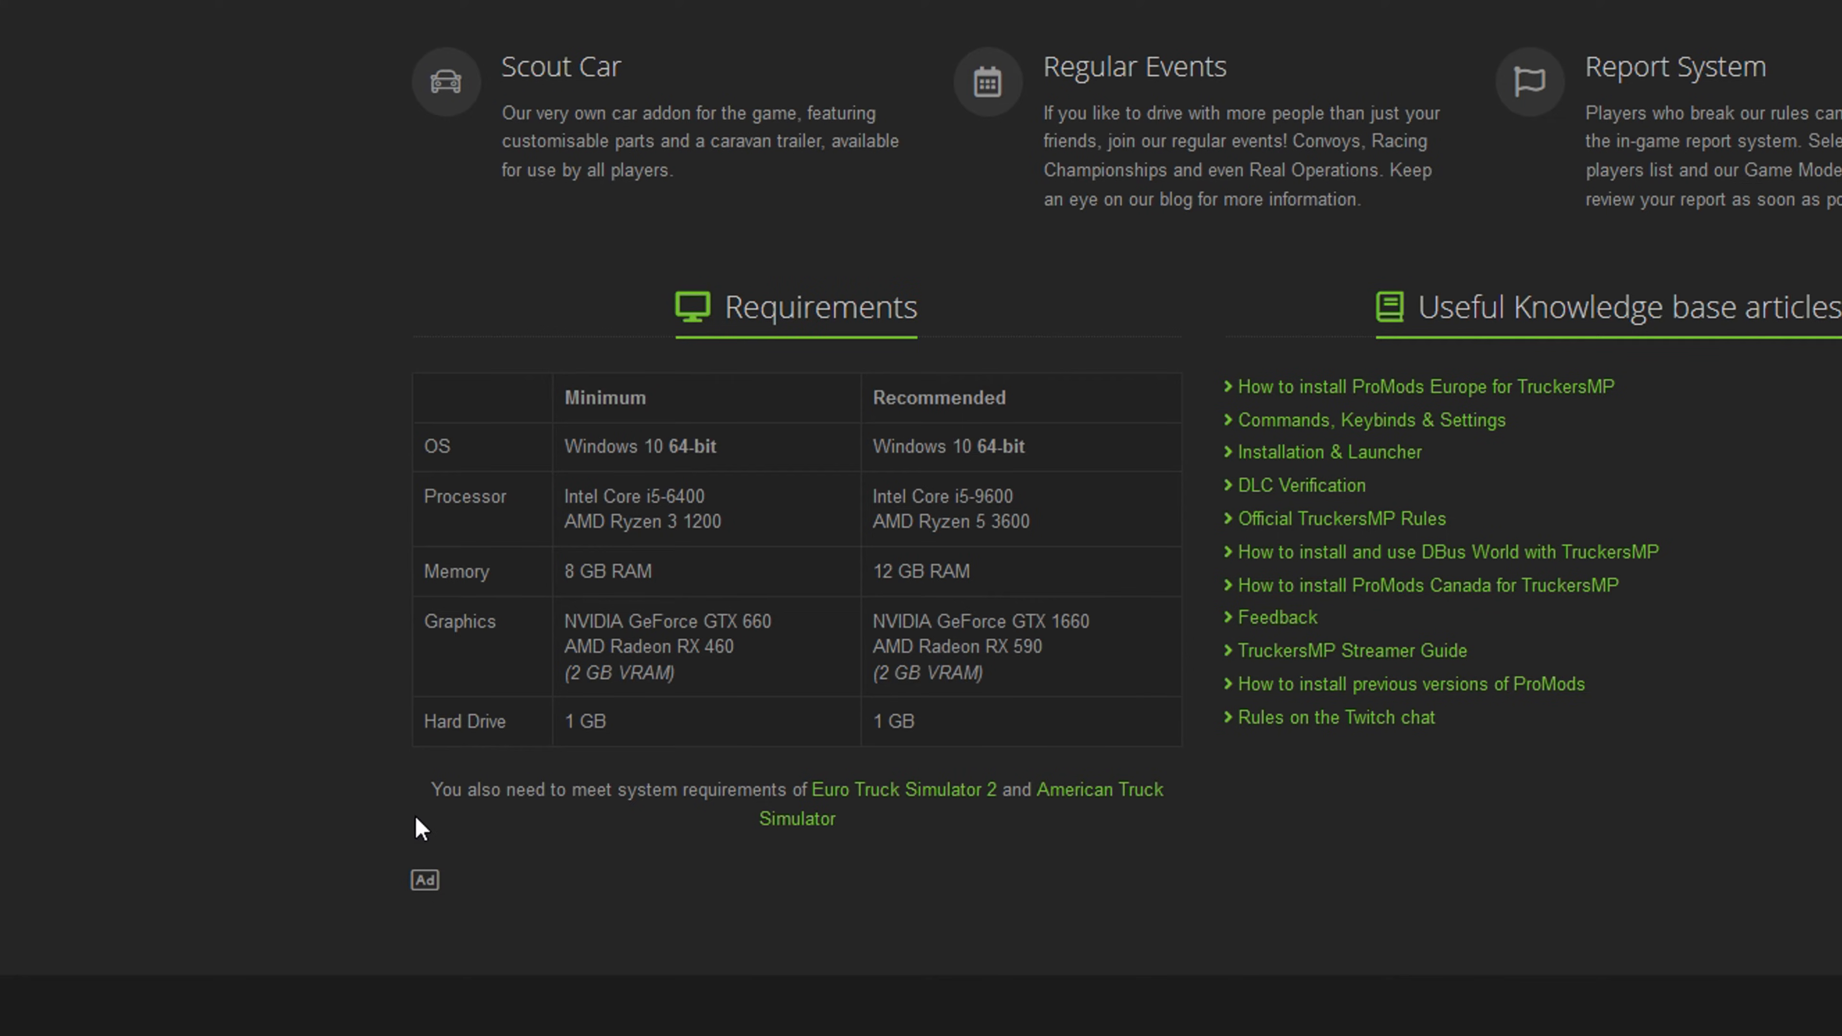
Step: Reach the Steam community profile and begin editing it
double_click(606, 397)
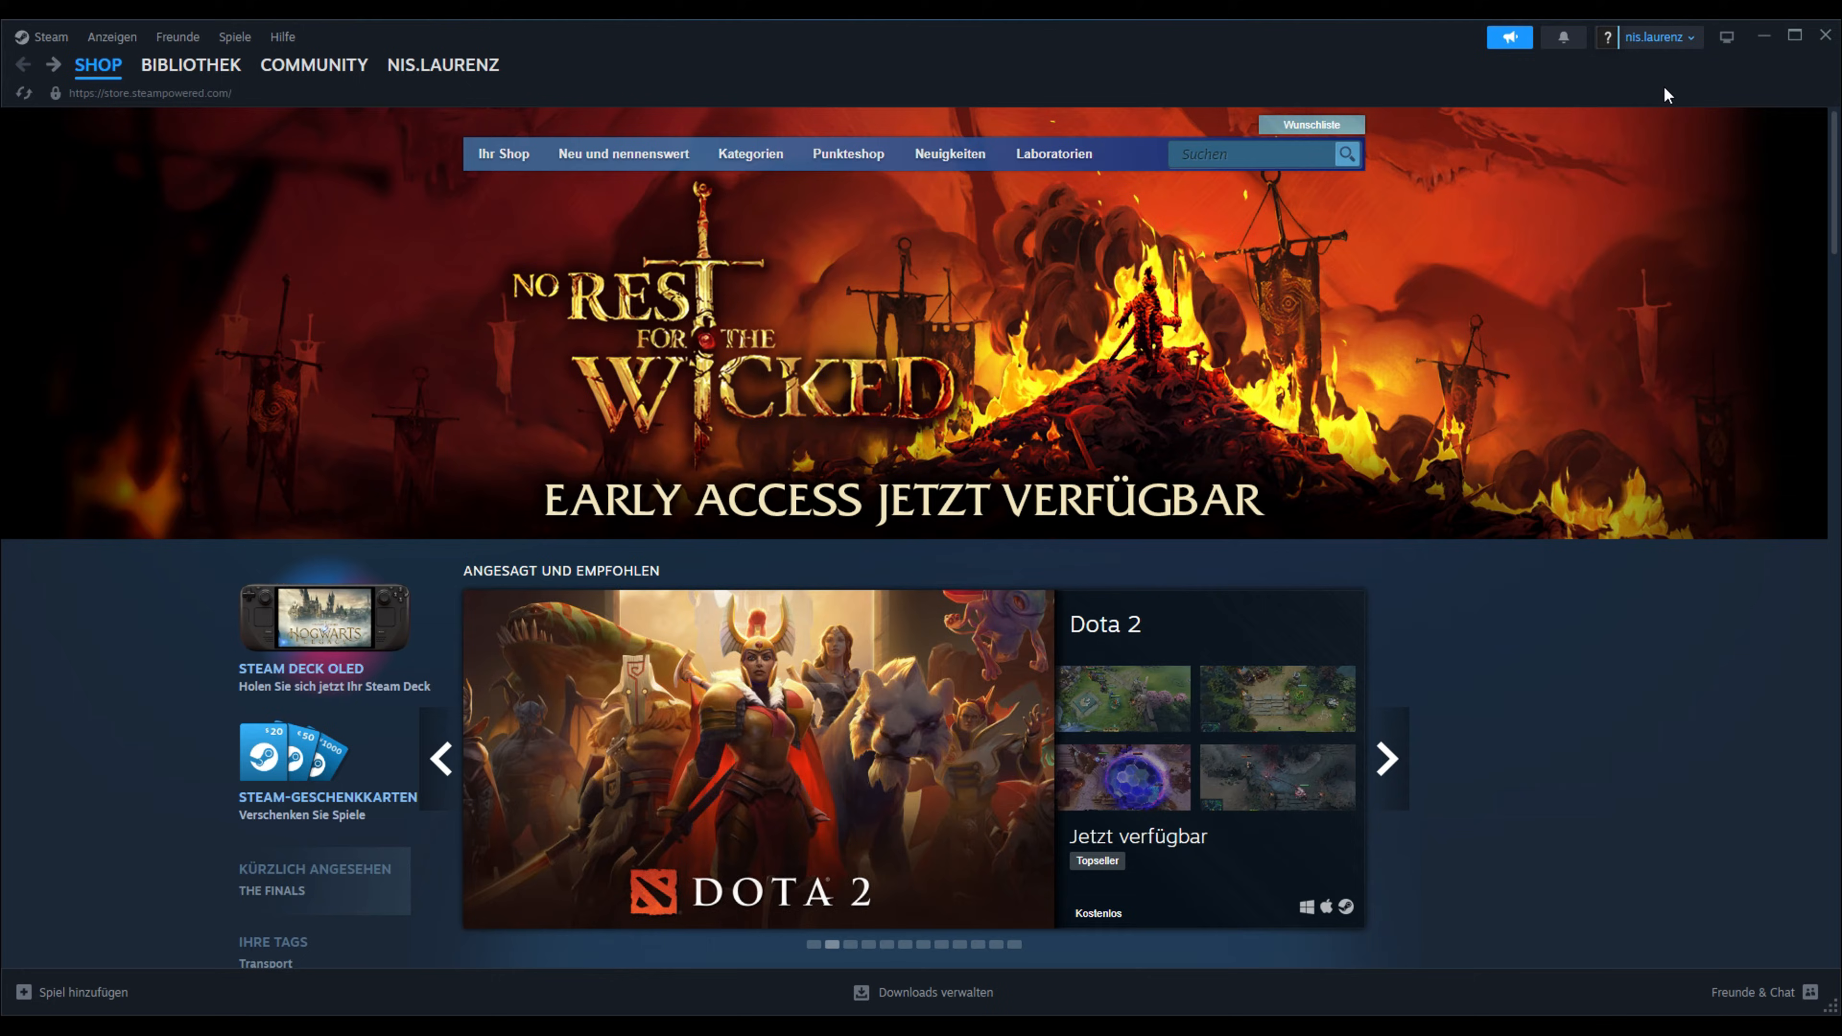
mouse_move(1687, 73)
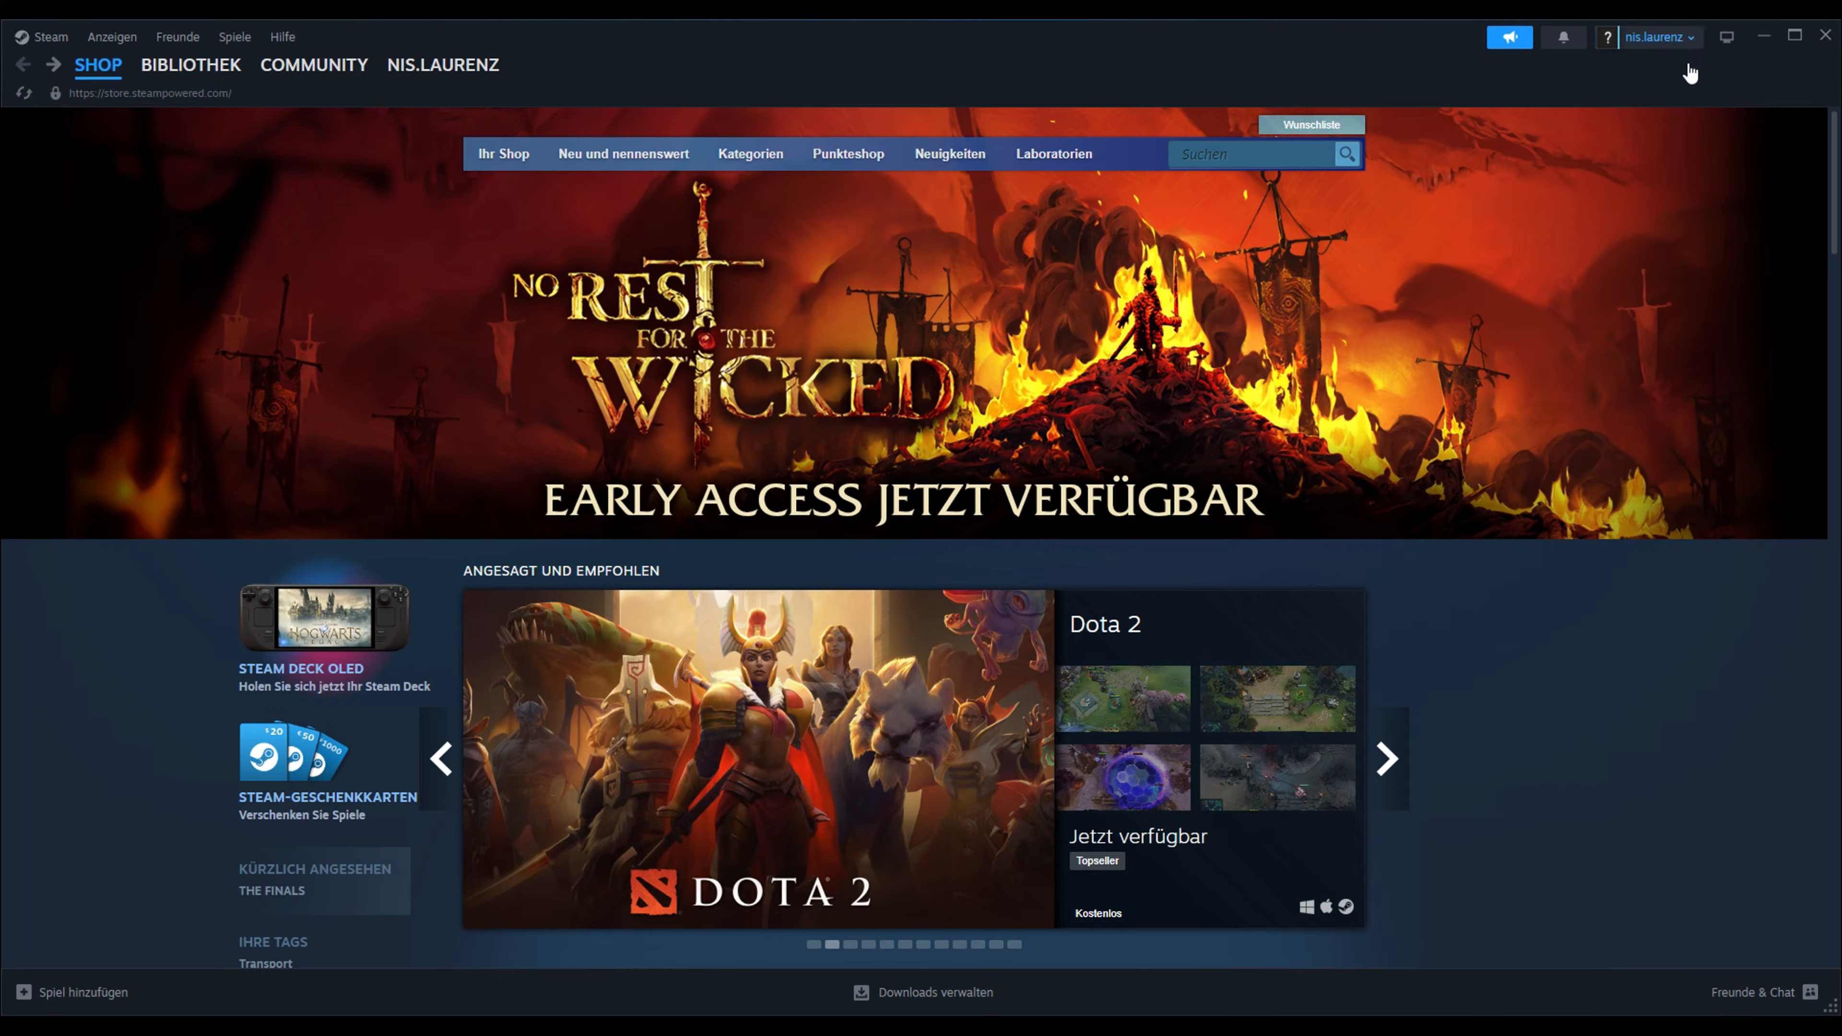
click(443, 65)
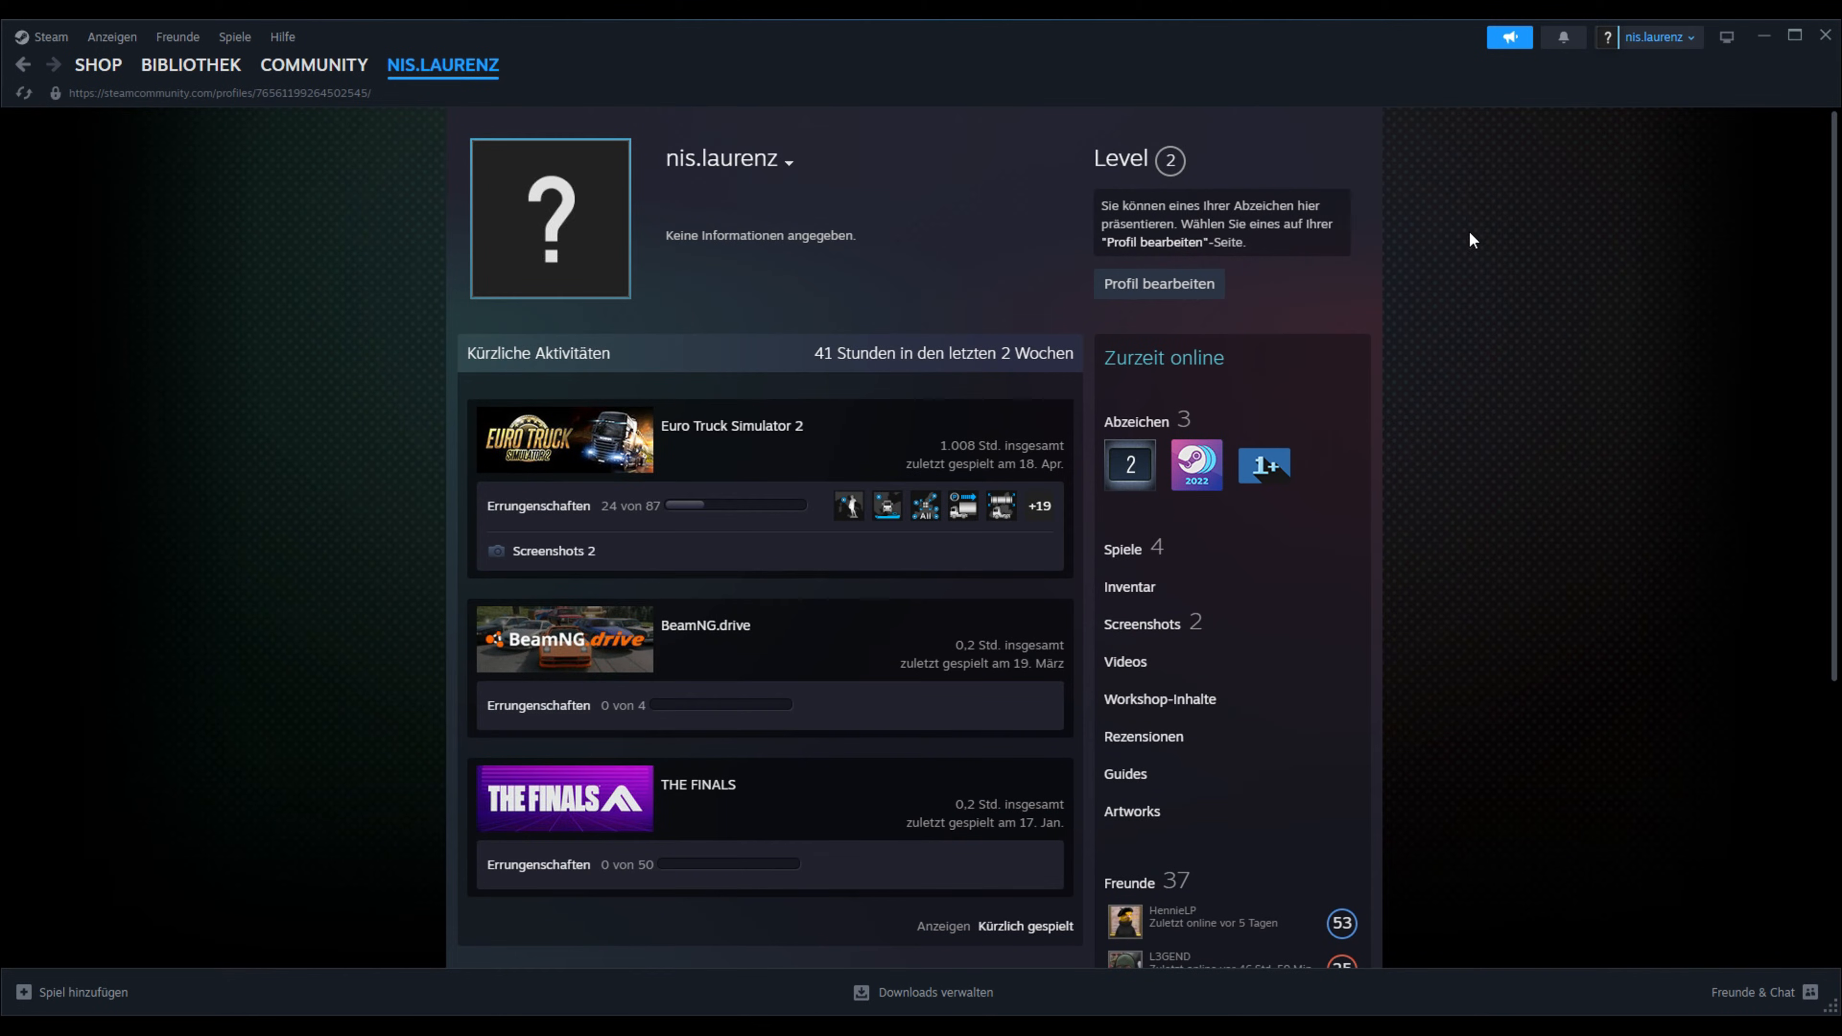
mouse_move(1163, 289)
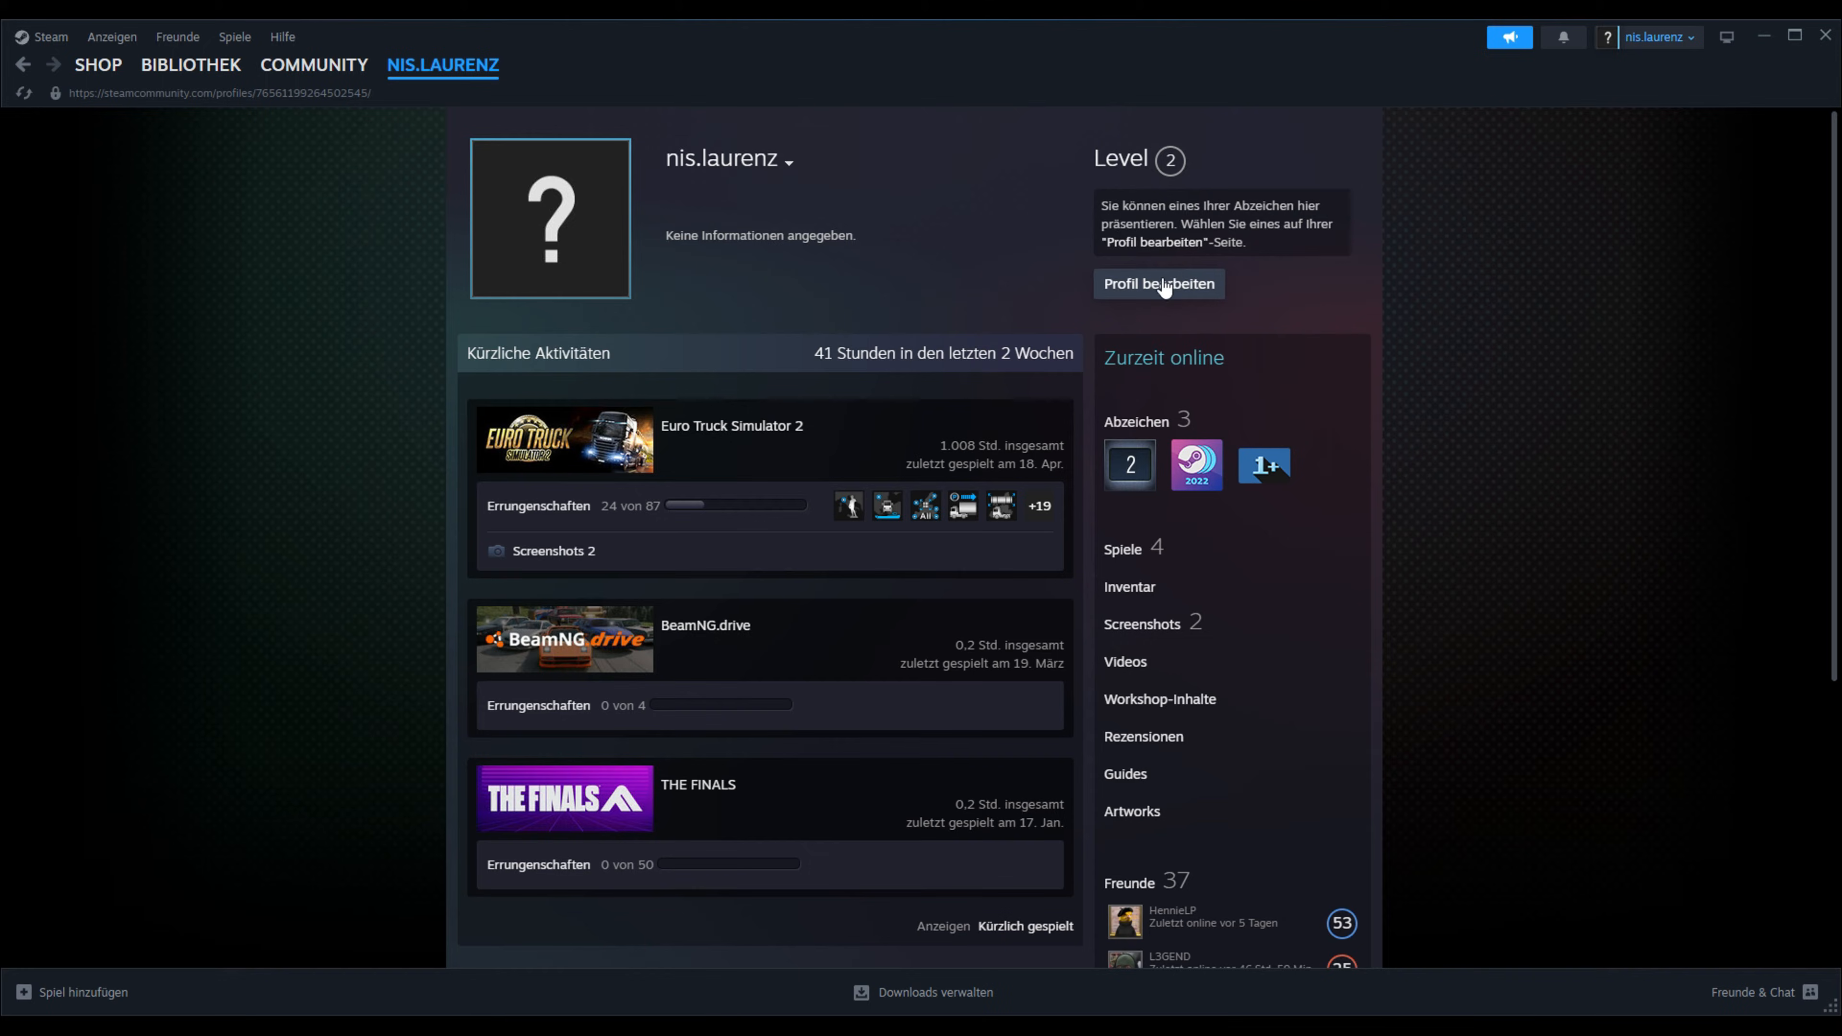
click(1159, 284)
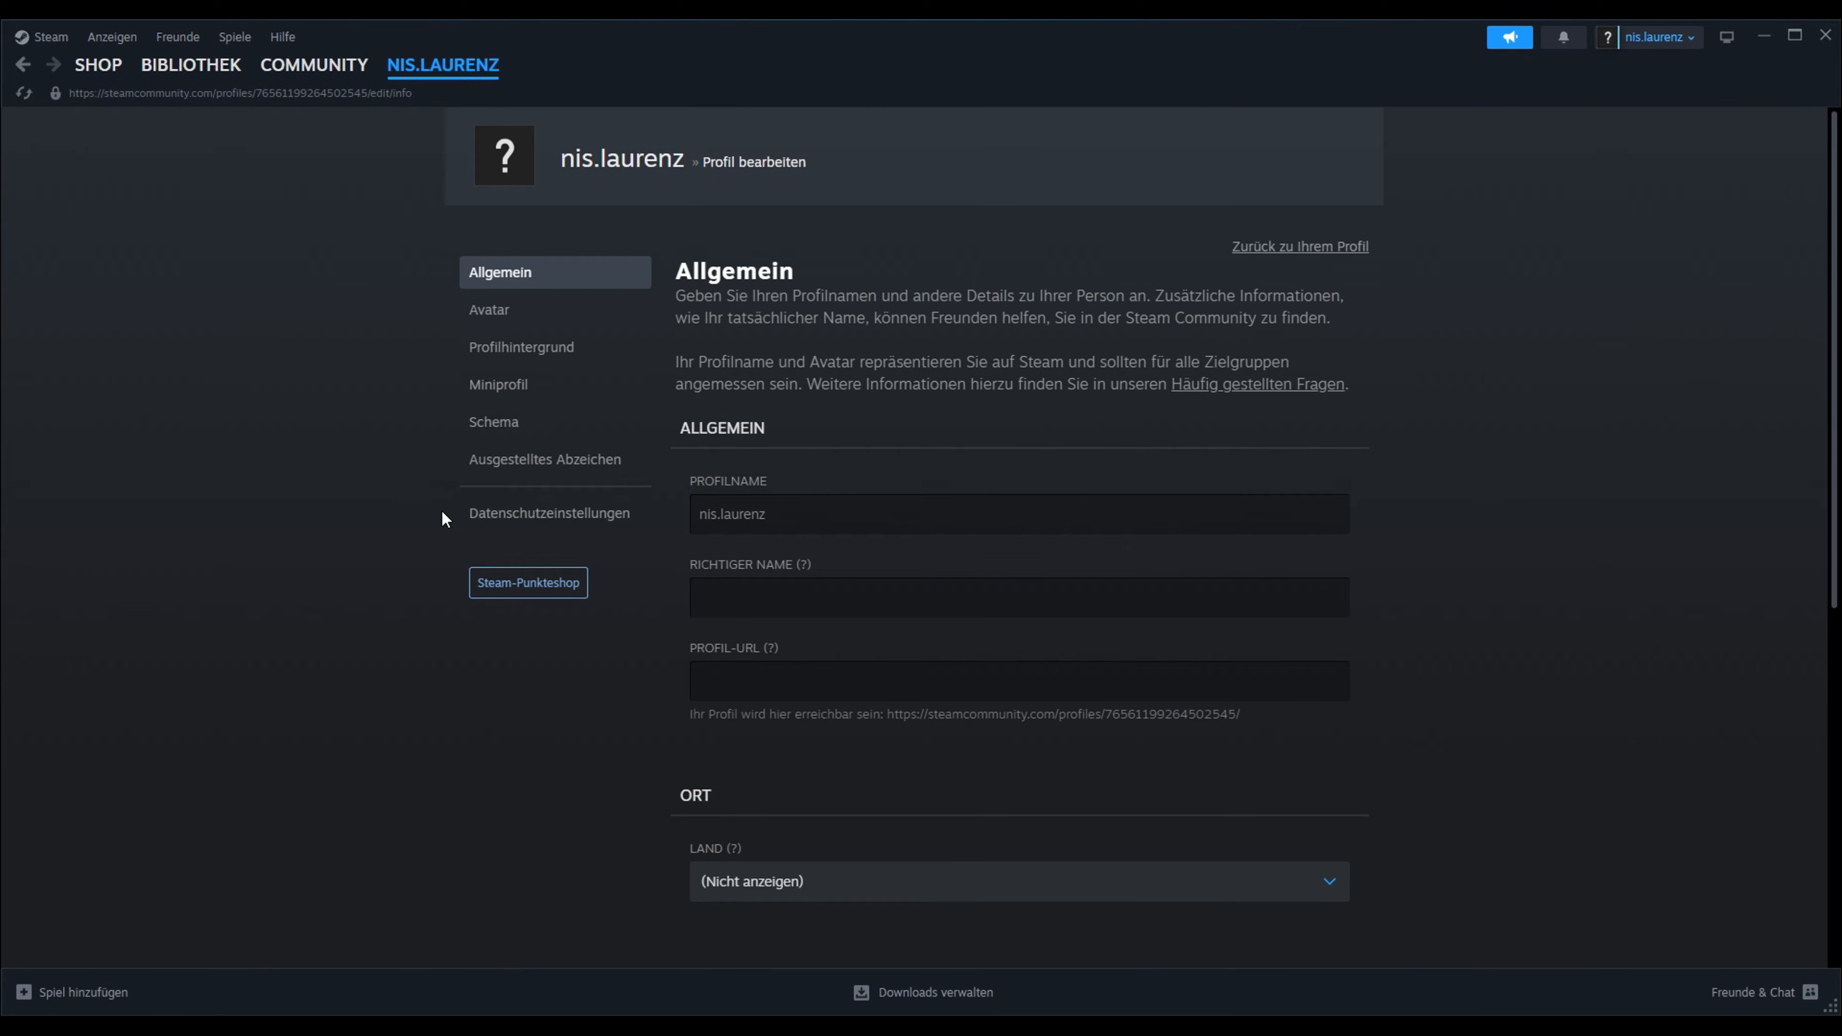
mouse_move(597, 514)
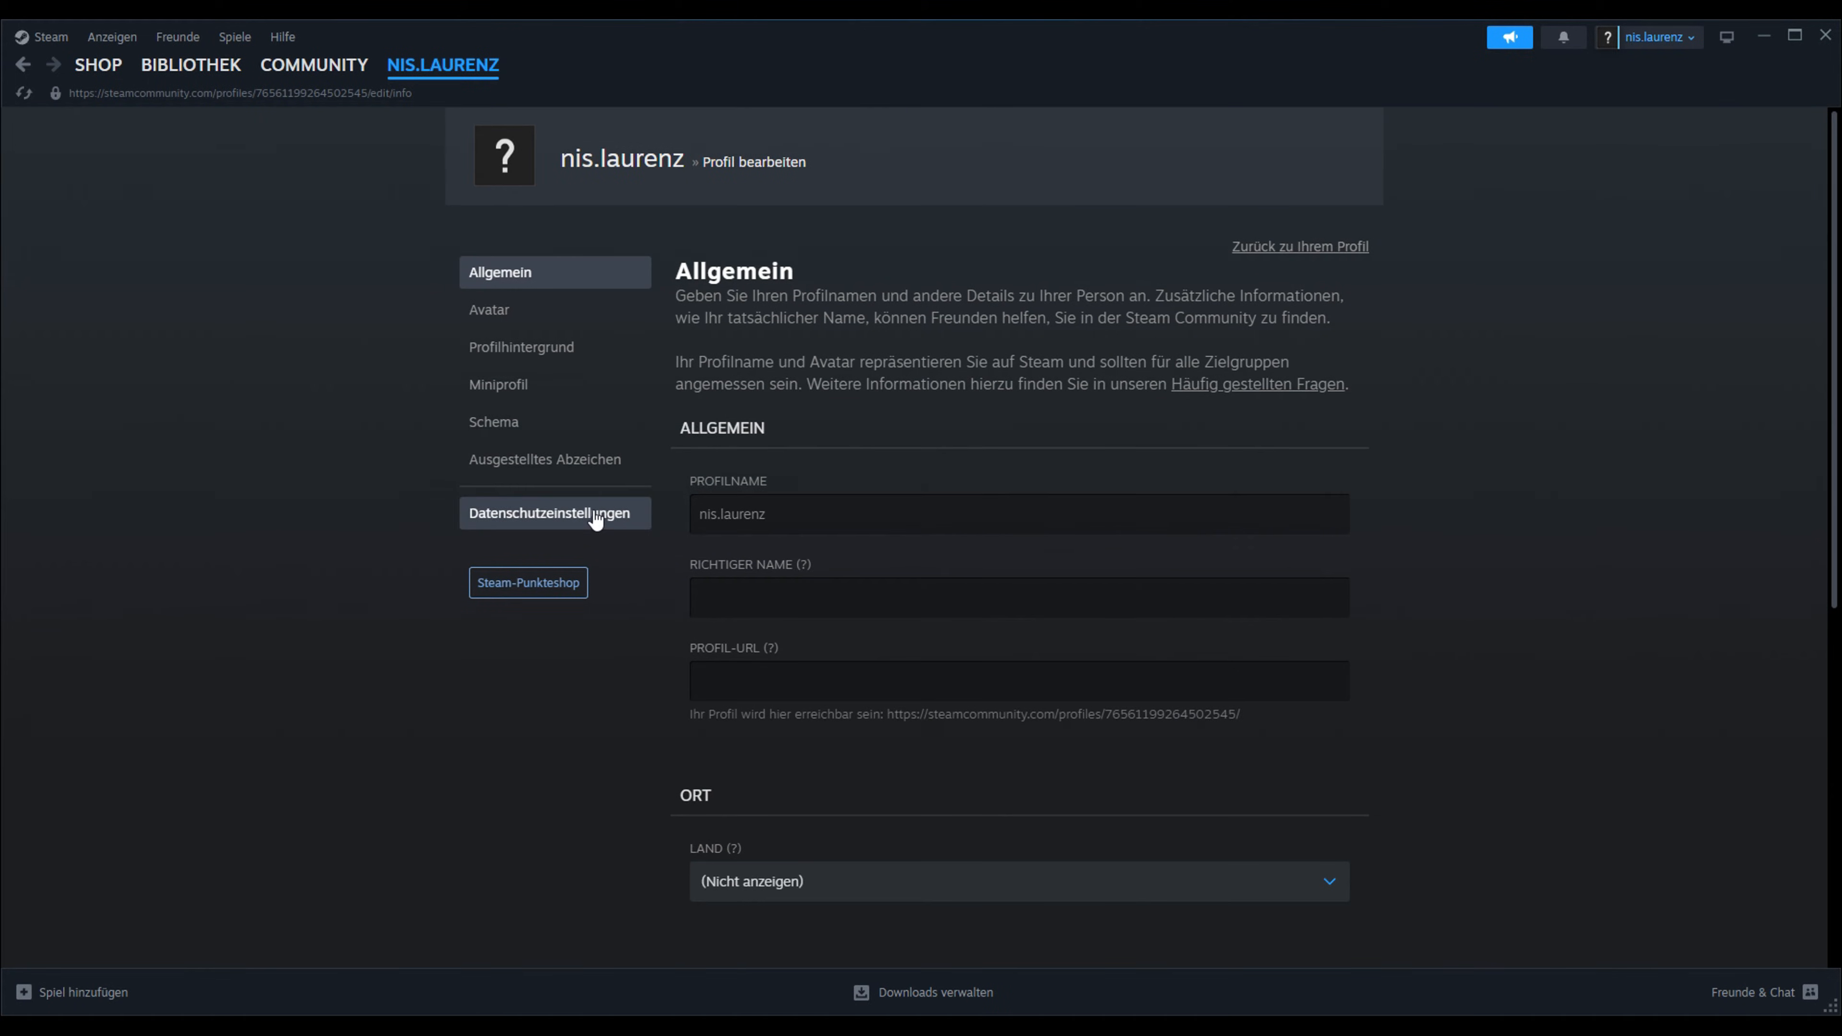
Step: In the privacy settings, set Mein Profil visibility to Öffentlich (public to everyone)
click(554, 513)
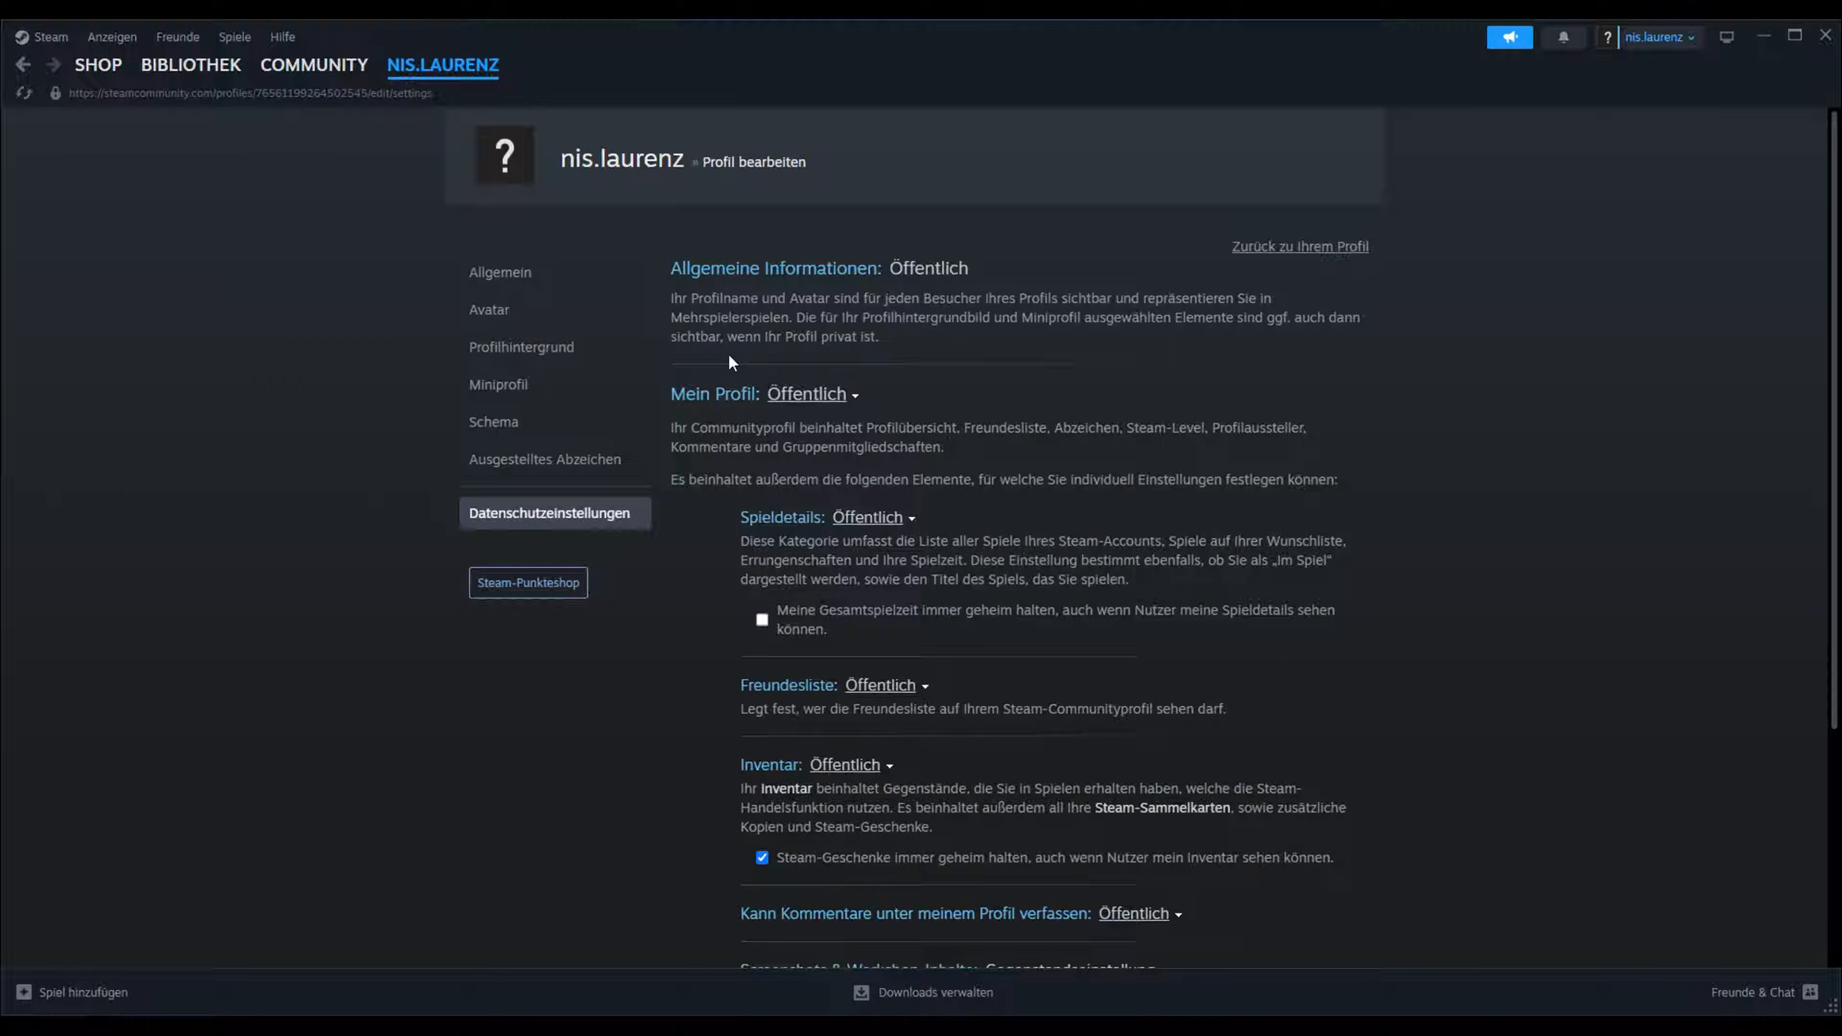
click(806, 394)
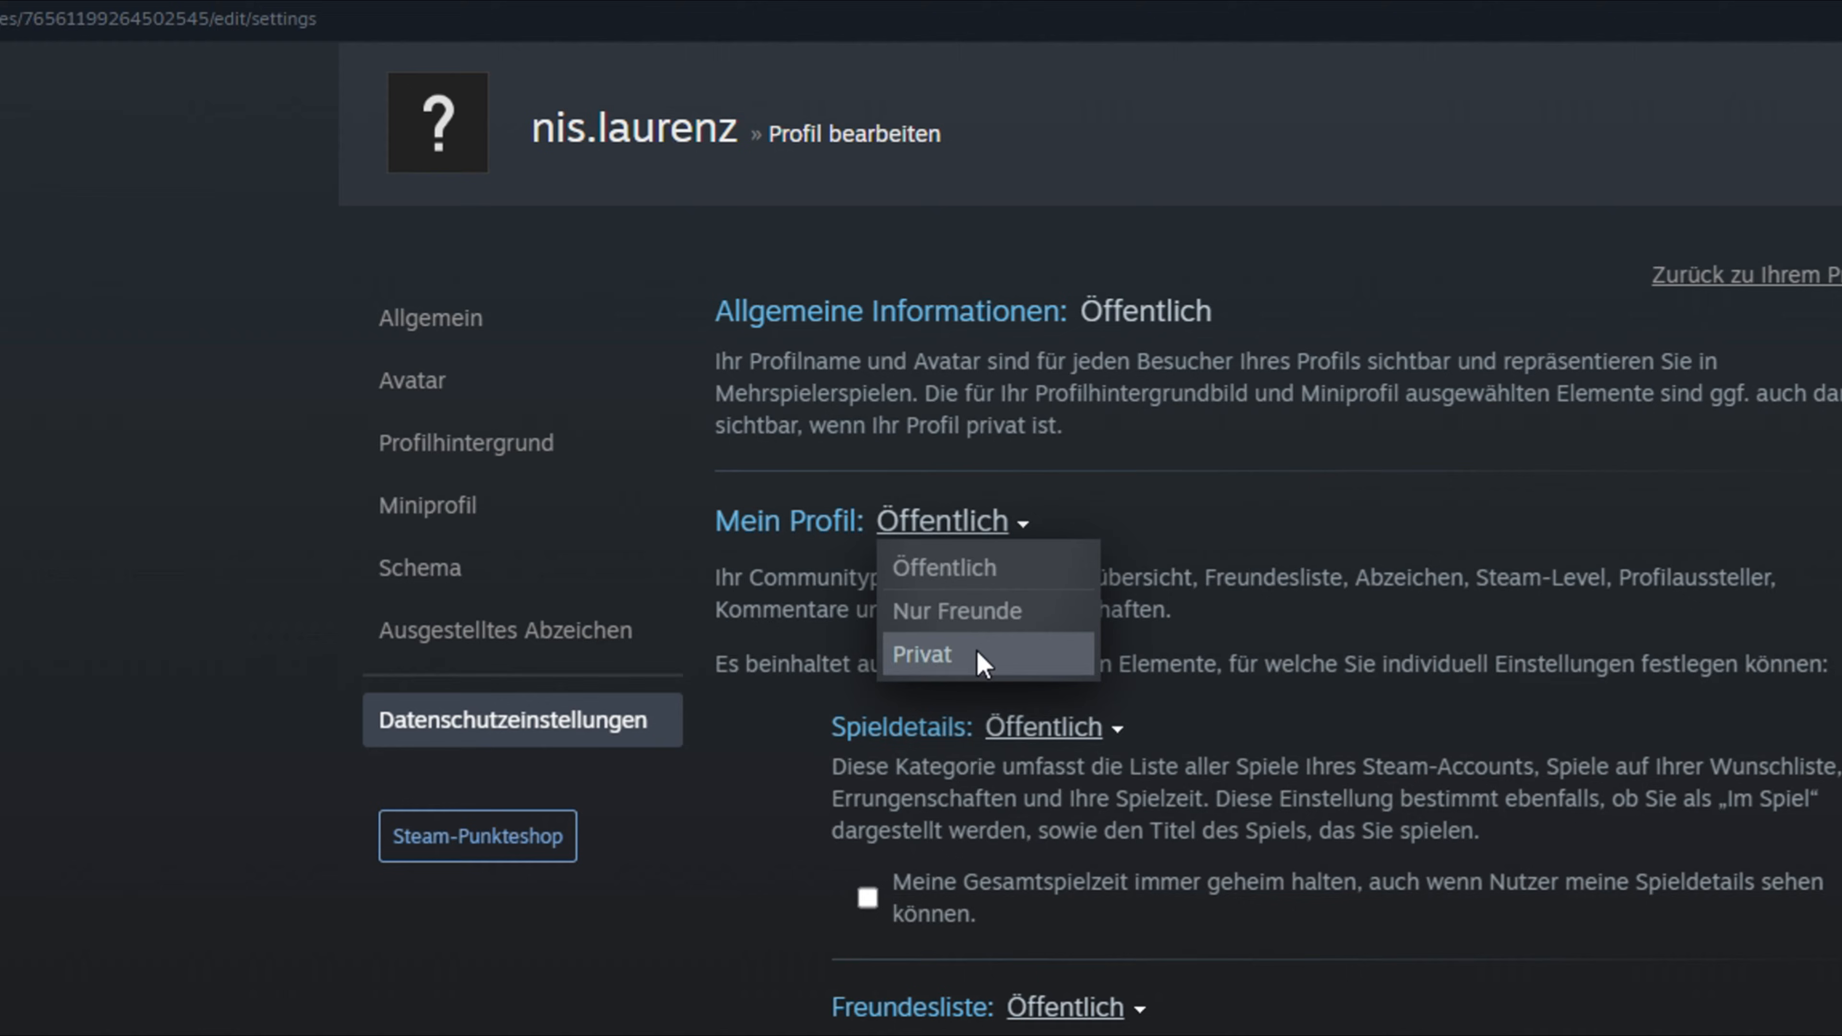
mouse_move(907, 573)
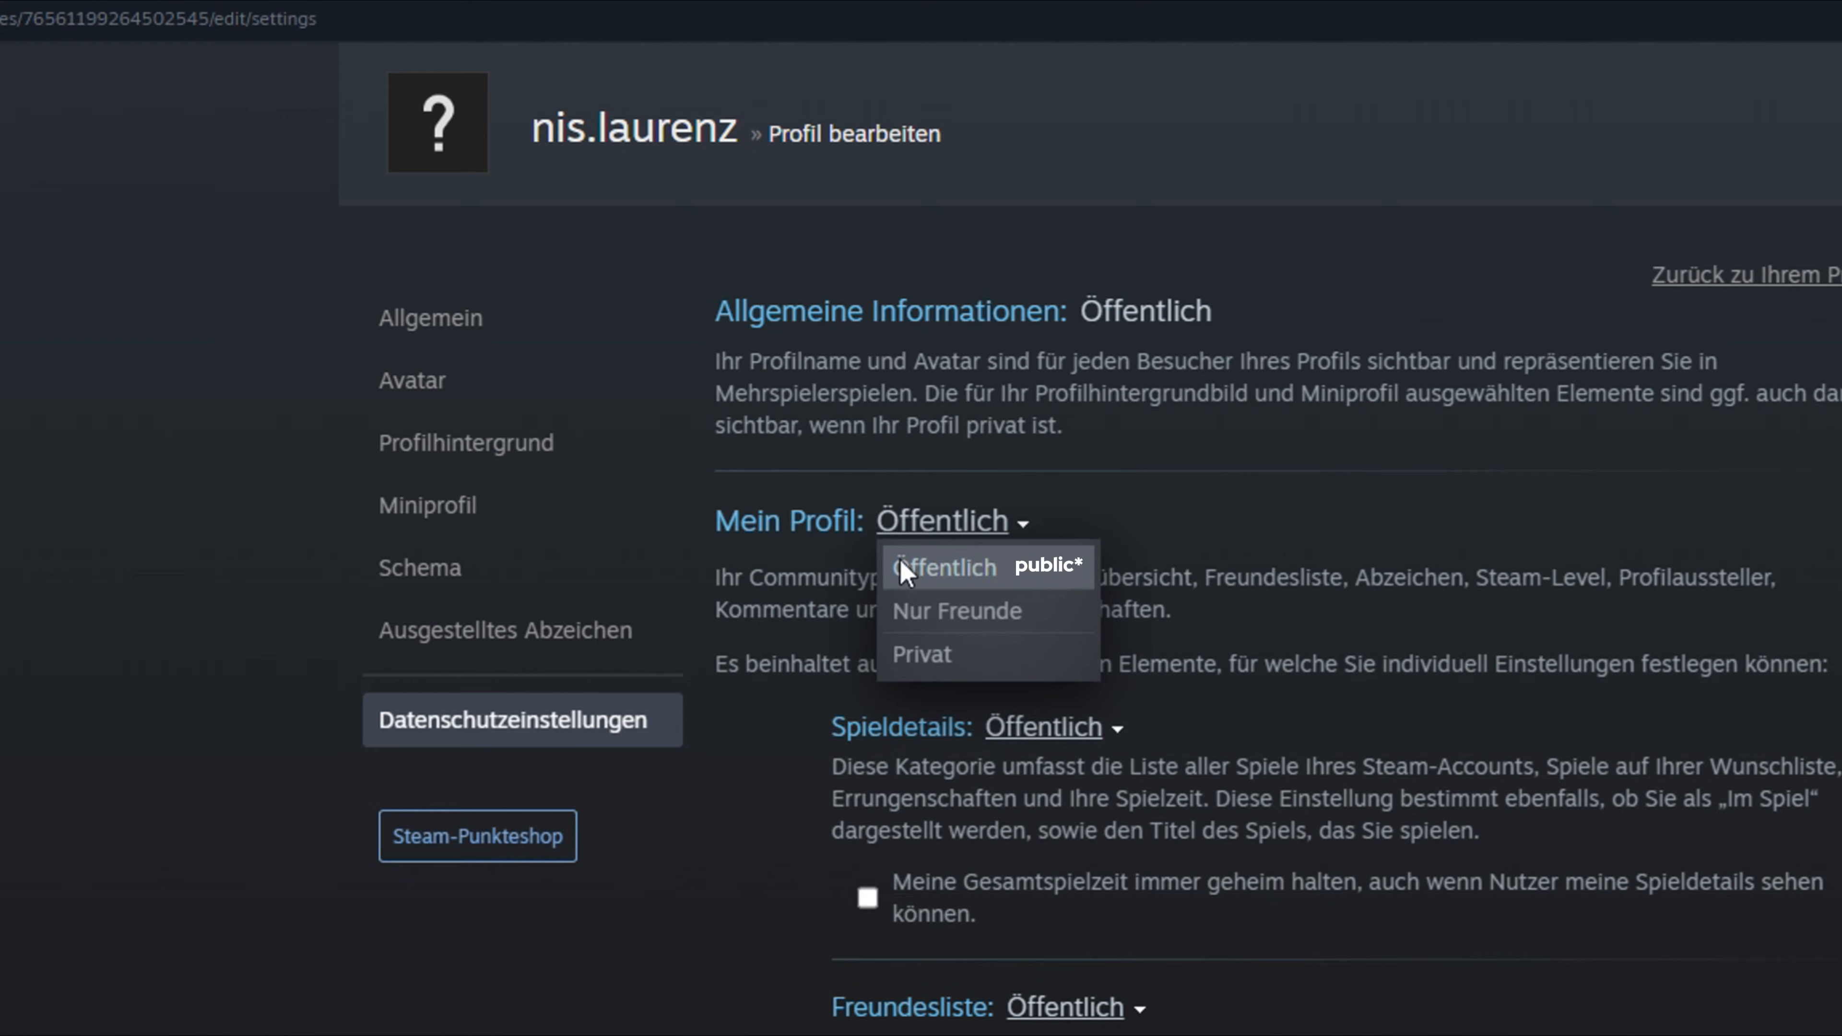
click(938, 568)
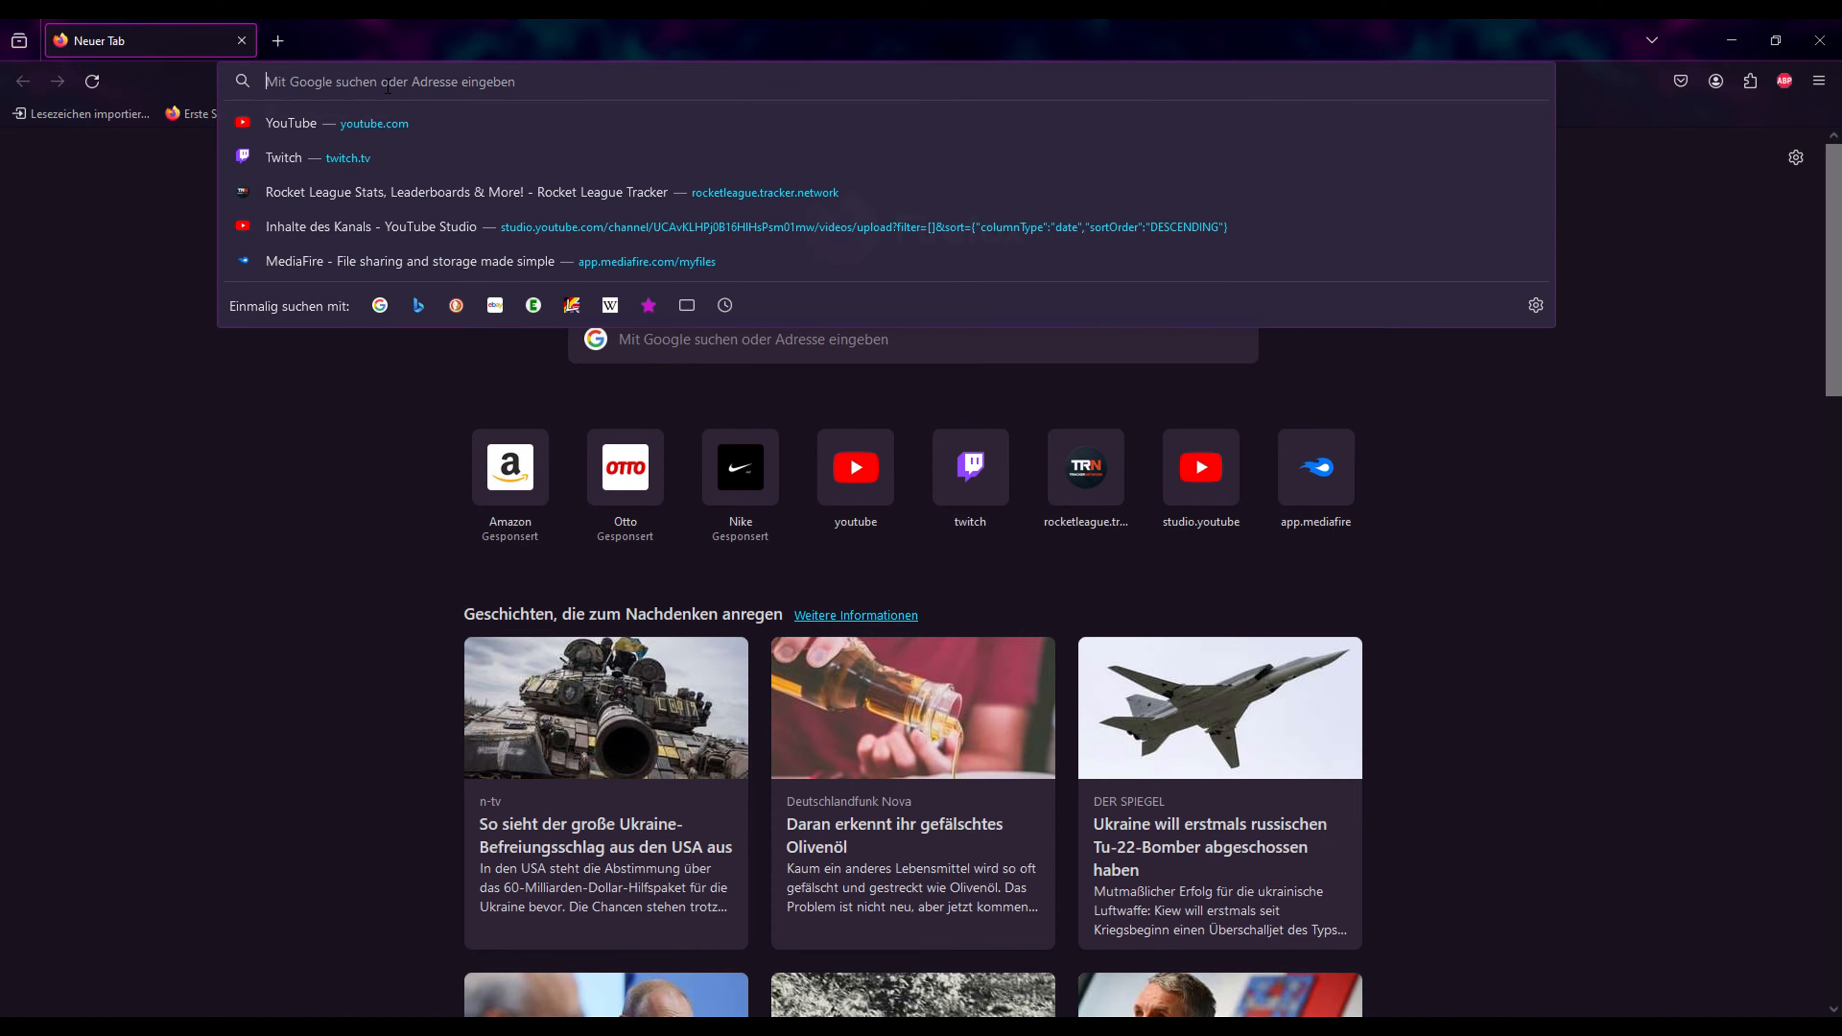
Step: Search the web for 'Truckersmp' and follow the result to the official TruckersMP site
text(Truckersmp+)
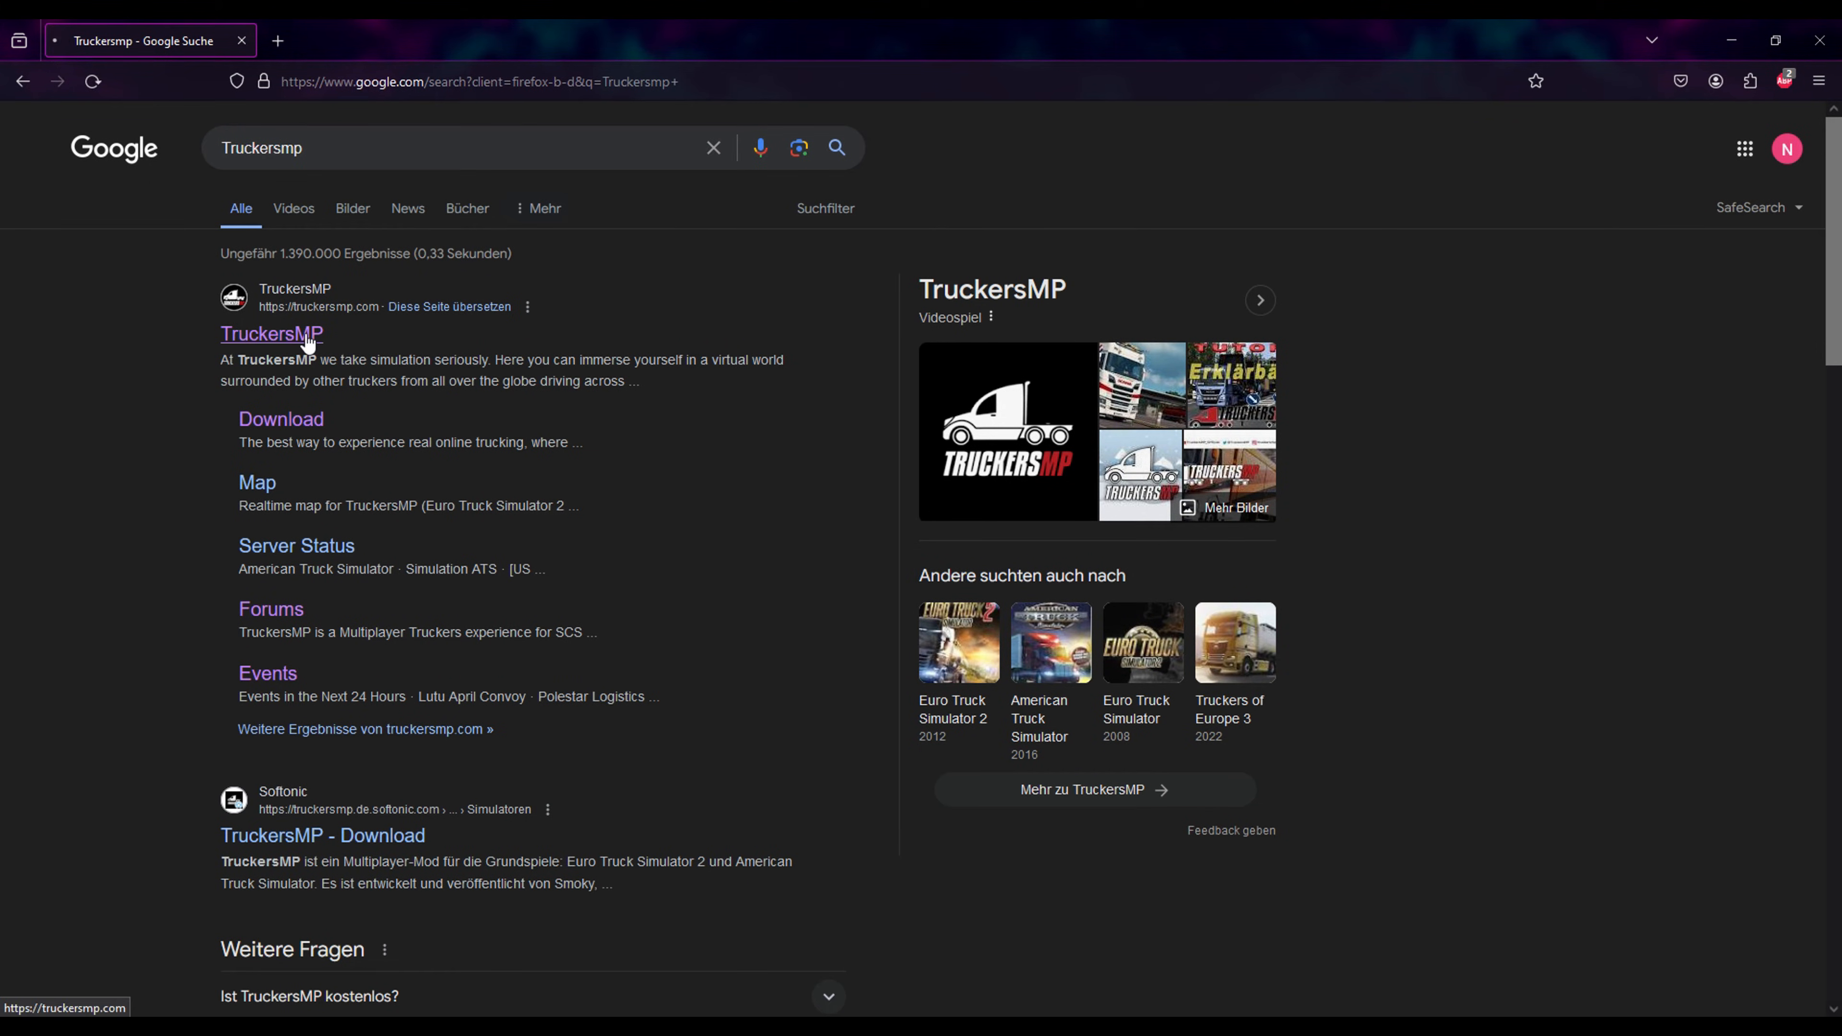
click(275, 334)
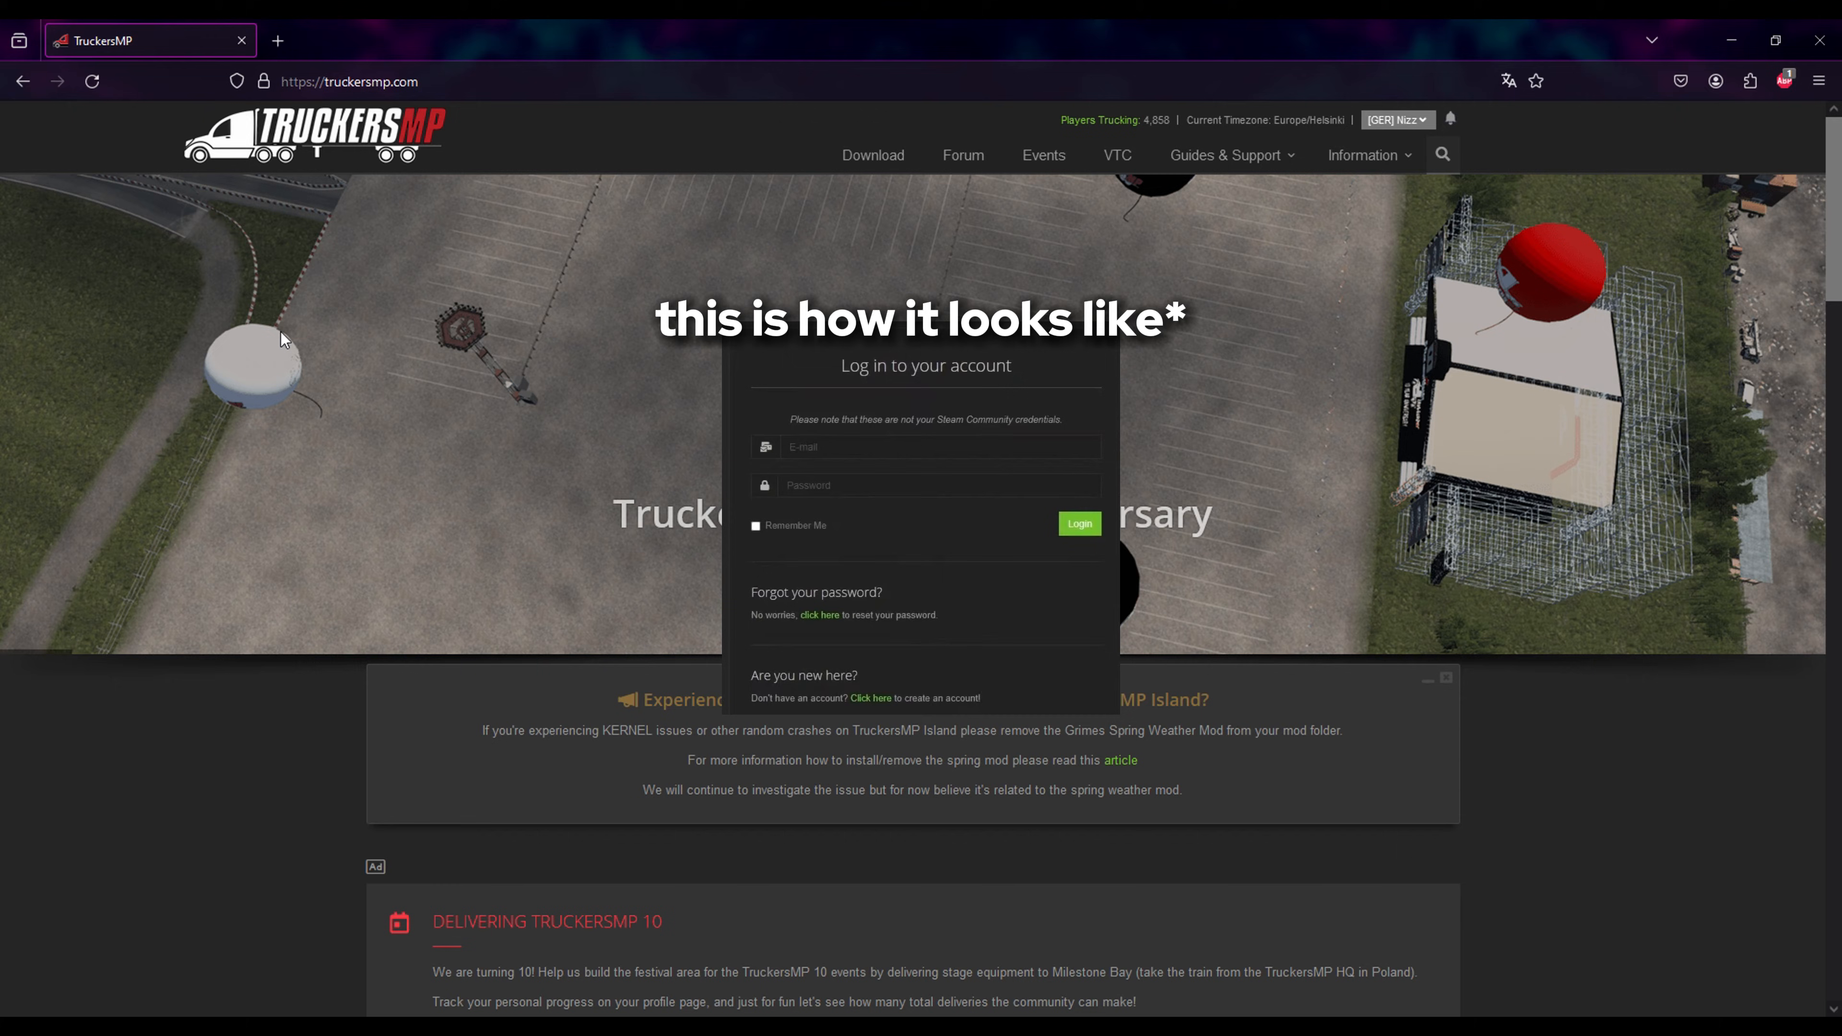
click(1397, 120)
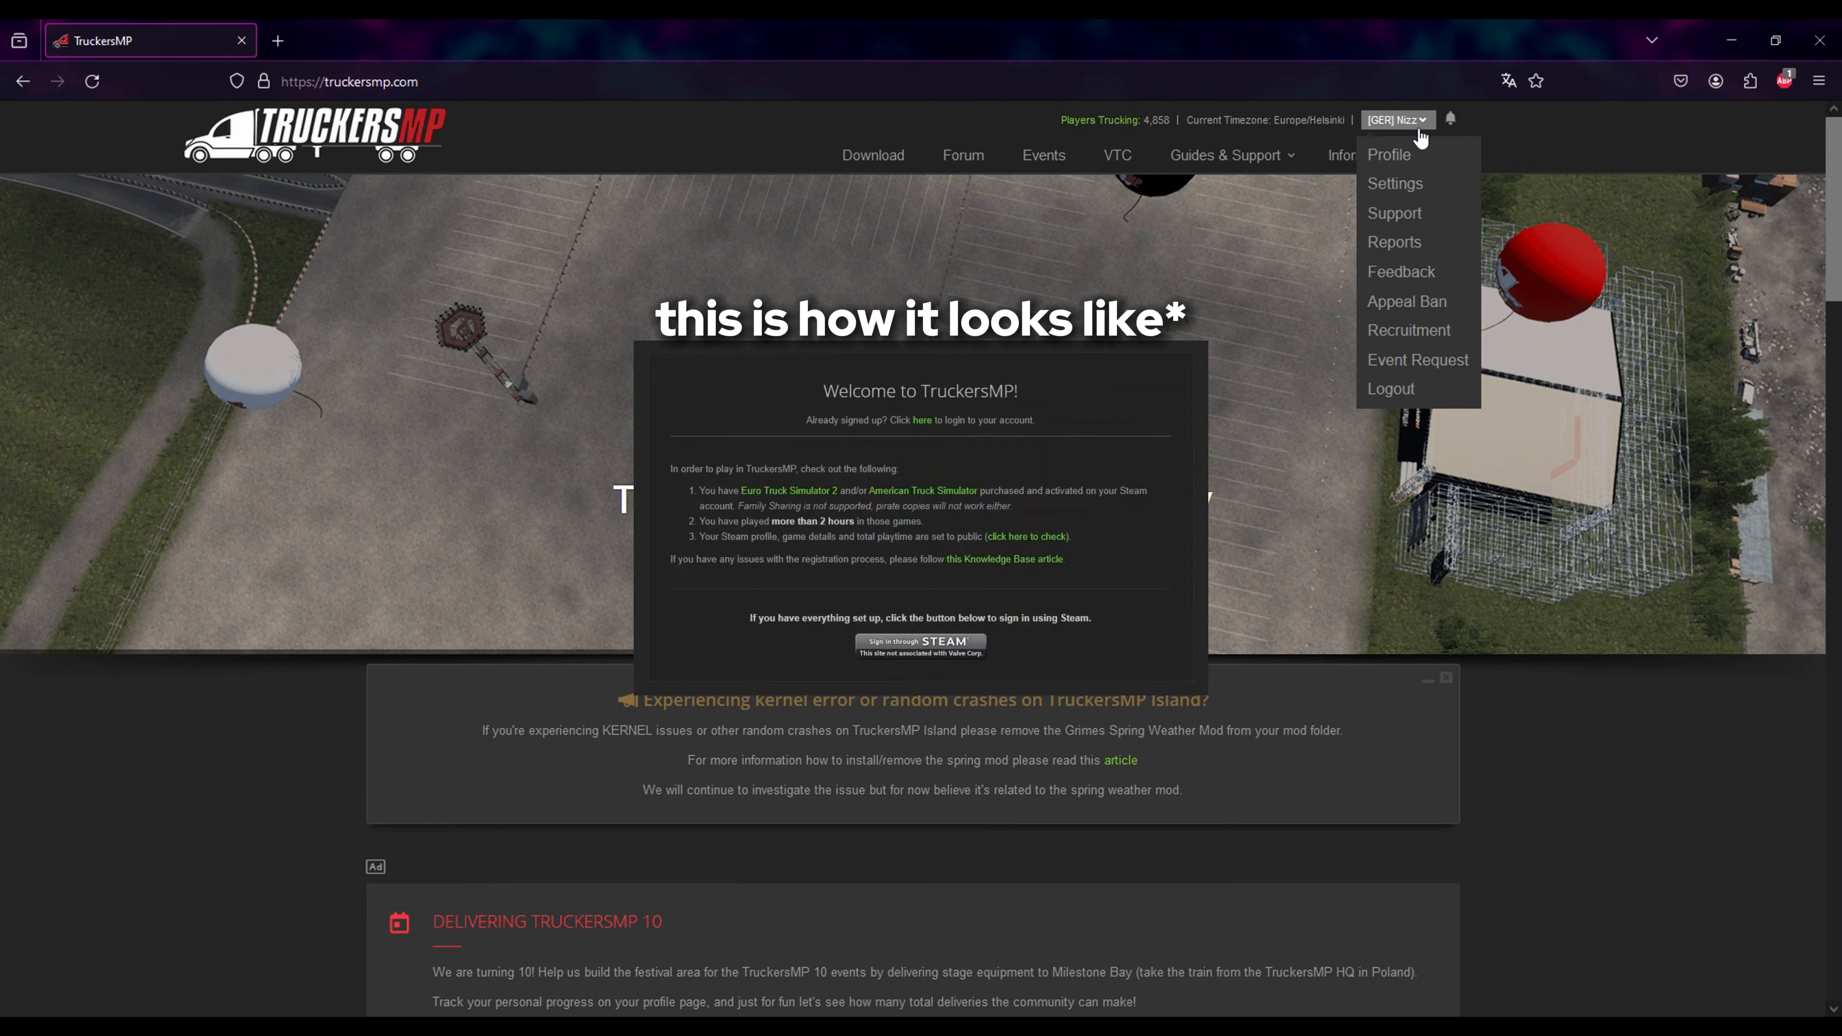
click(1388, 154)
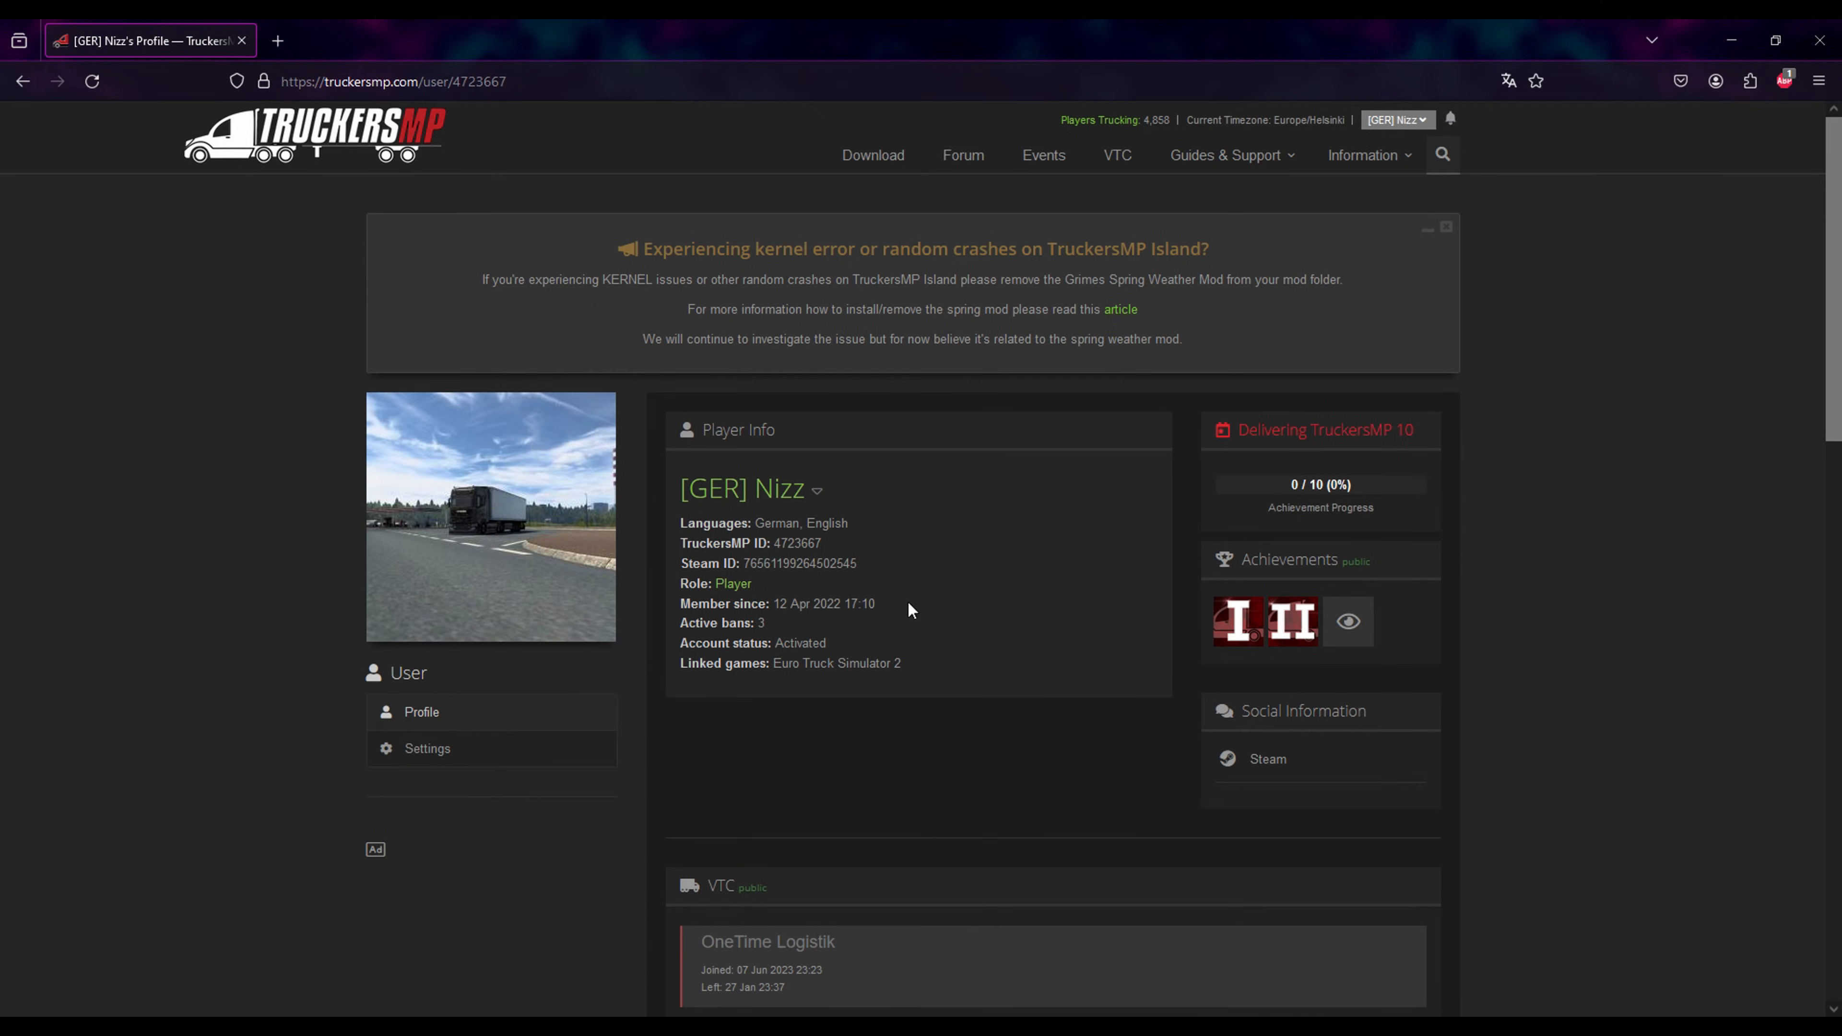
click(316, 139)
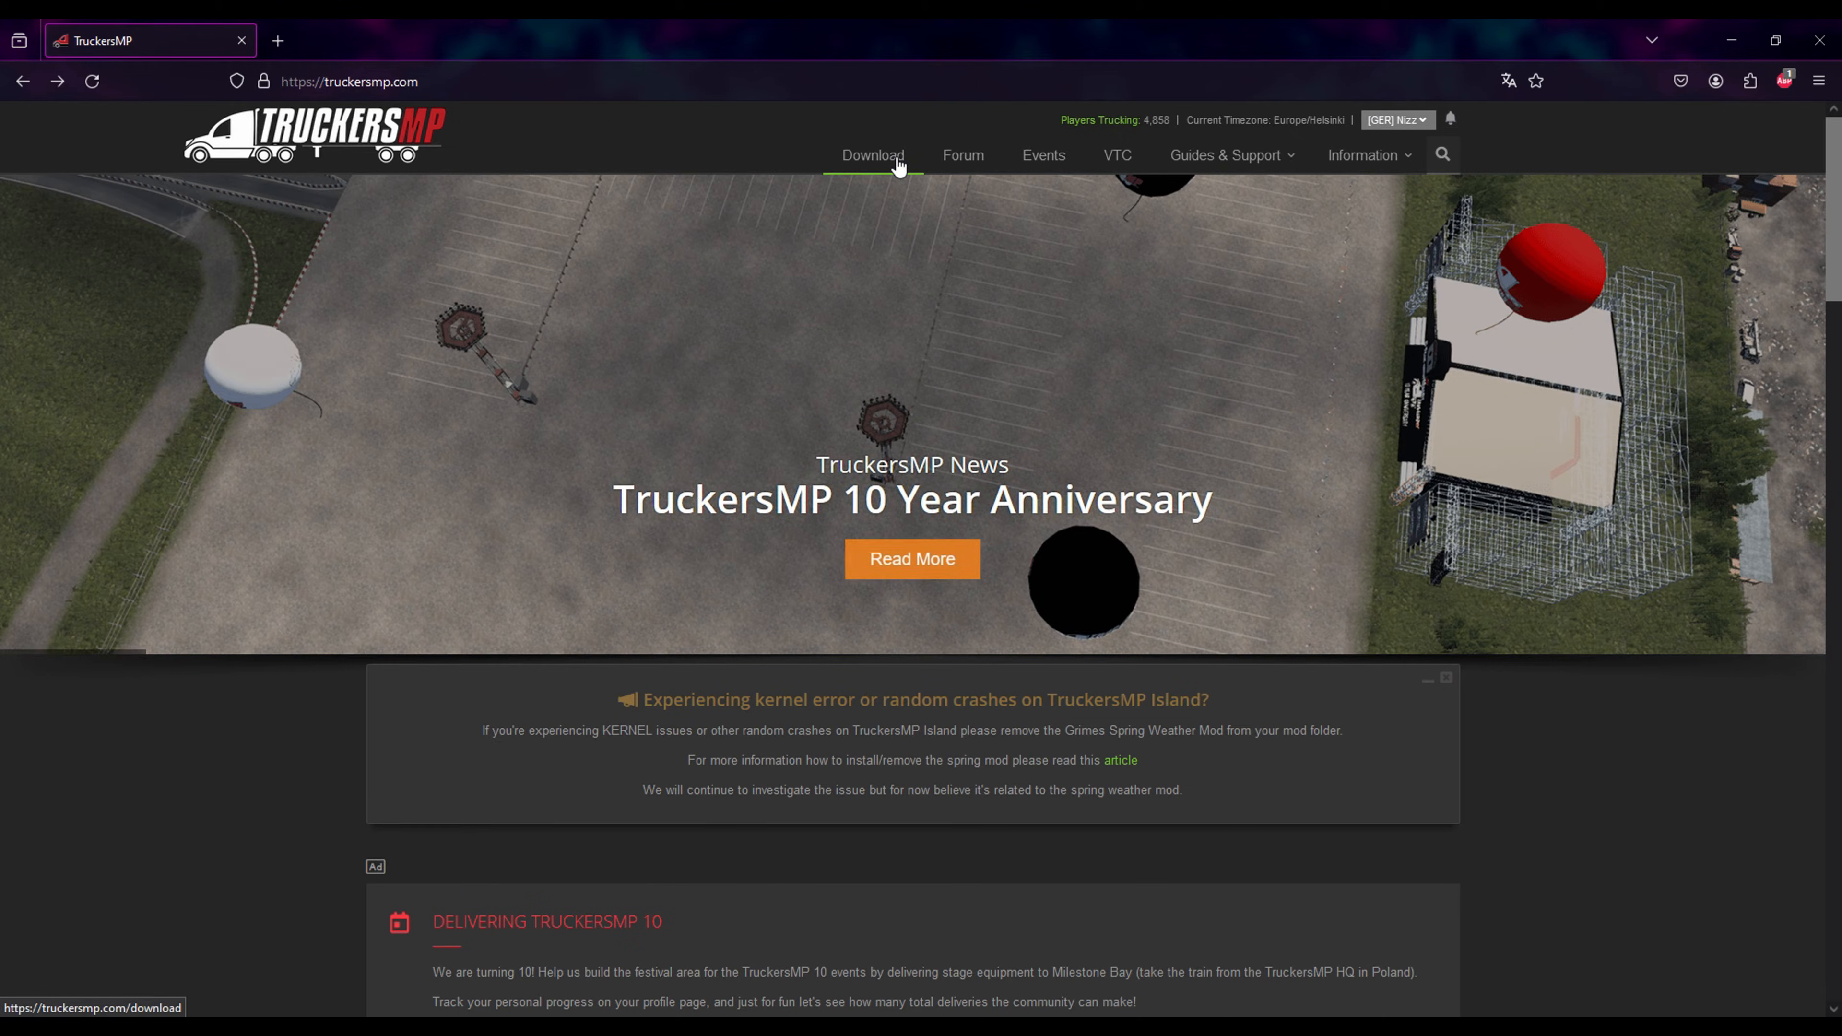
Step: Download the TruckersMP launcher installer from the download page and check its progress
click(871, 155)
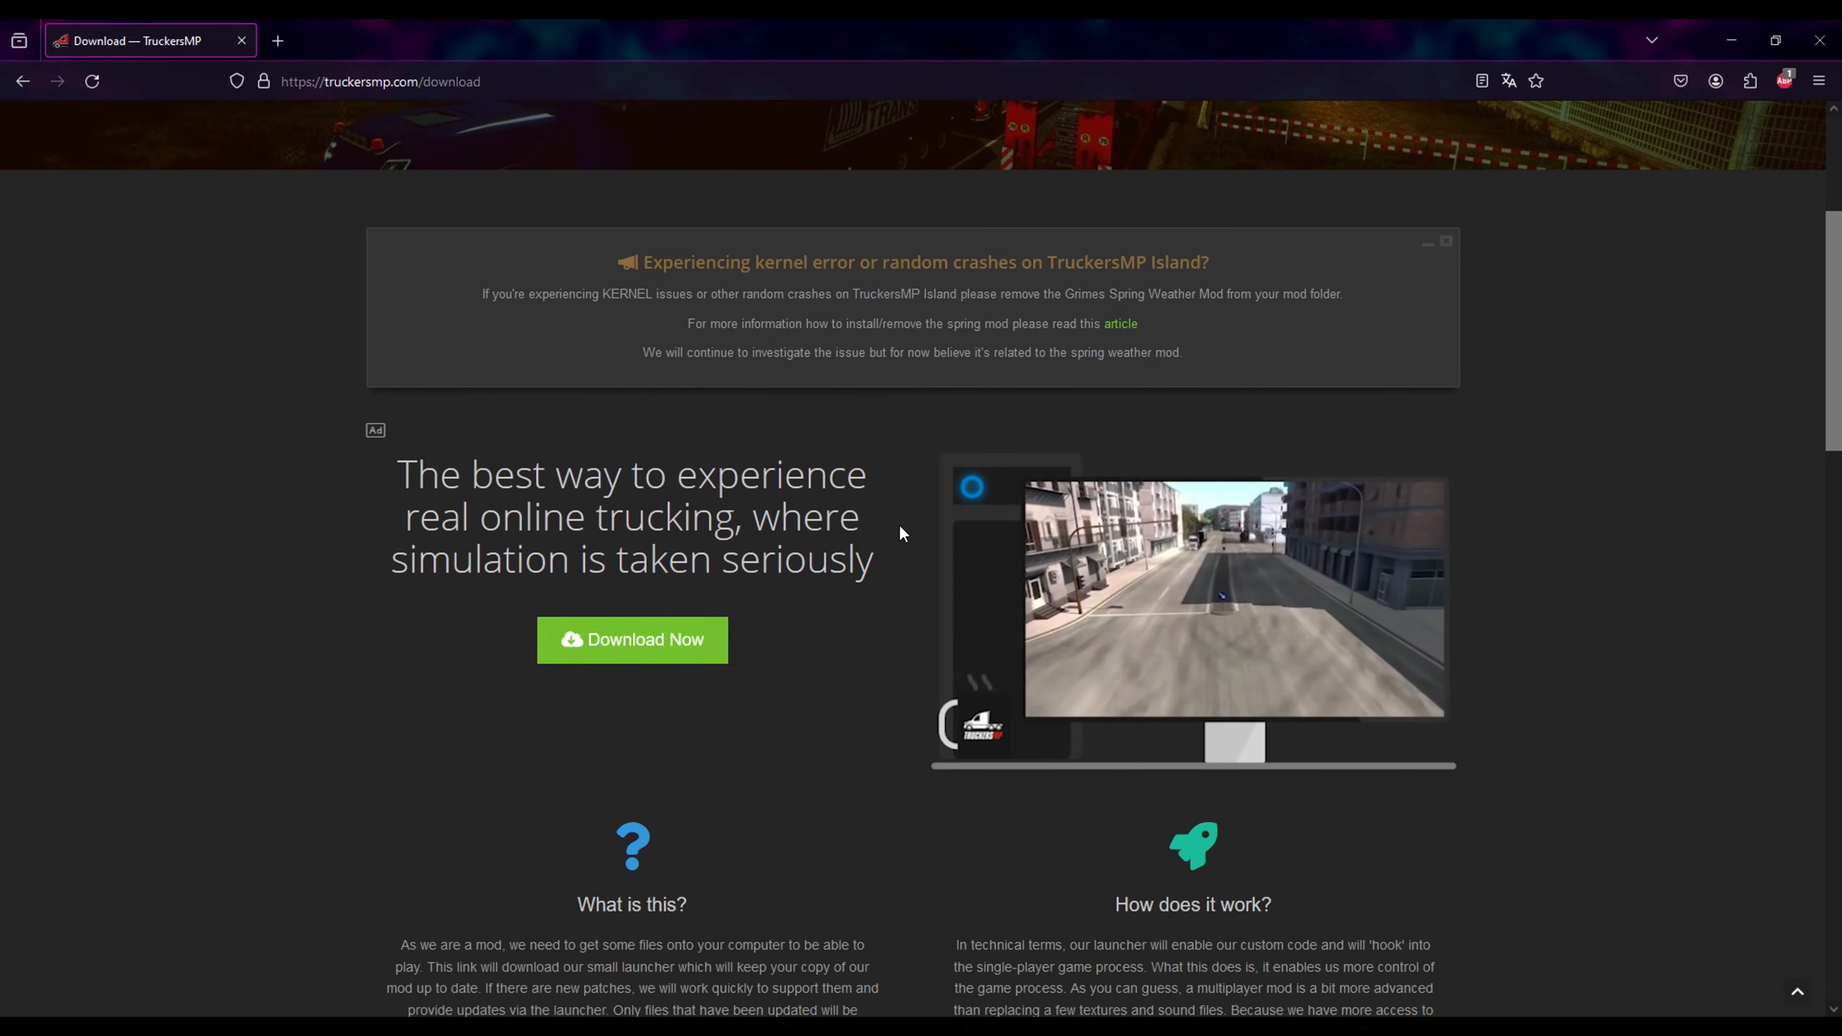
scroll(down, 3)
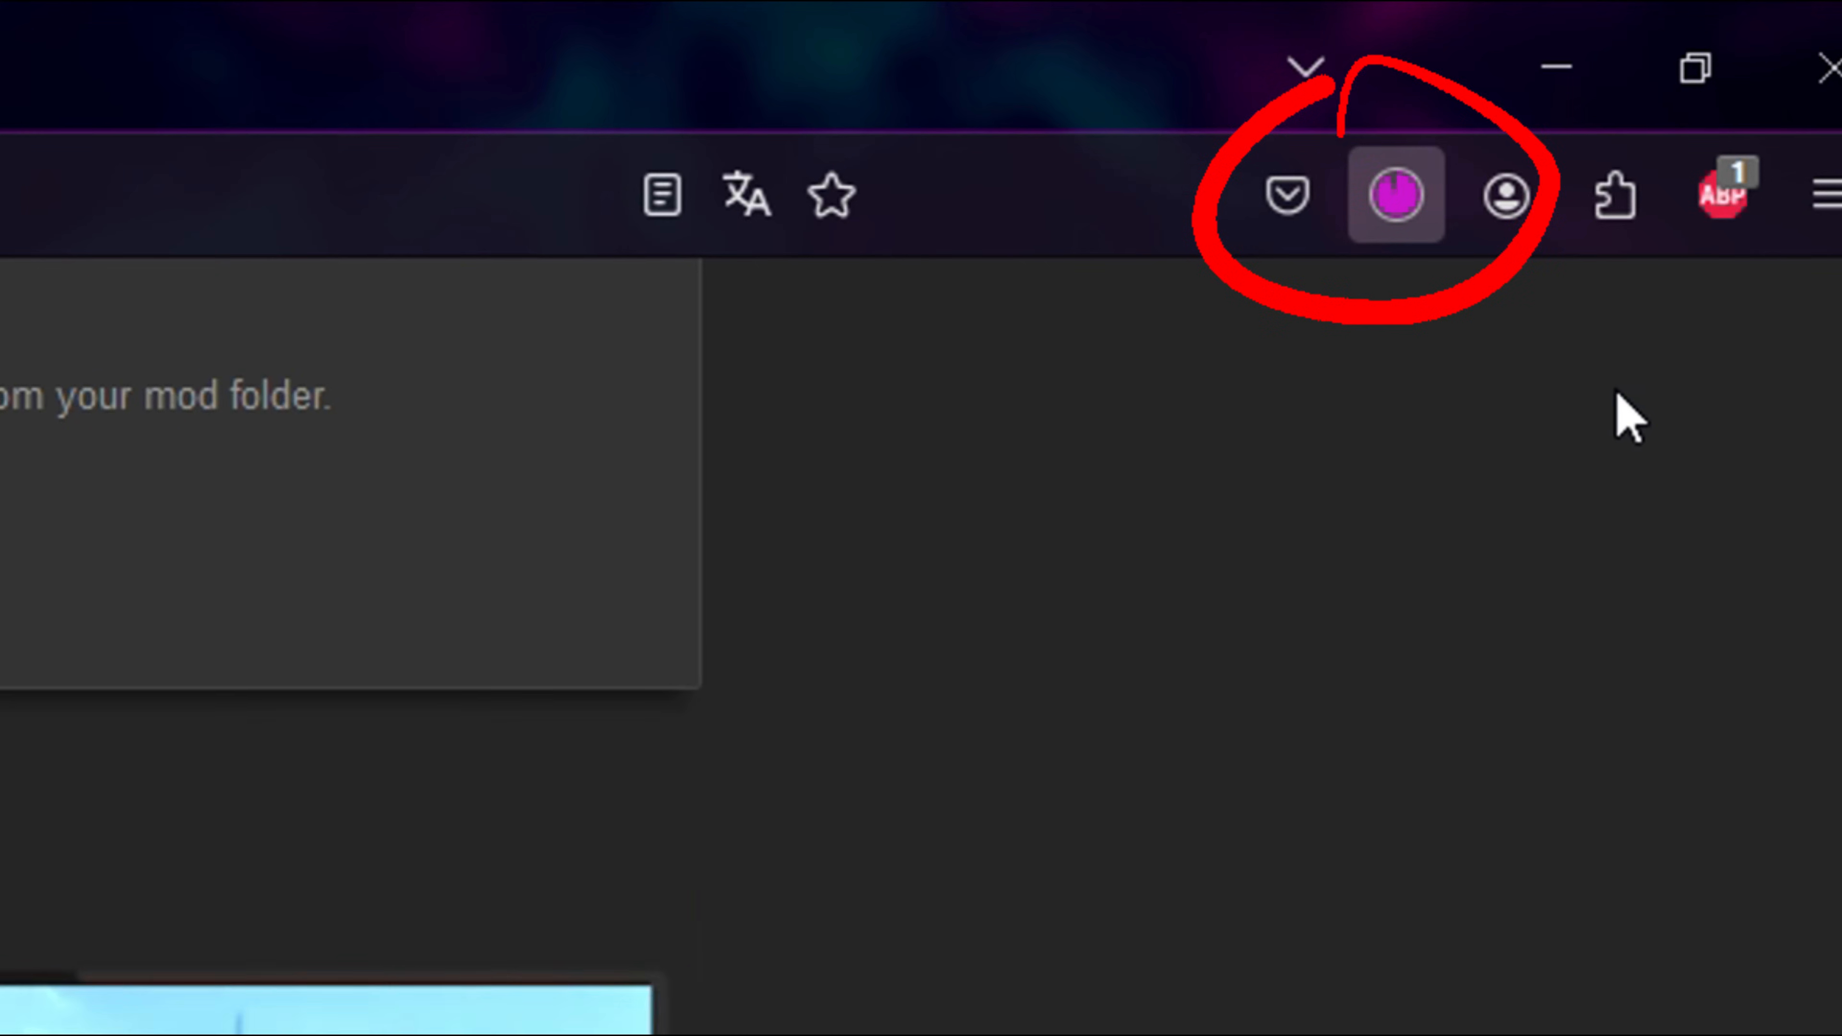
click(1491, 118)
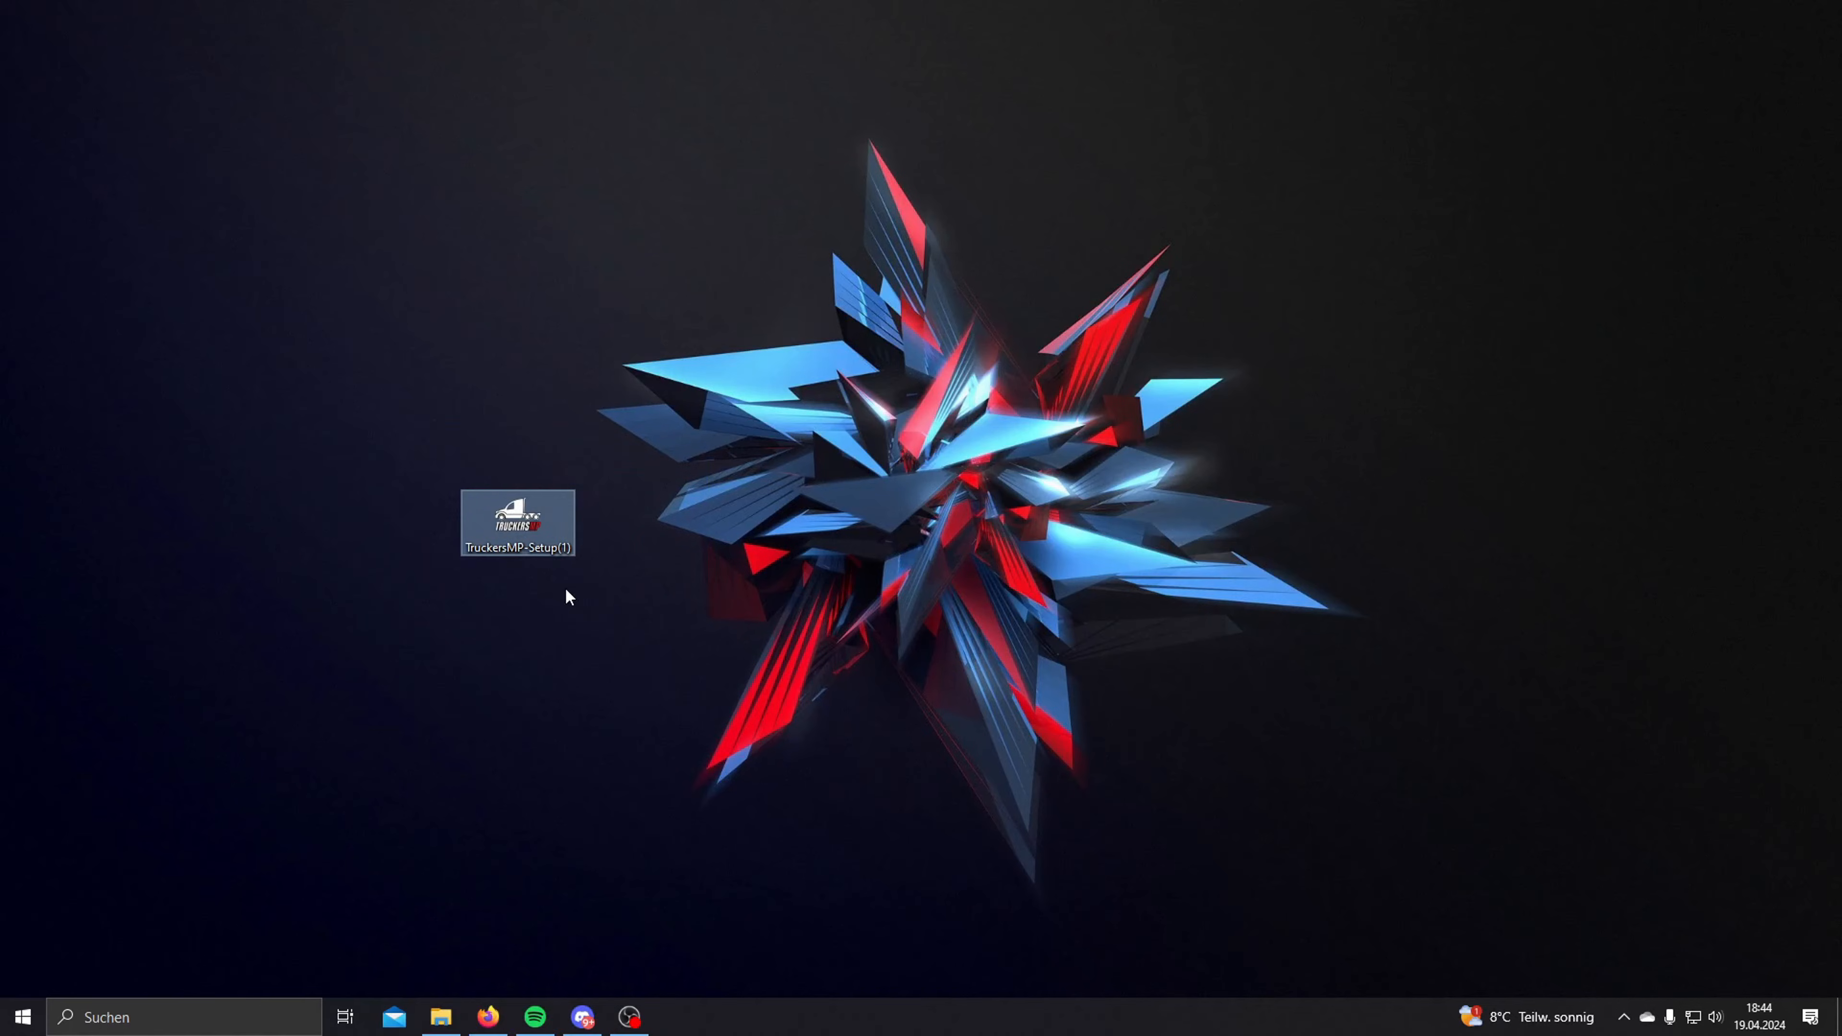
Step: Run TruckersMP-Setup(1) from the desktop so the launcher appears on its news page
double_click(515, 520)
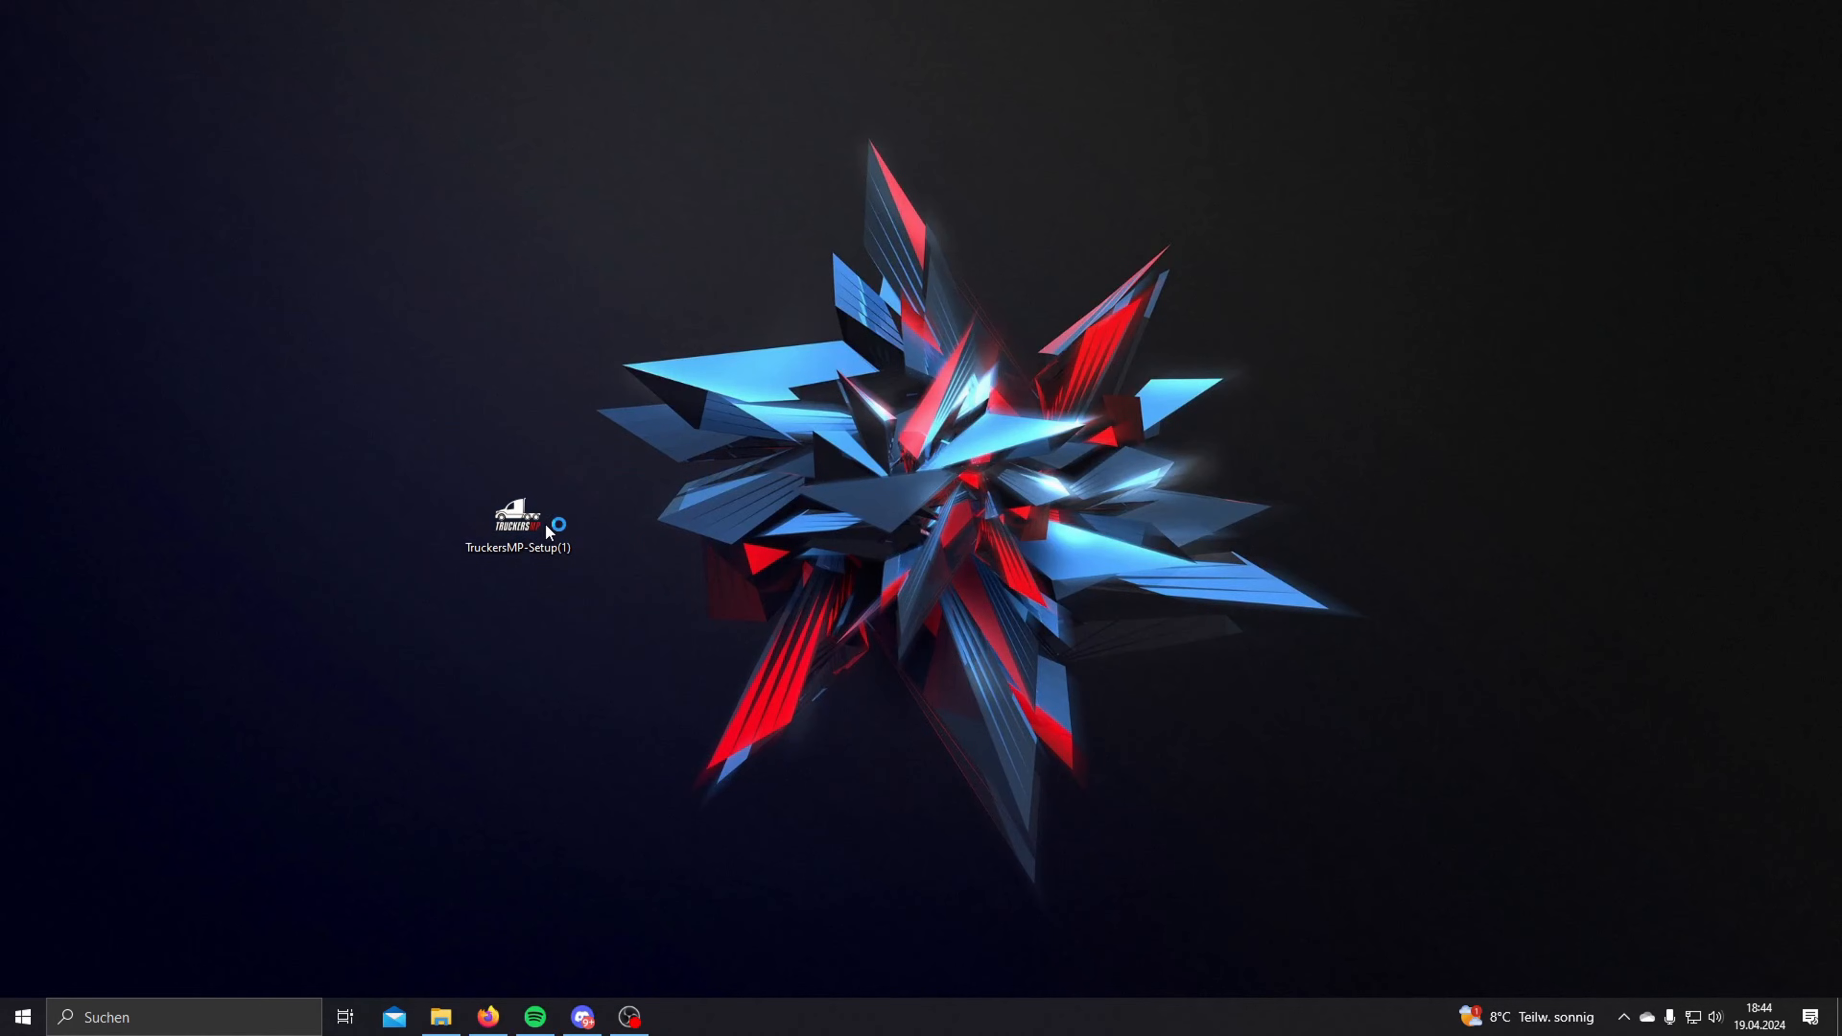
double_click(514, 524)
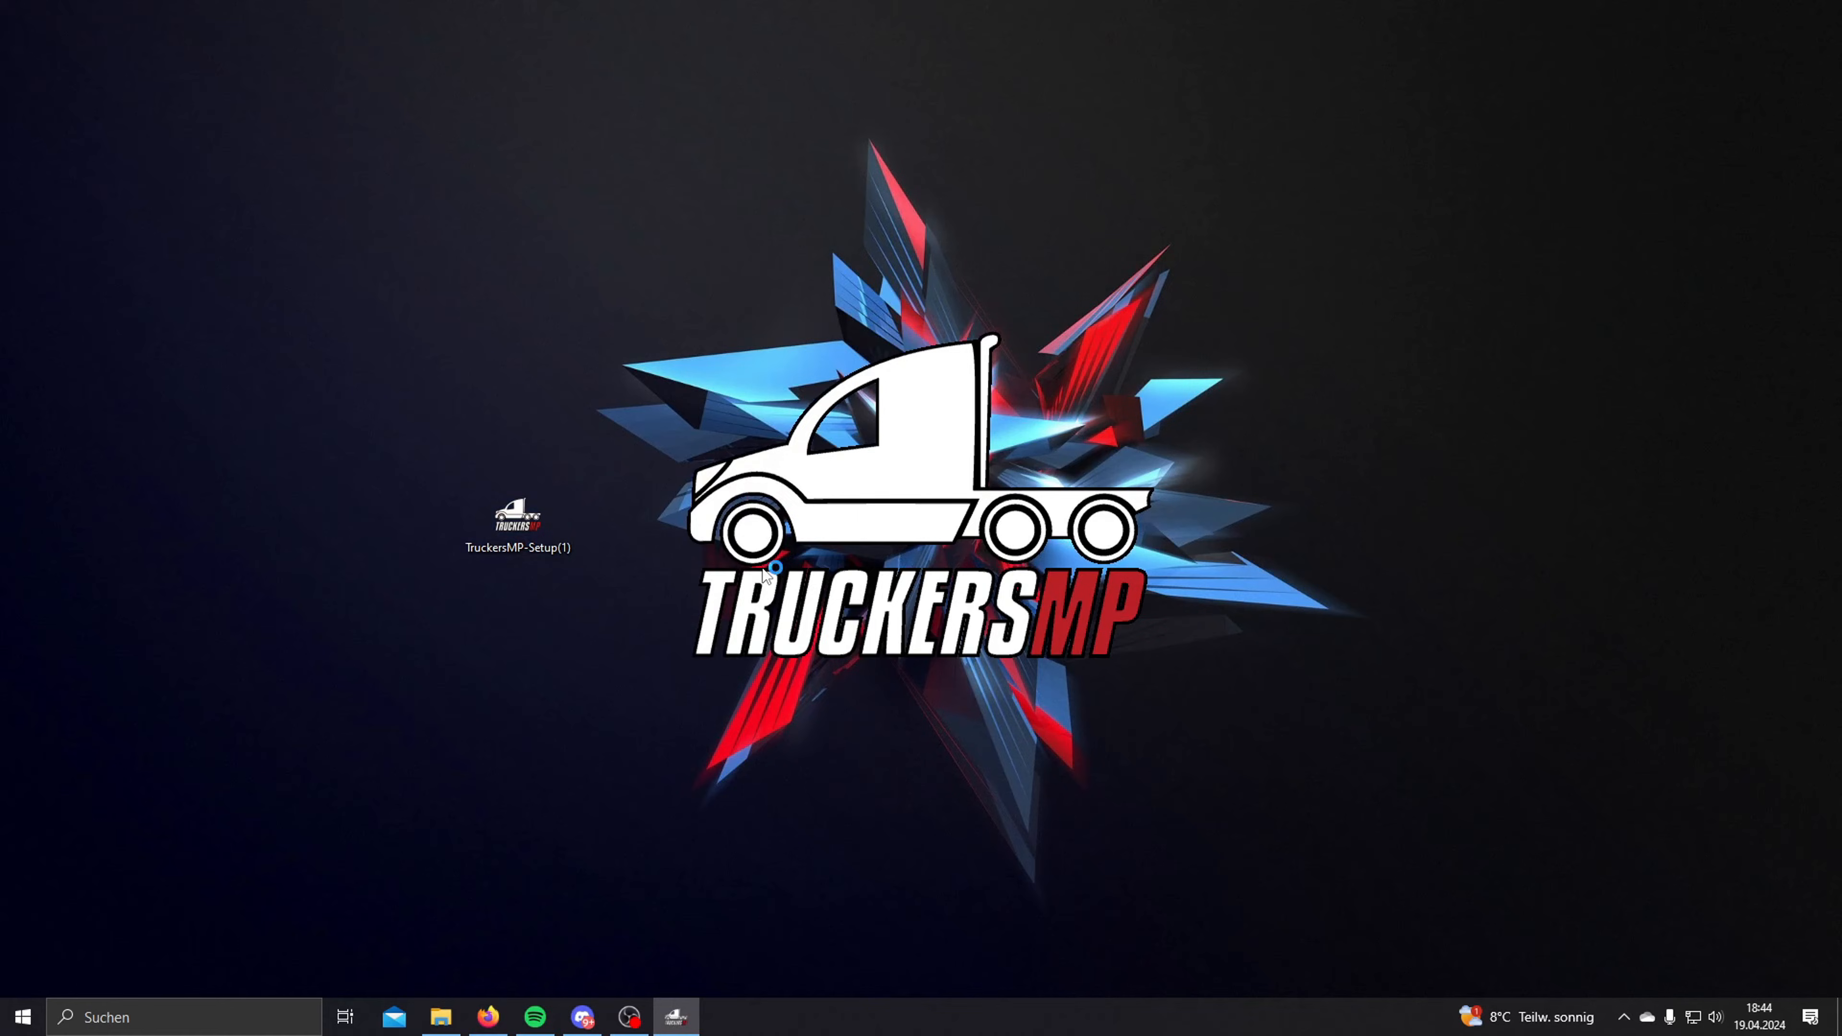
double_click(516, 522)
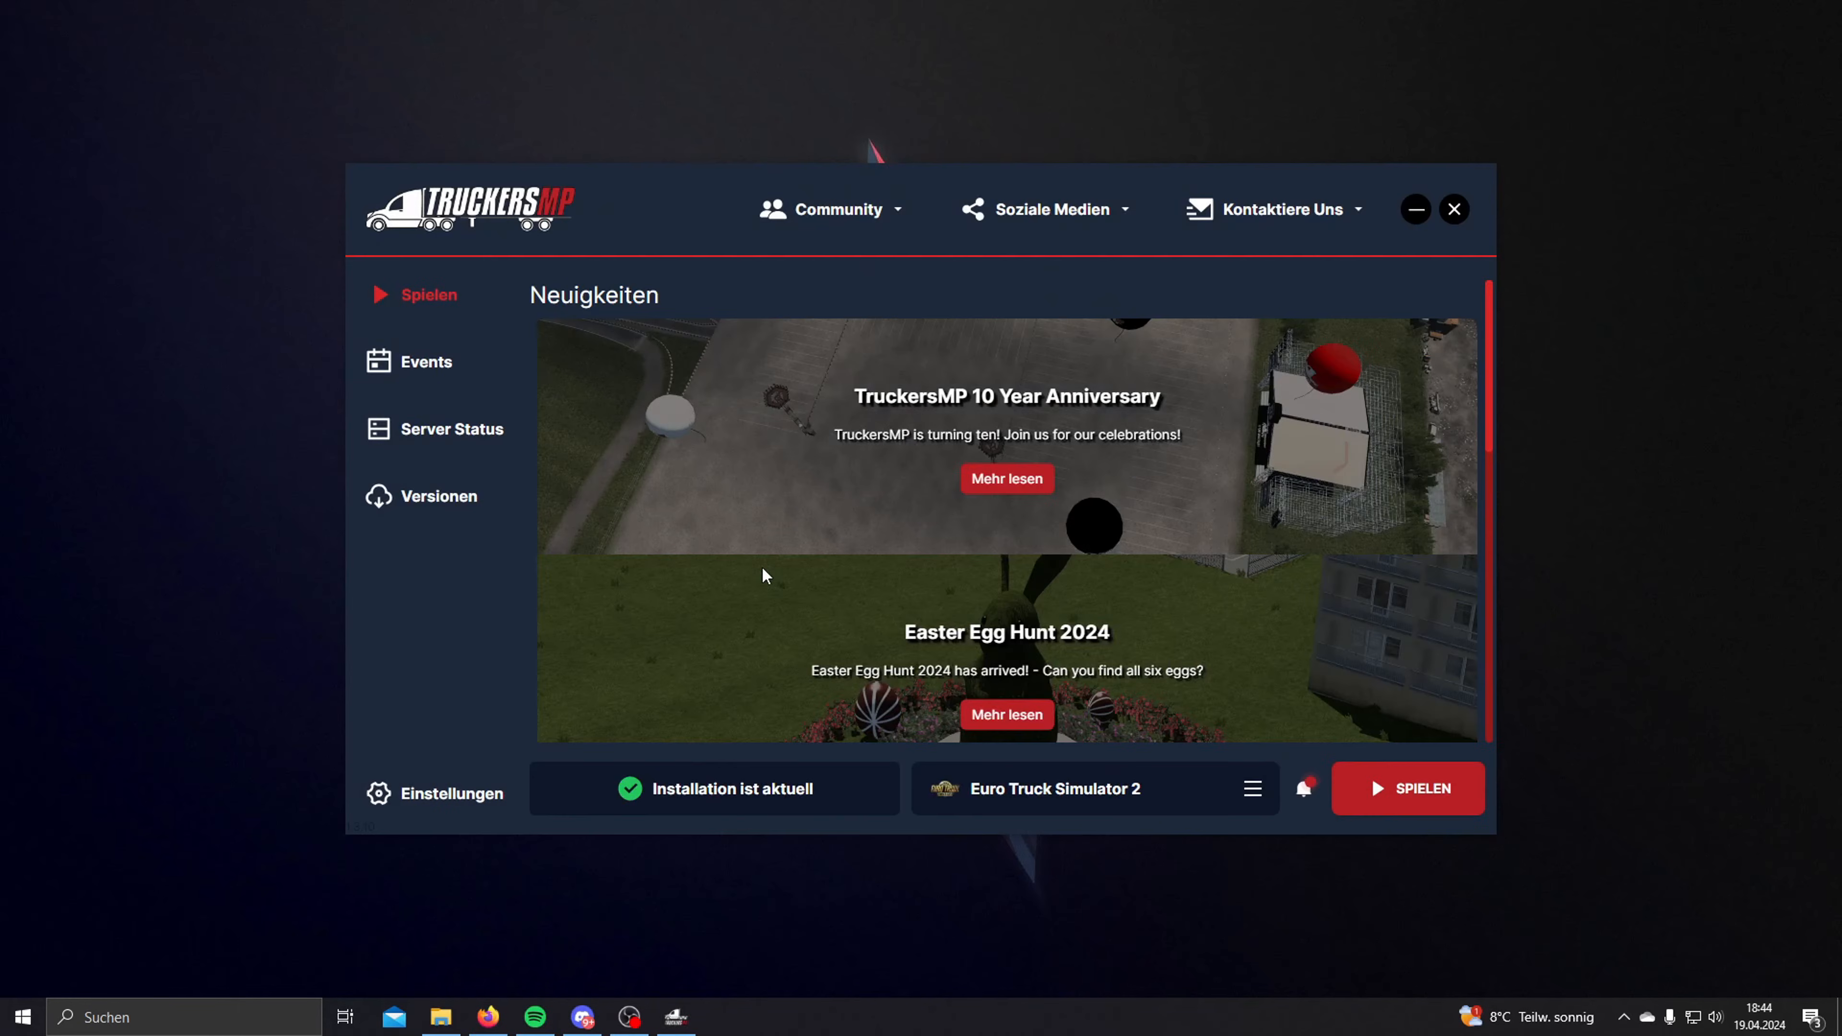
mouse_move(890, 801)
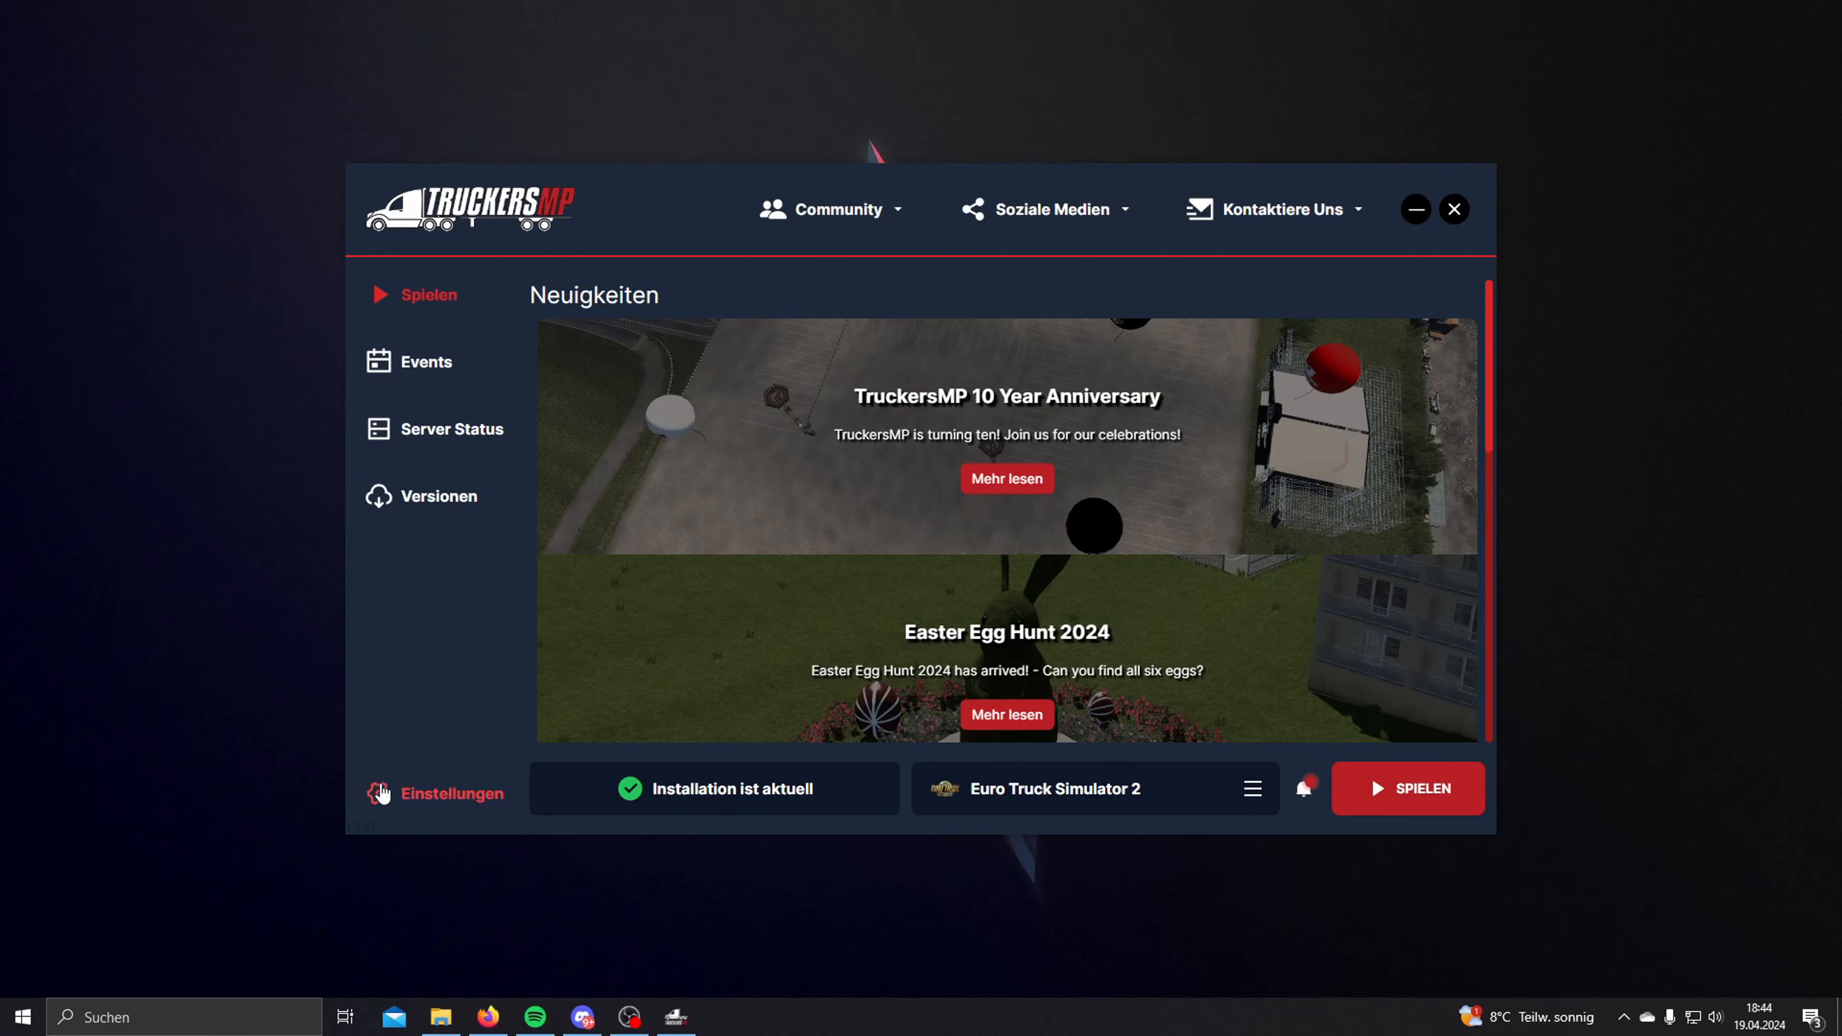
mouse_move(344, 746)
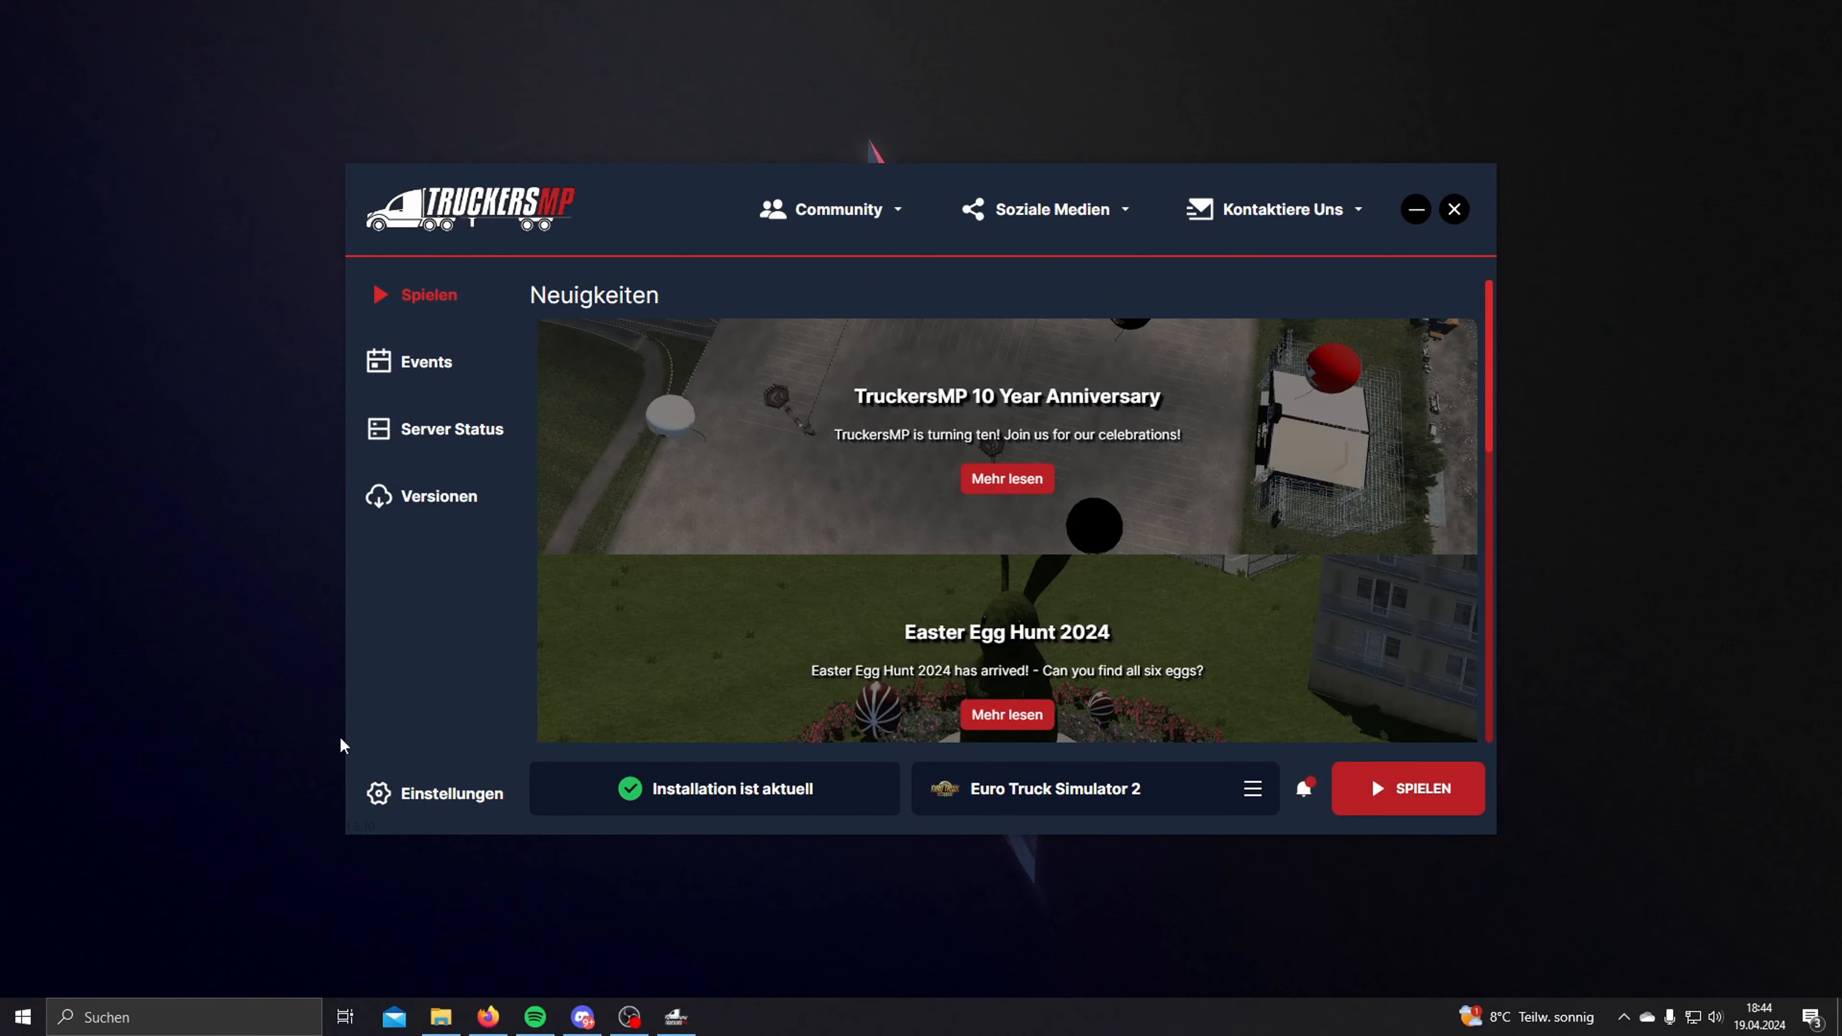
mouse_move(397, 793)
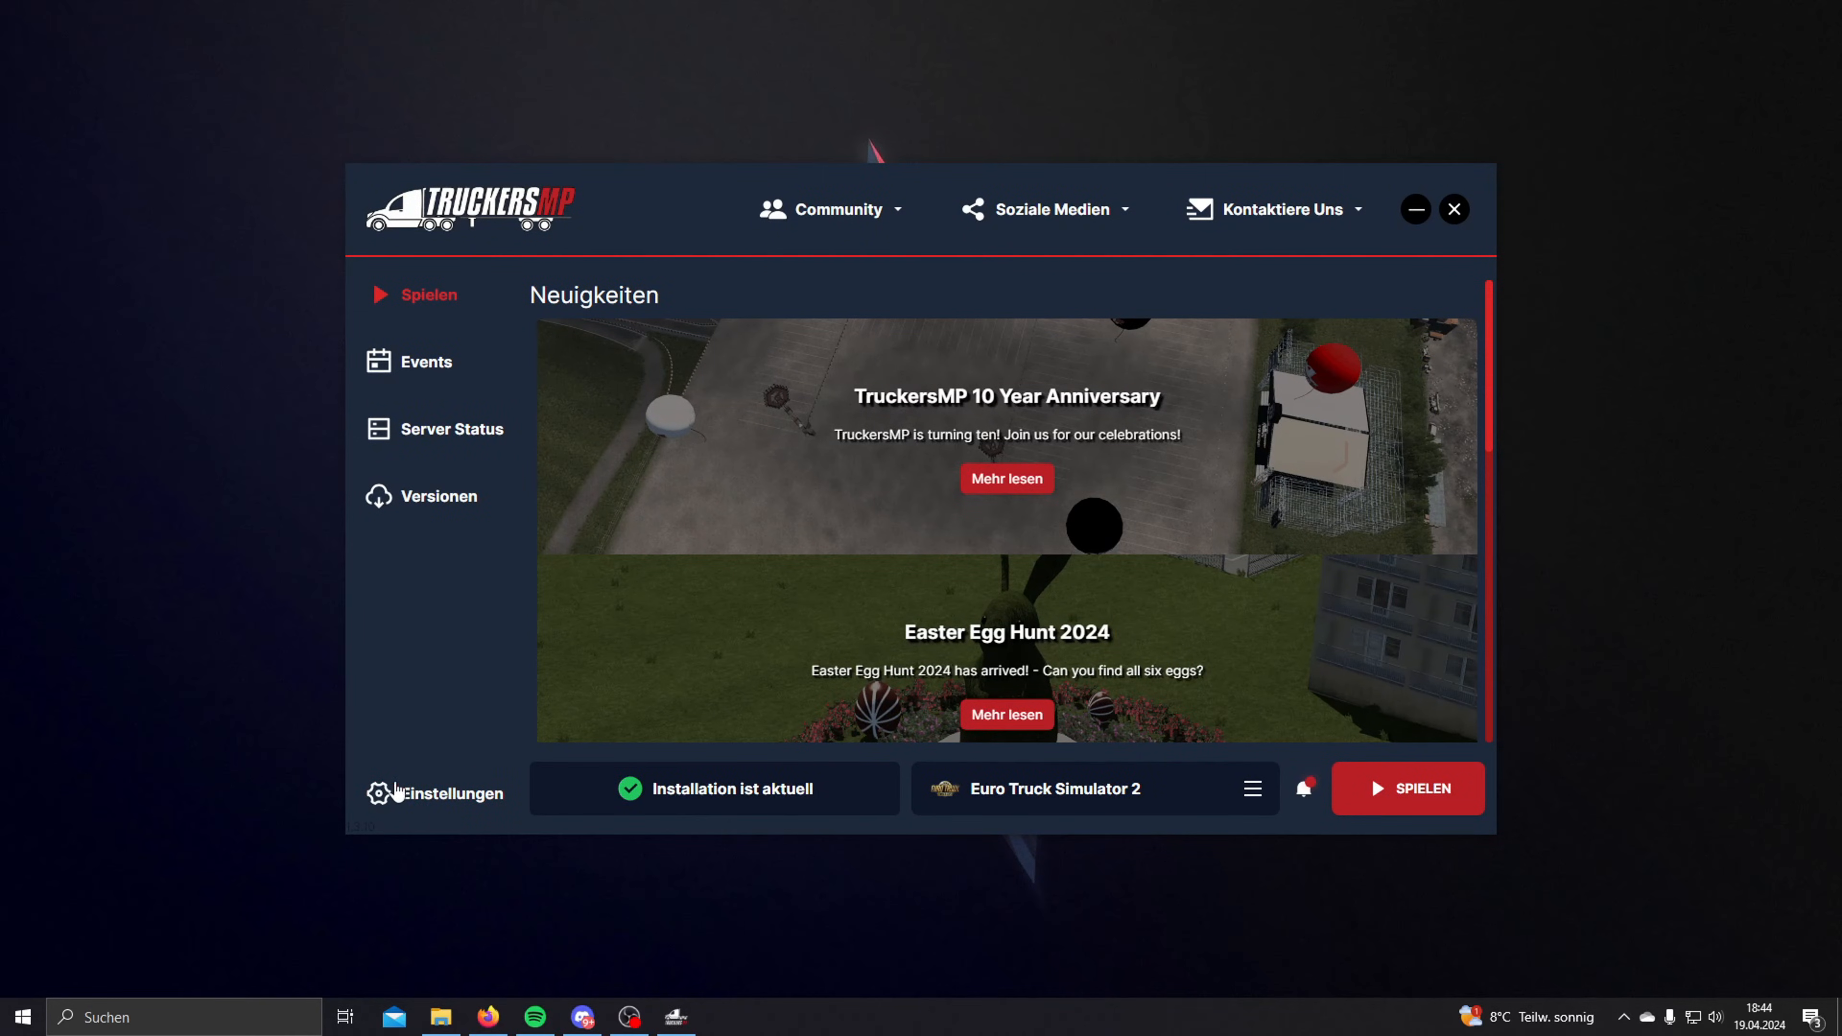
Step: In Einstellungen, browse for a new Euro Truck Simulator 2 game directory
click(378, 793)
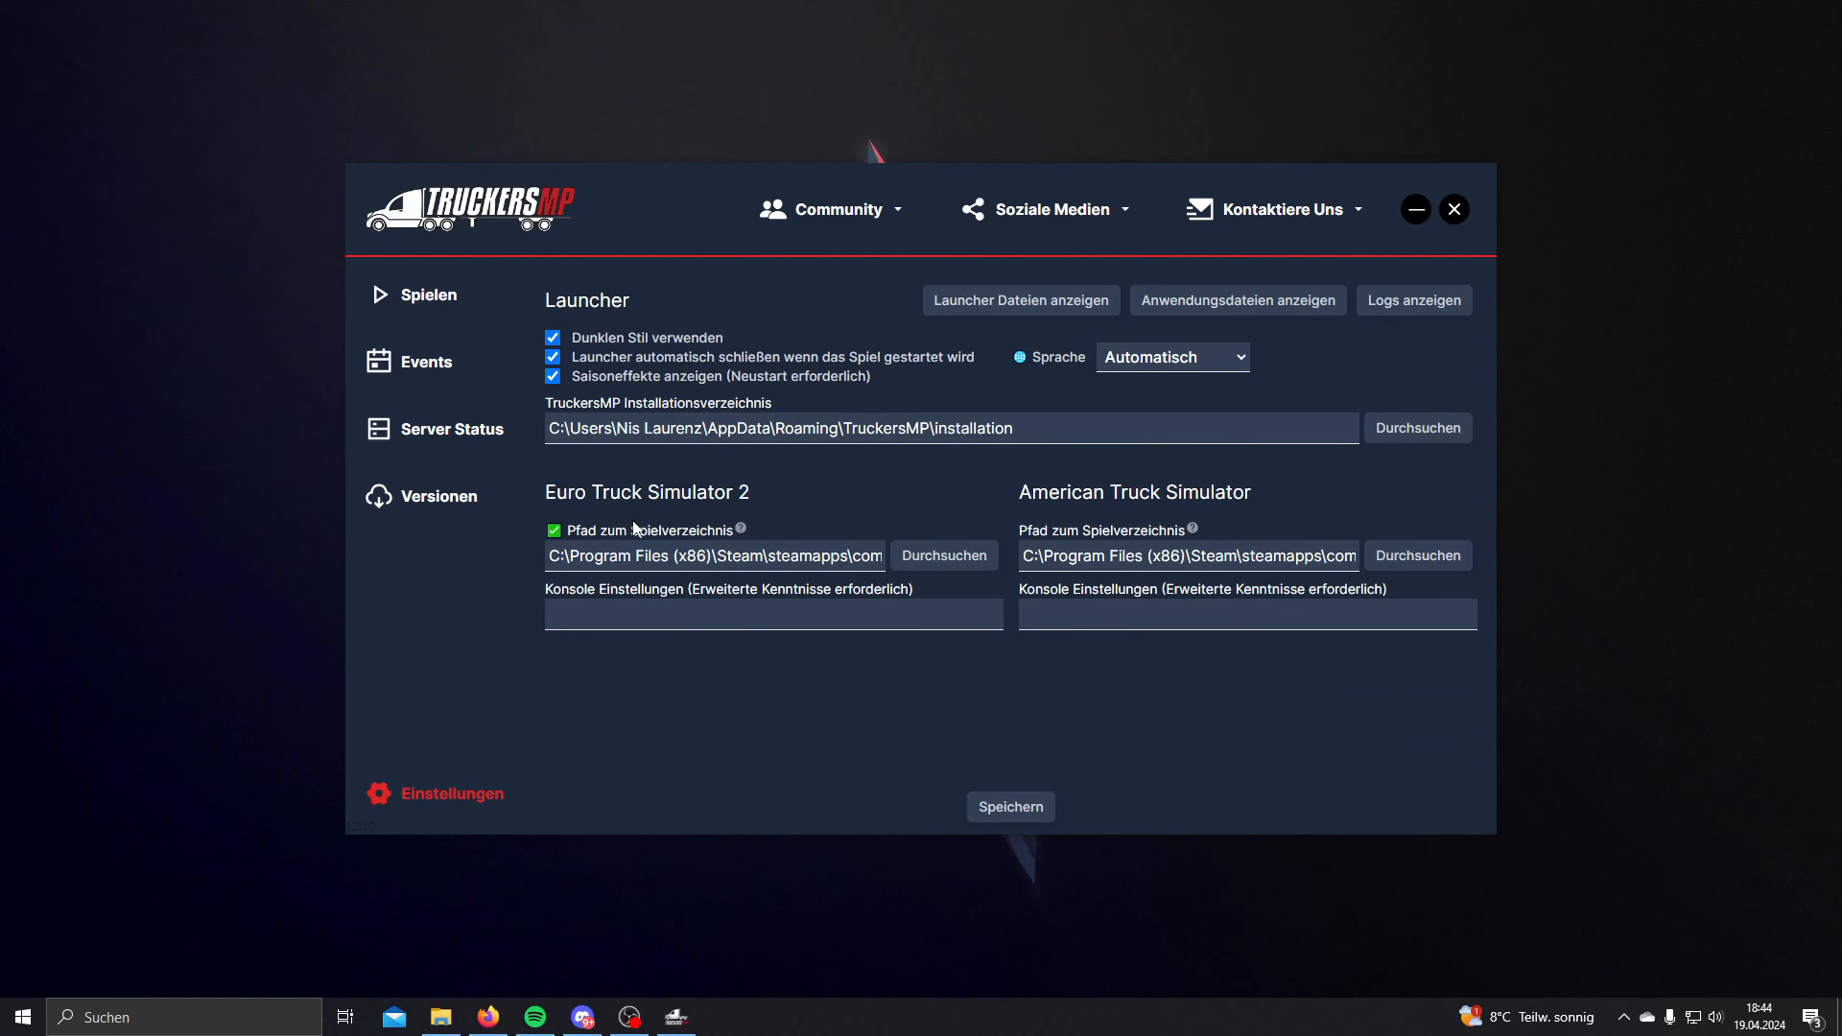
mouse_move(656, 470)
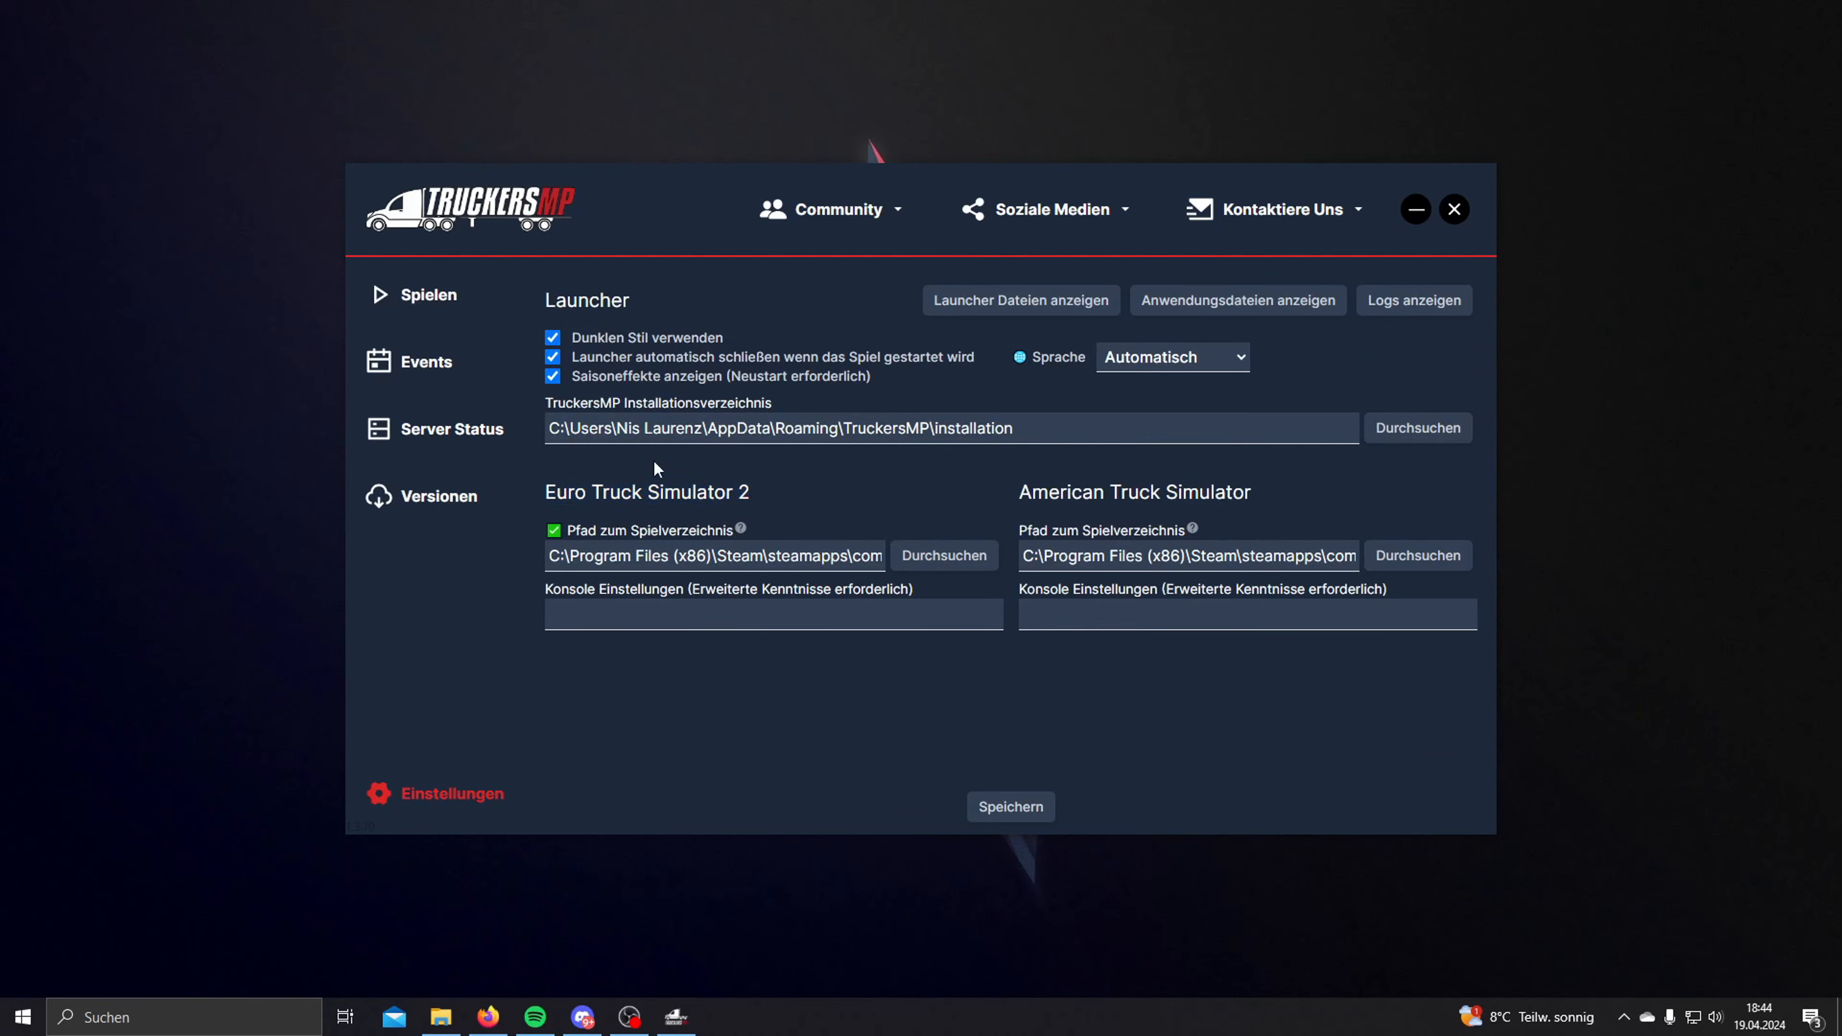
mouse_move(569, 546)
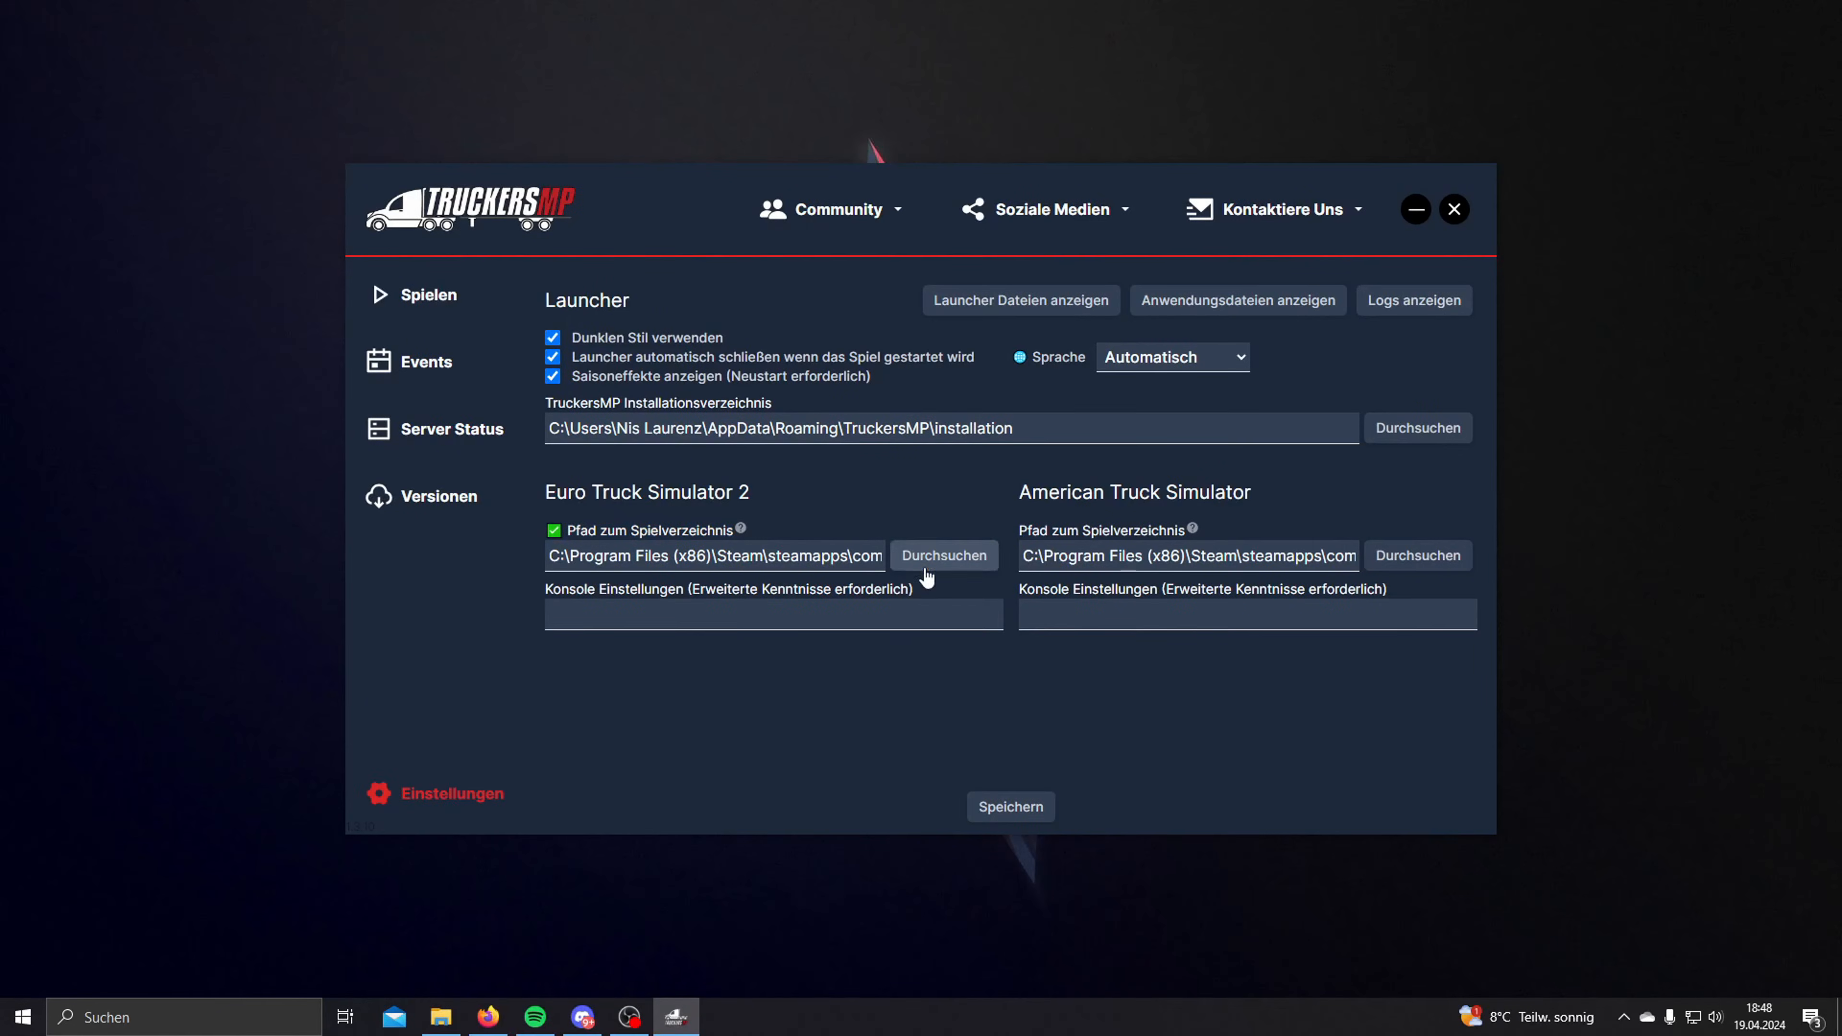
click(944, 555)
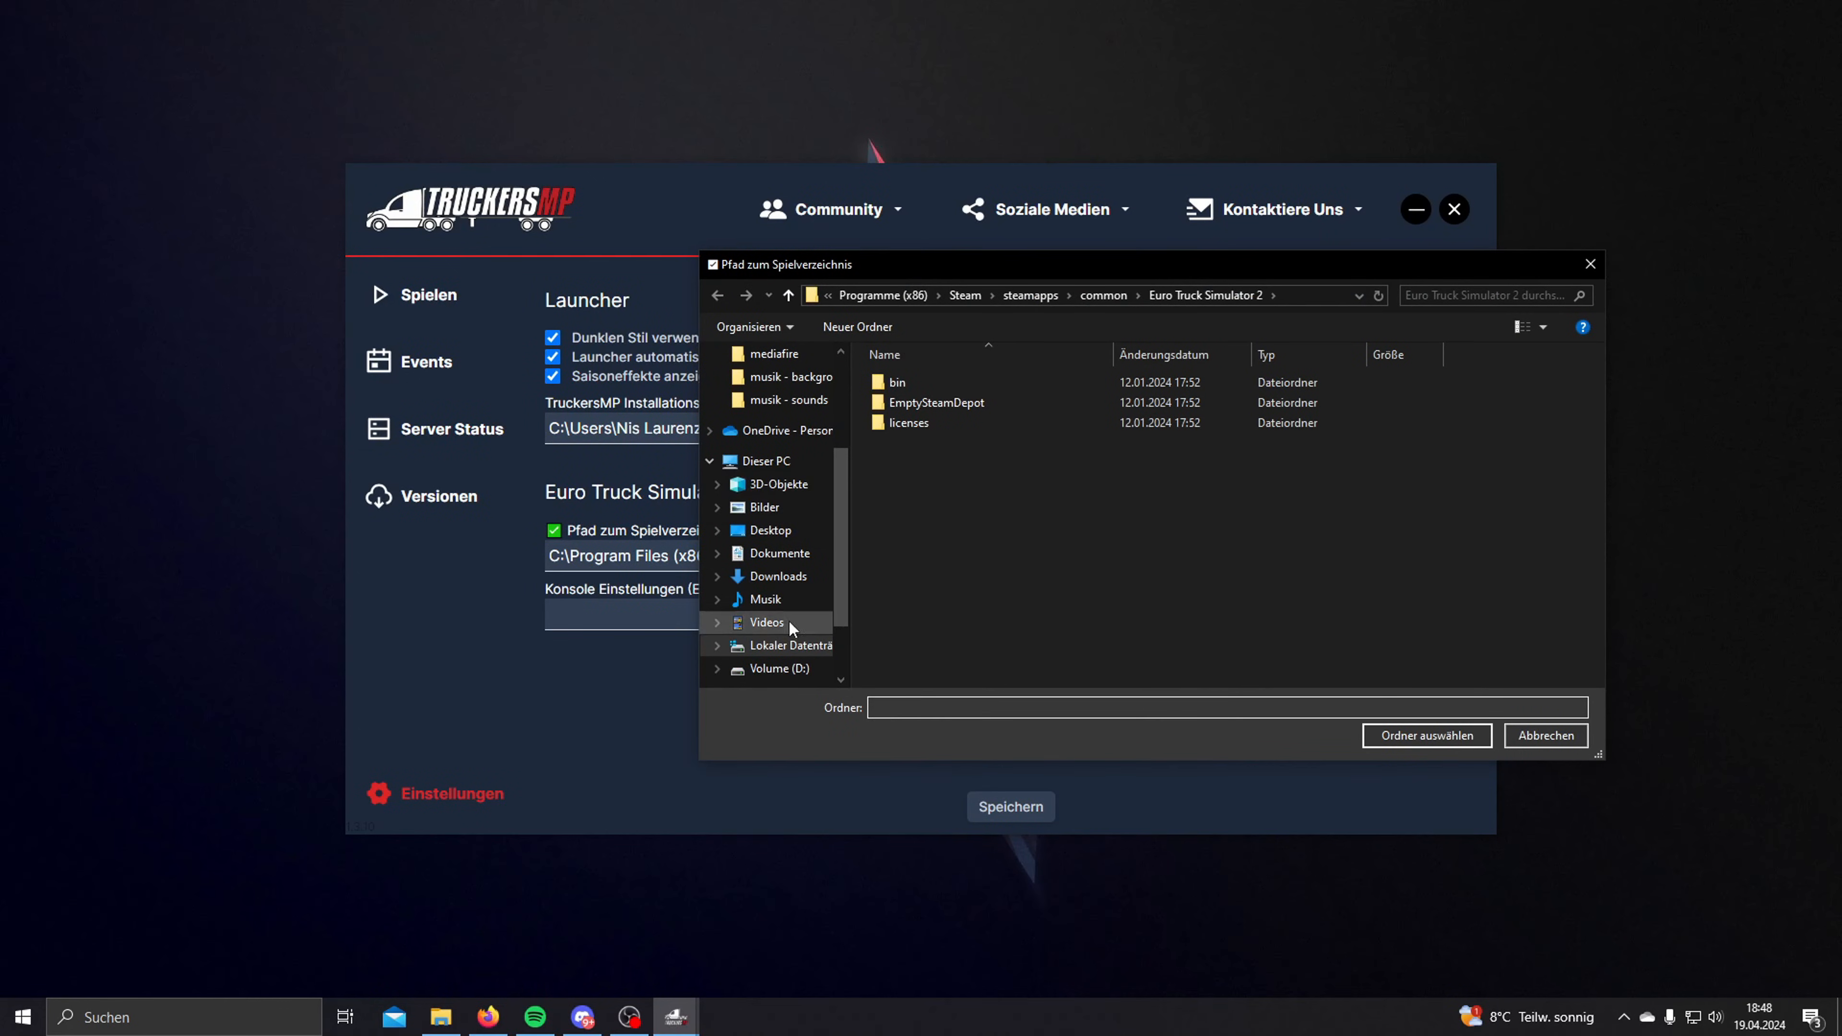
Step: Navigate from drive C: through Programme (x86) into the Steam folder
click(792, 646)
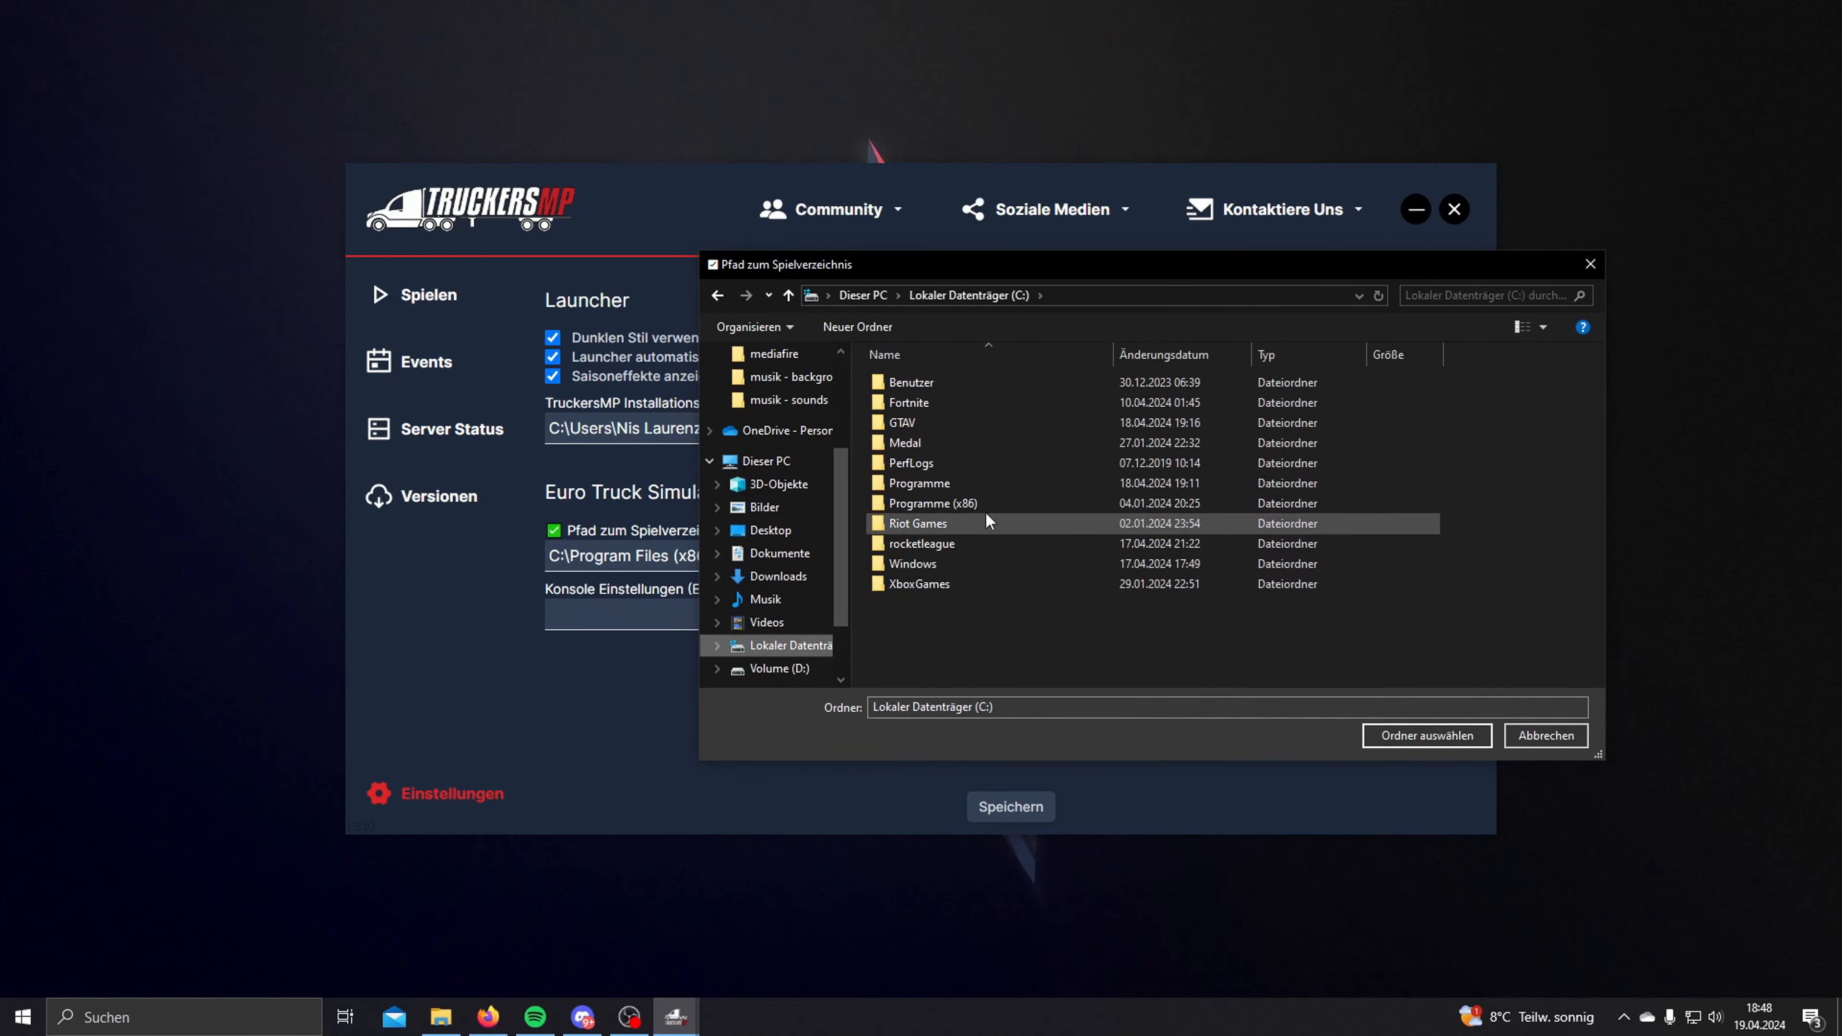
double_click(932, 504)
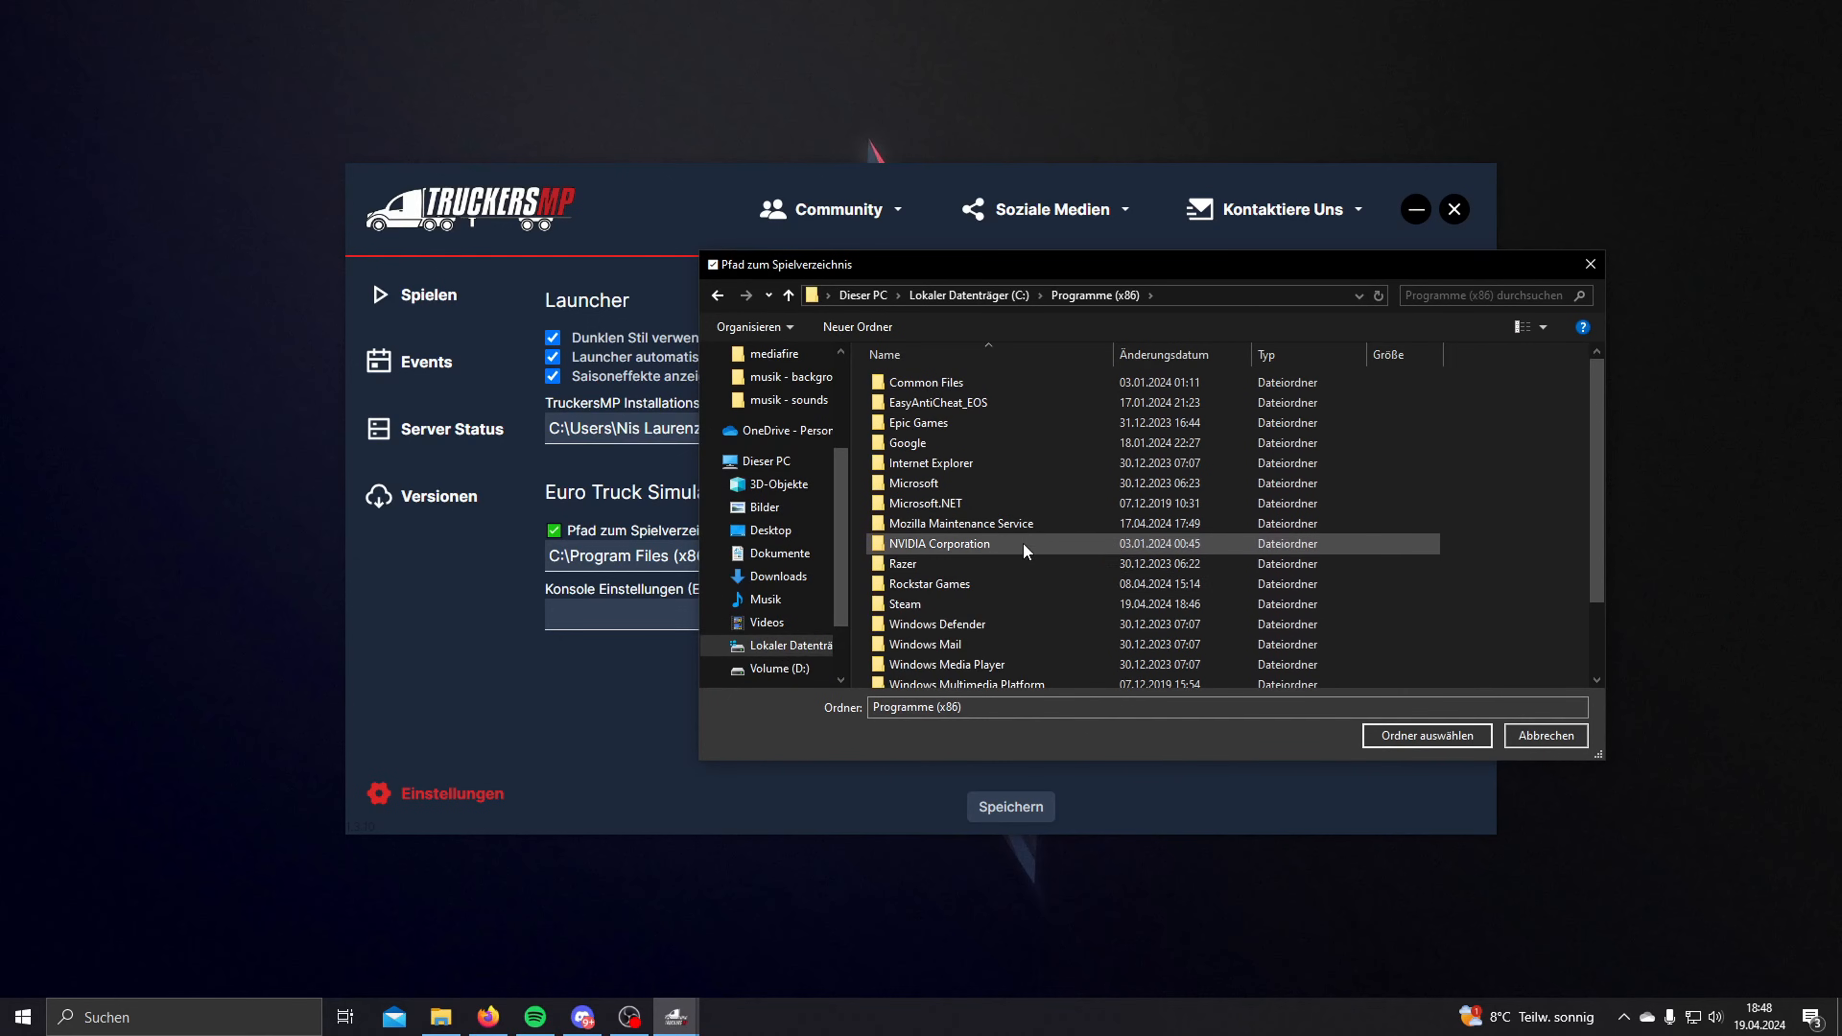
scroll(down, 3)
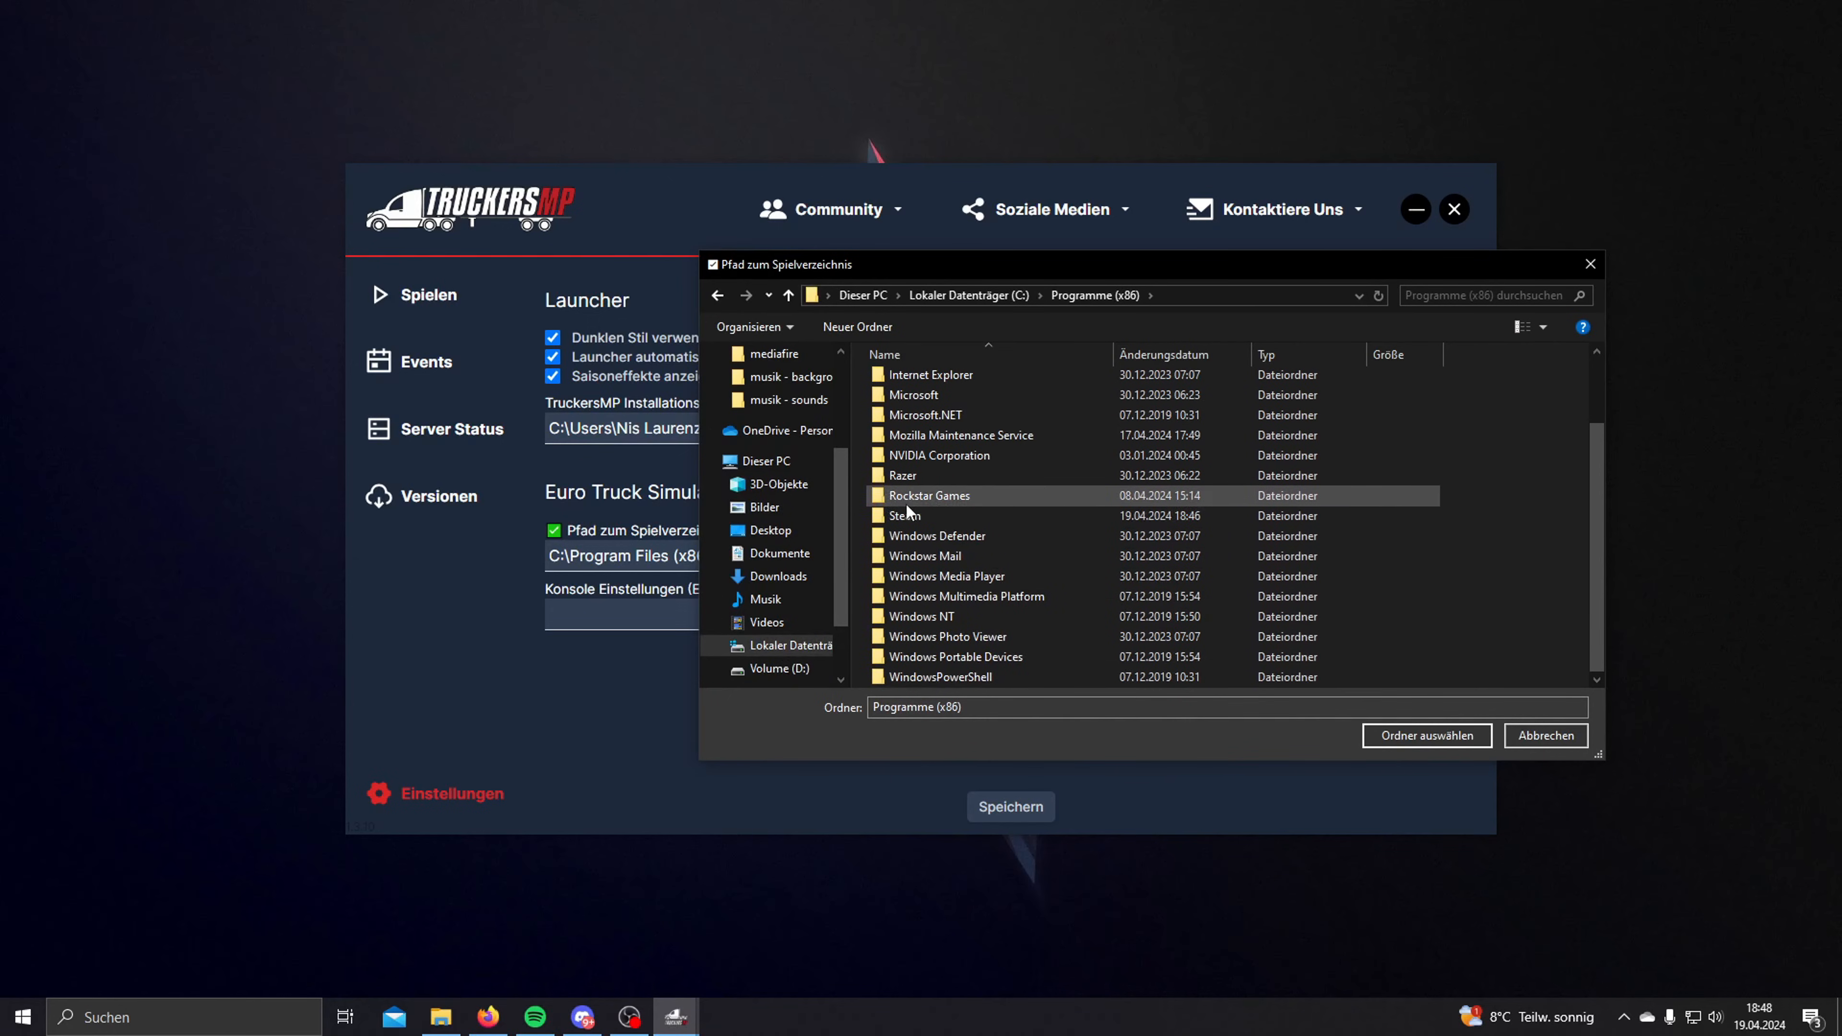
double_click(905, 516)
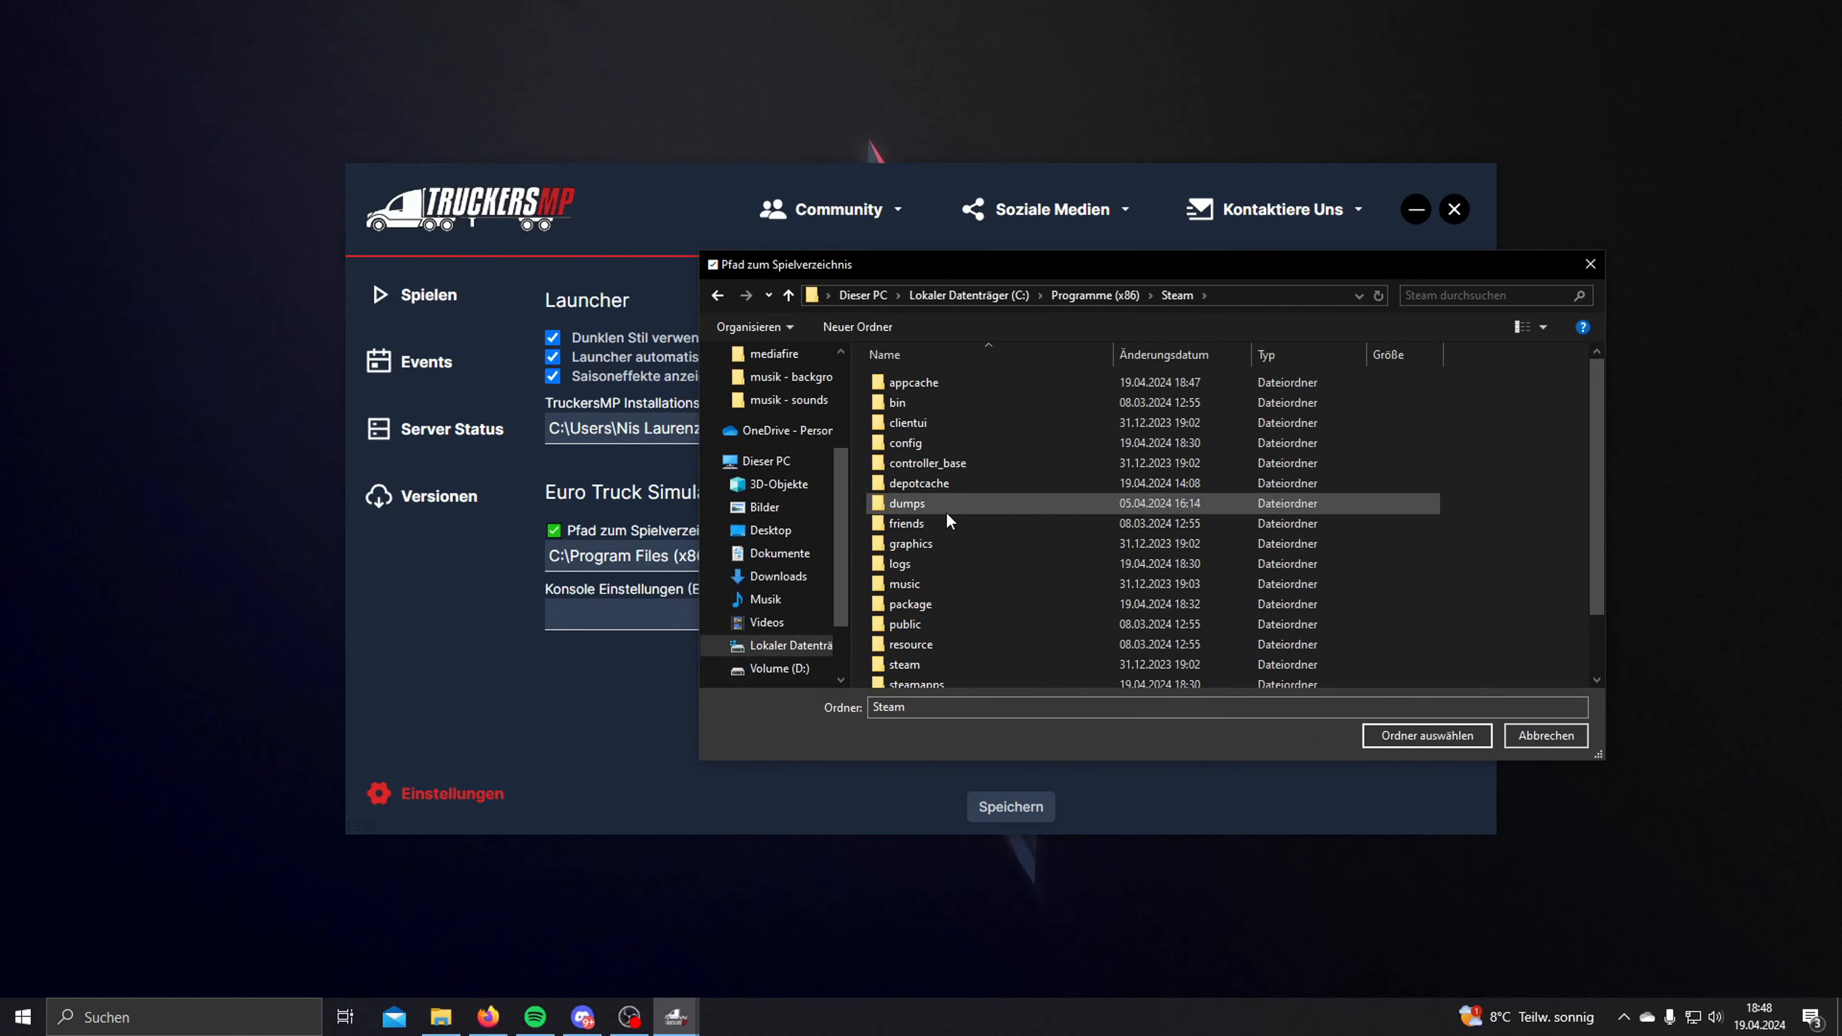
Step: Continue into steamapps > common and select the Euro Truck Simulator 2 folder
scroll(down, 3)
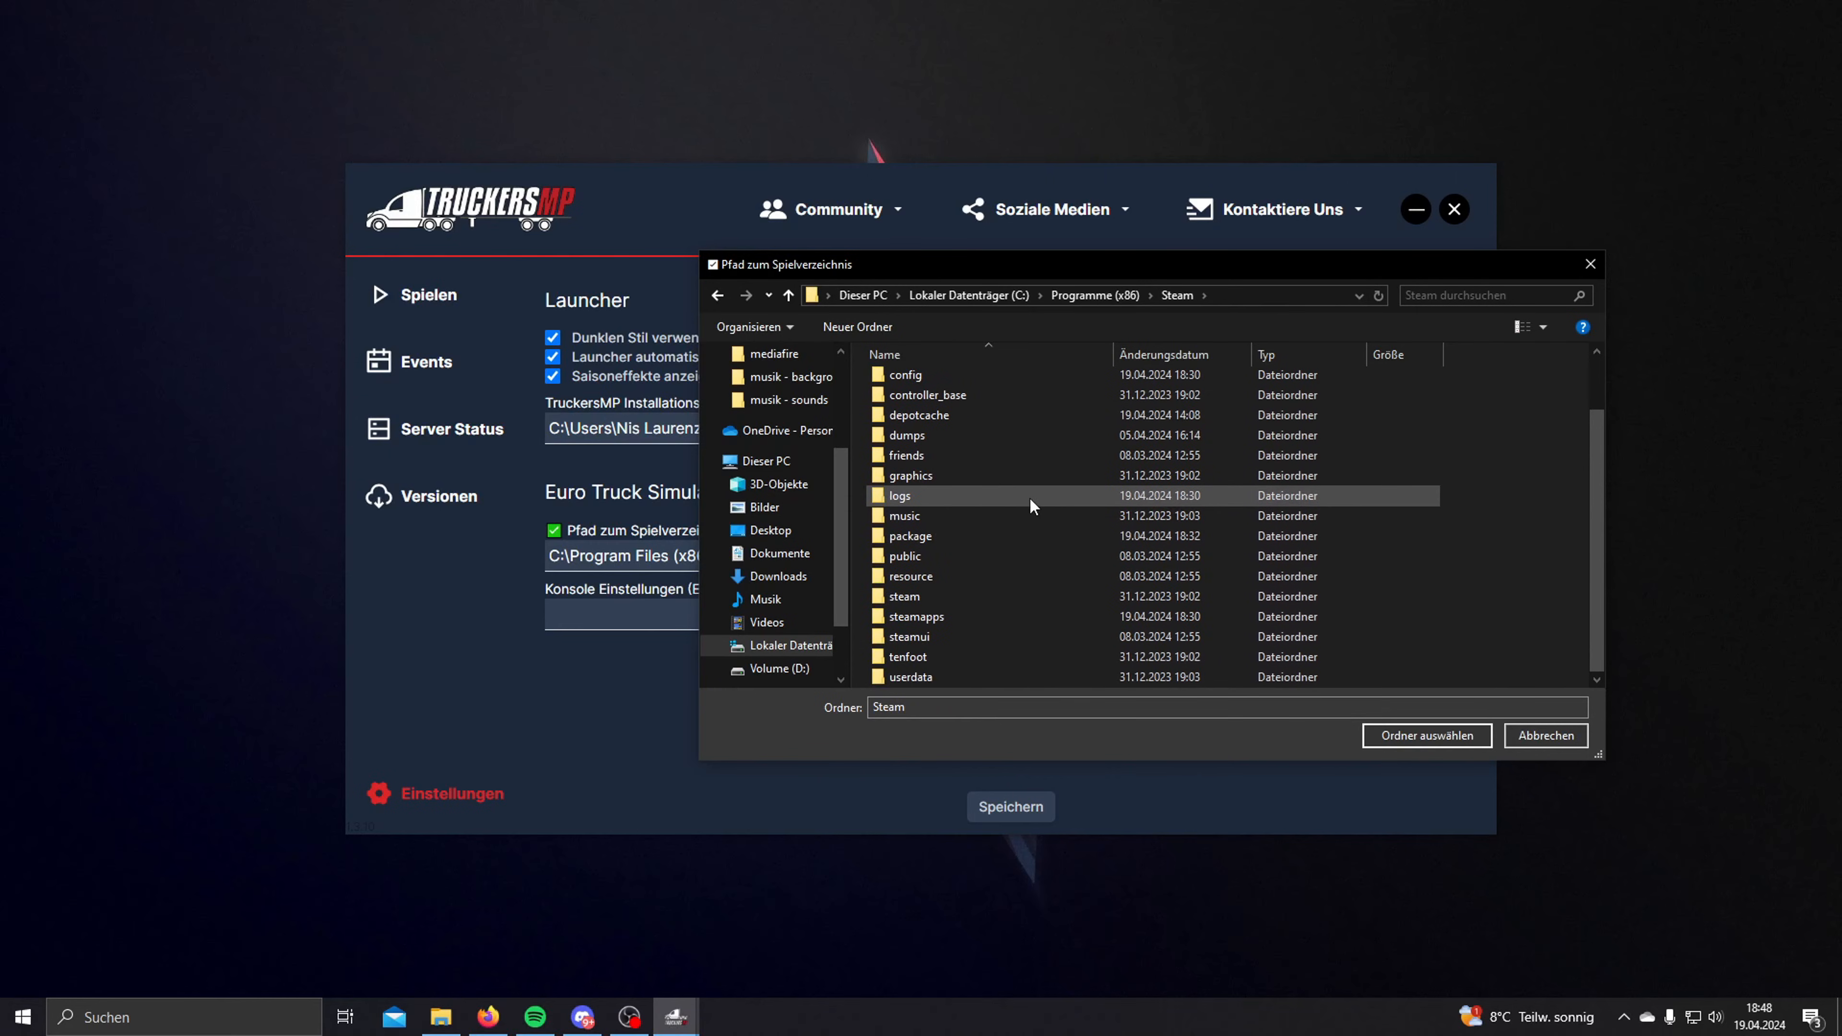
mouse_move(1024, 619)
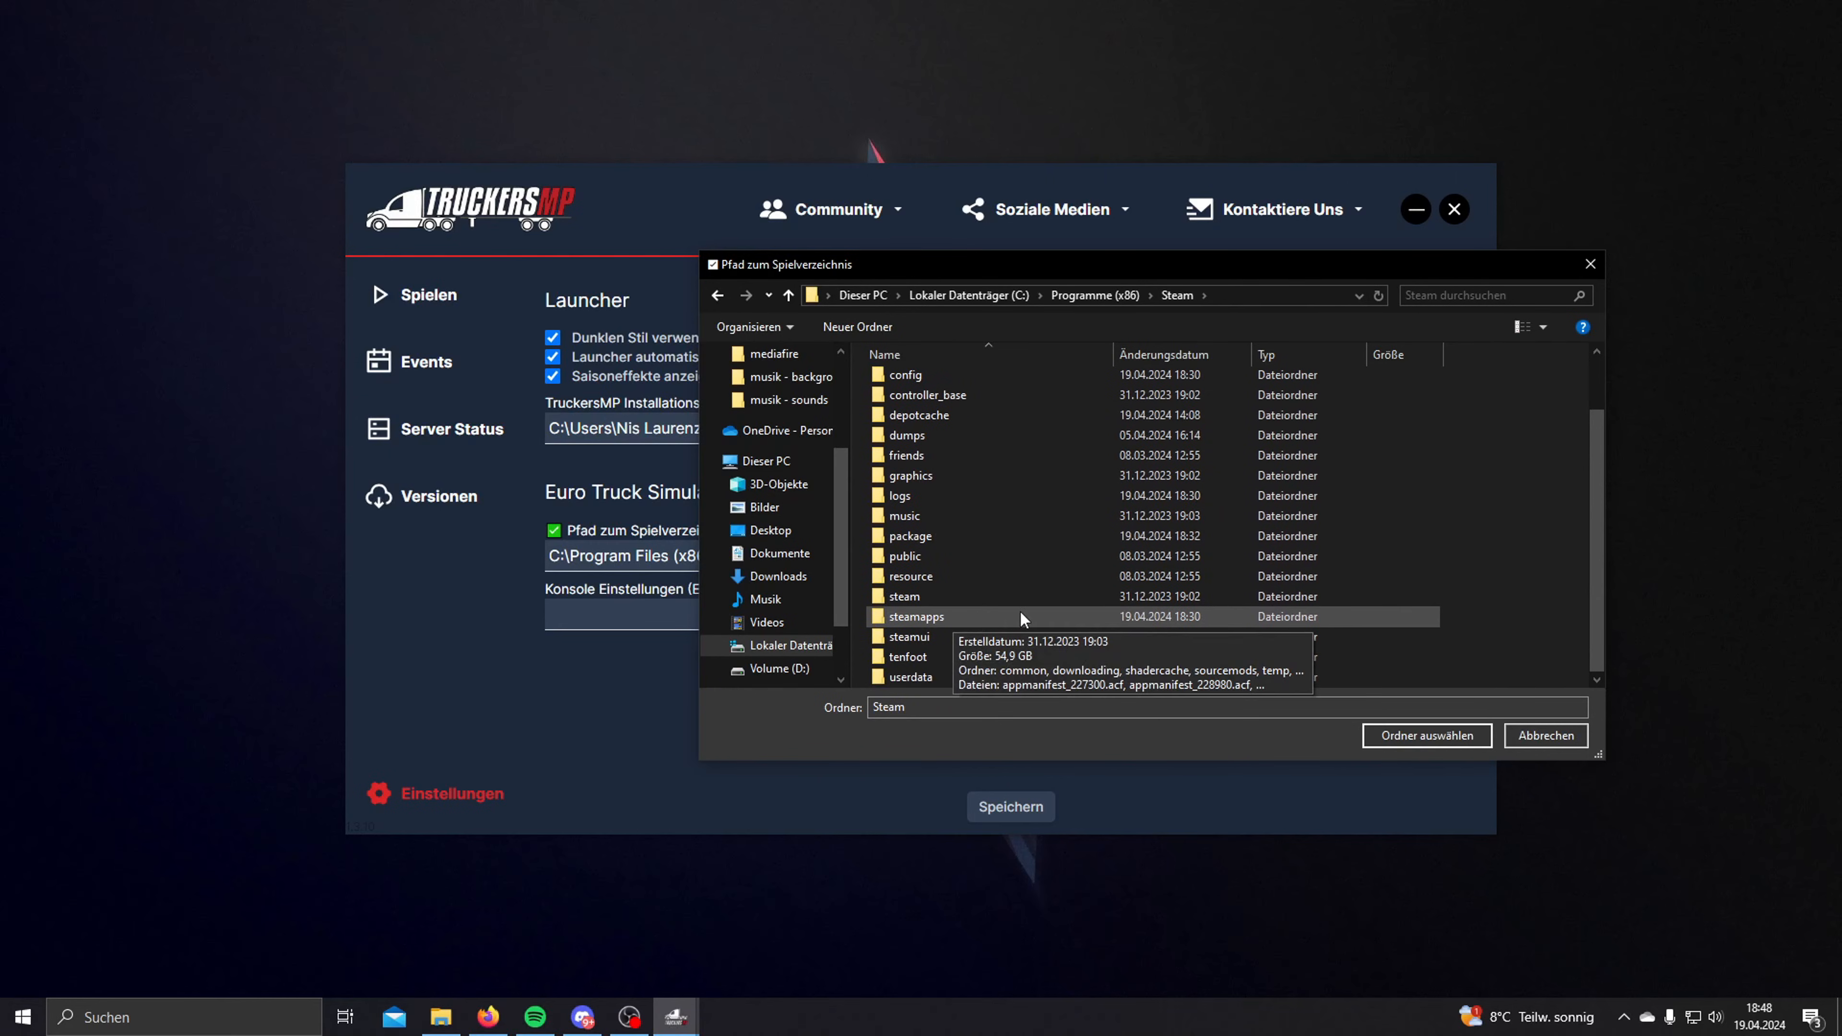
double_click(916, 617)
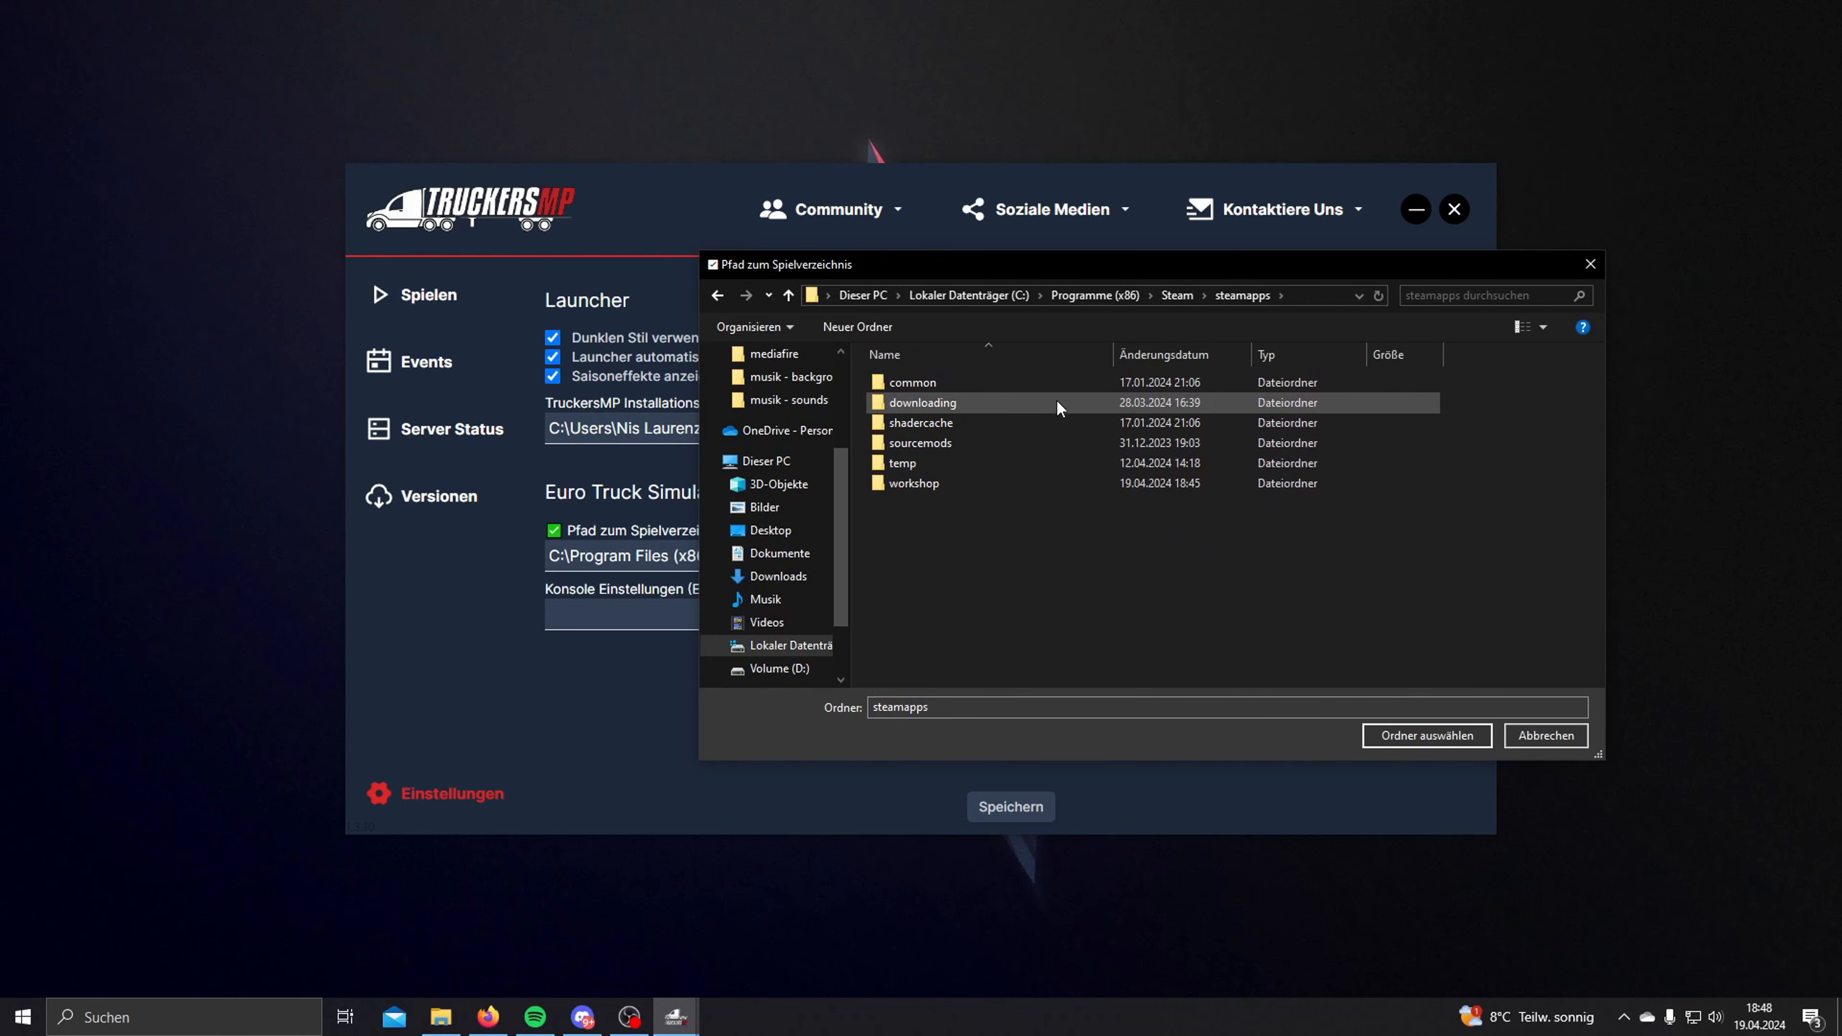
double_click(912, 382)
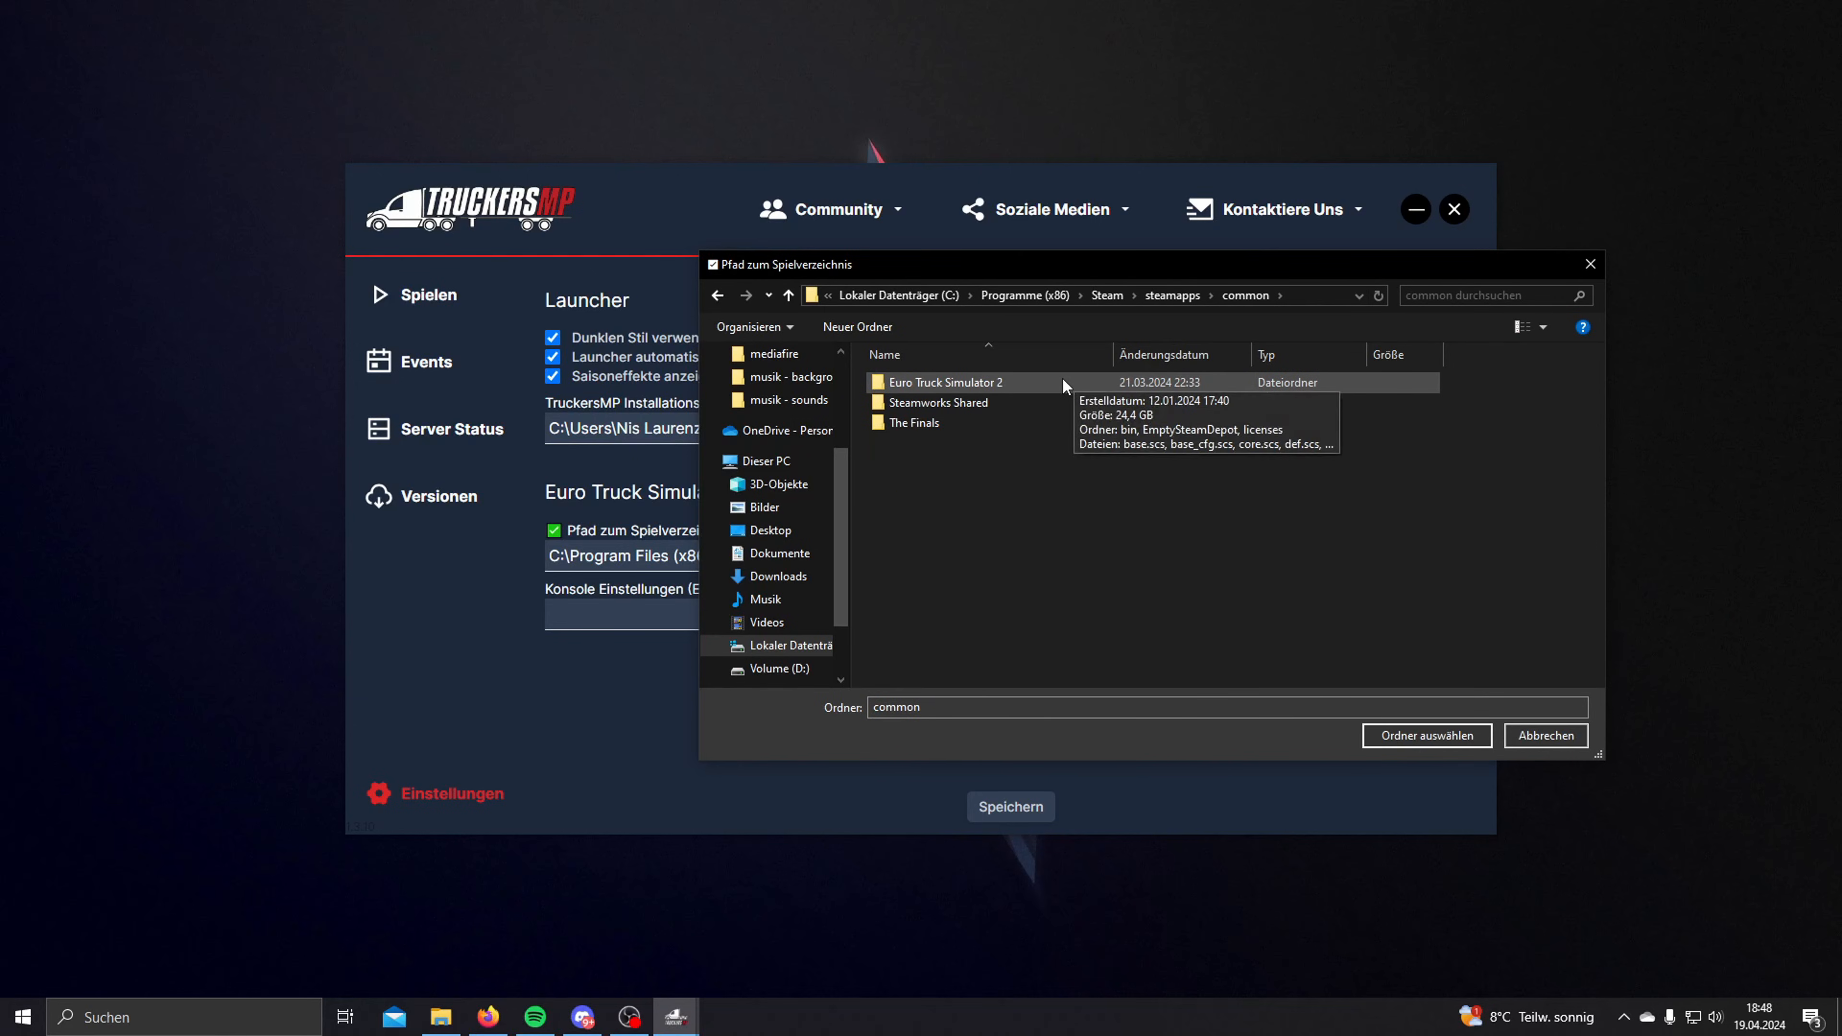
click(944, 382)
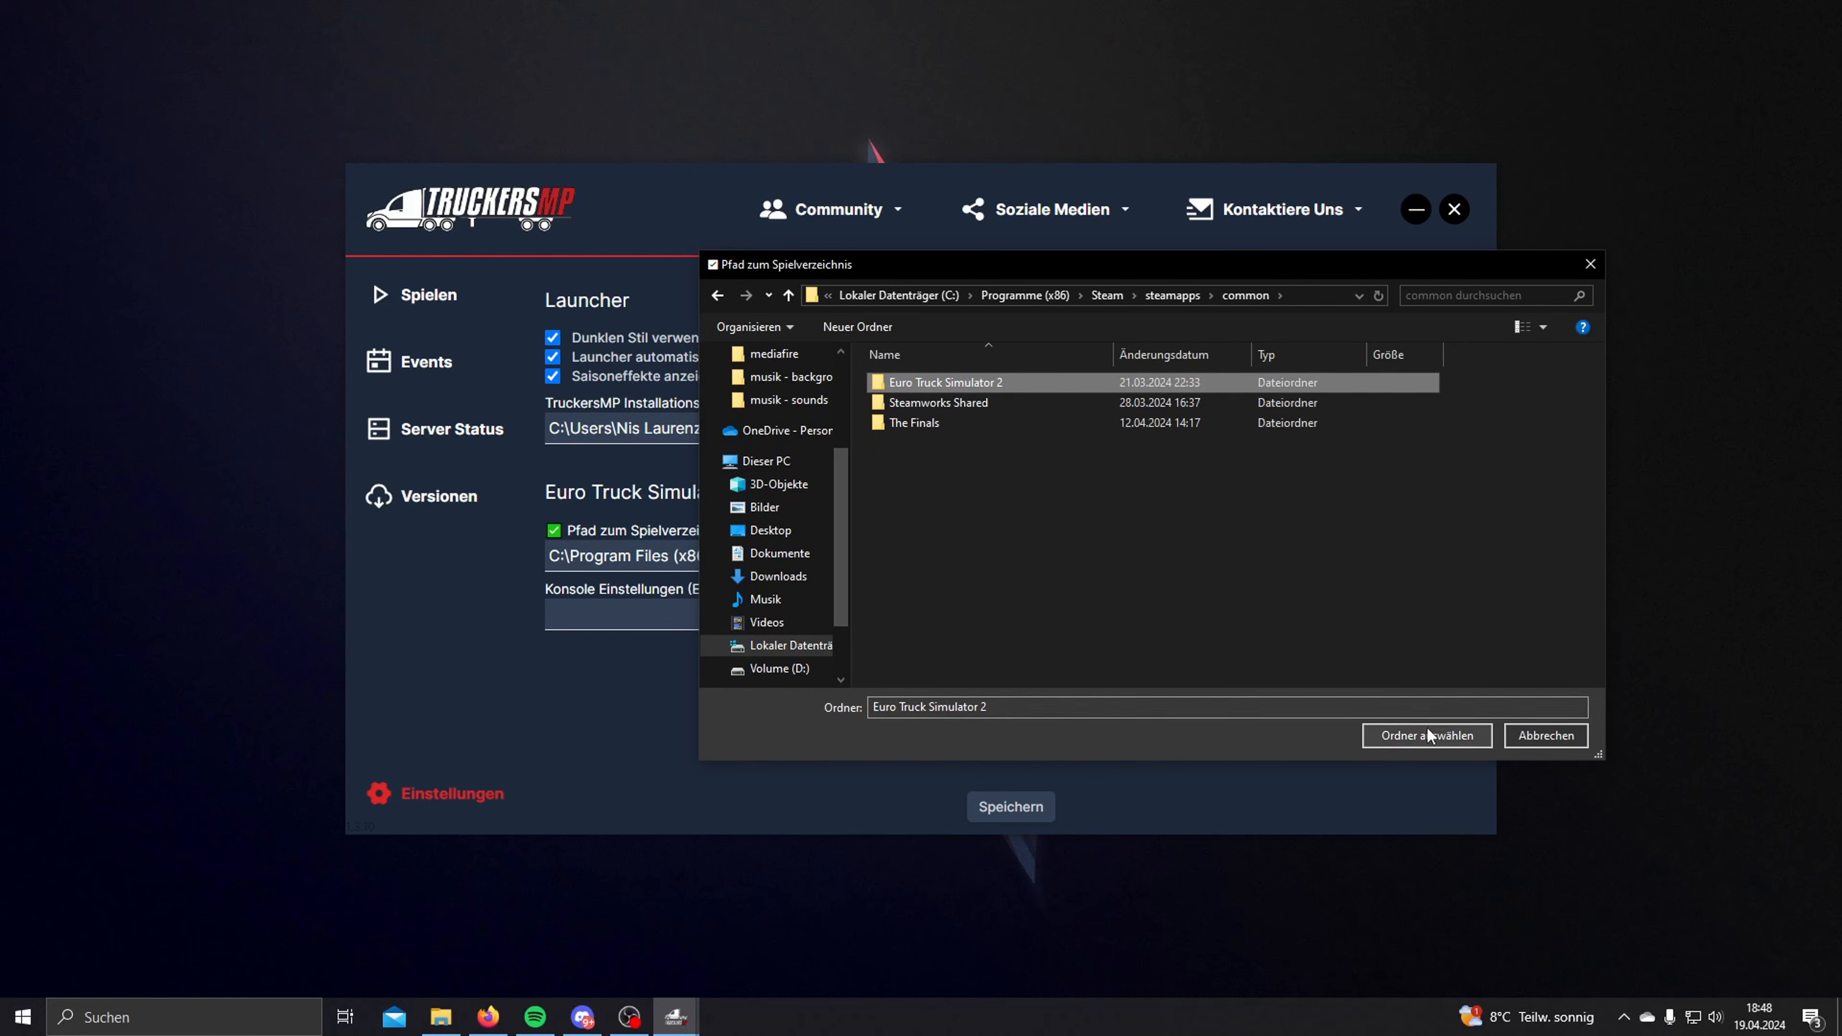
mouse_move(1591, 302)
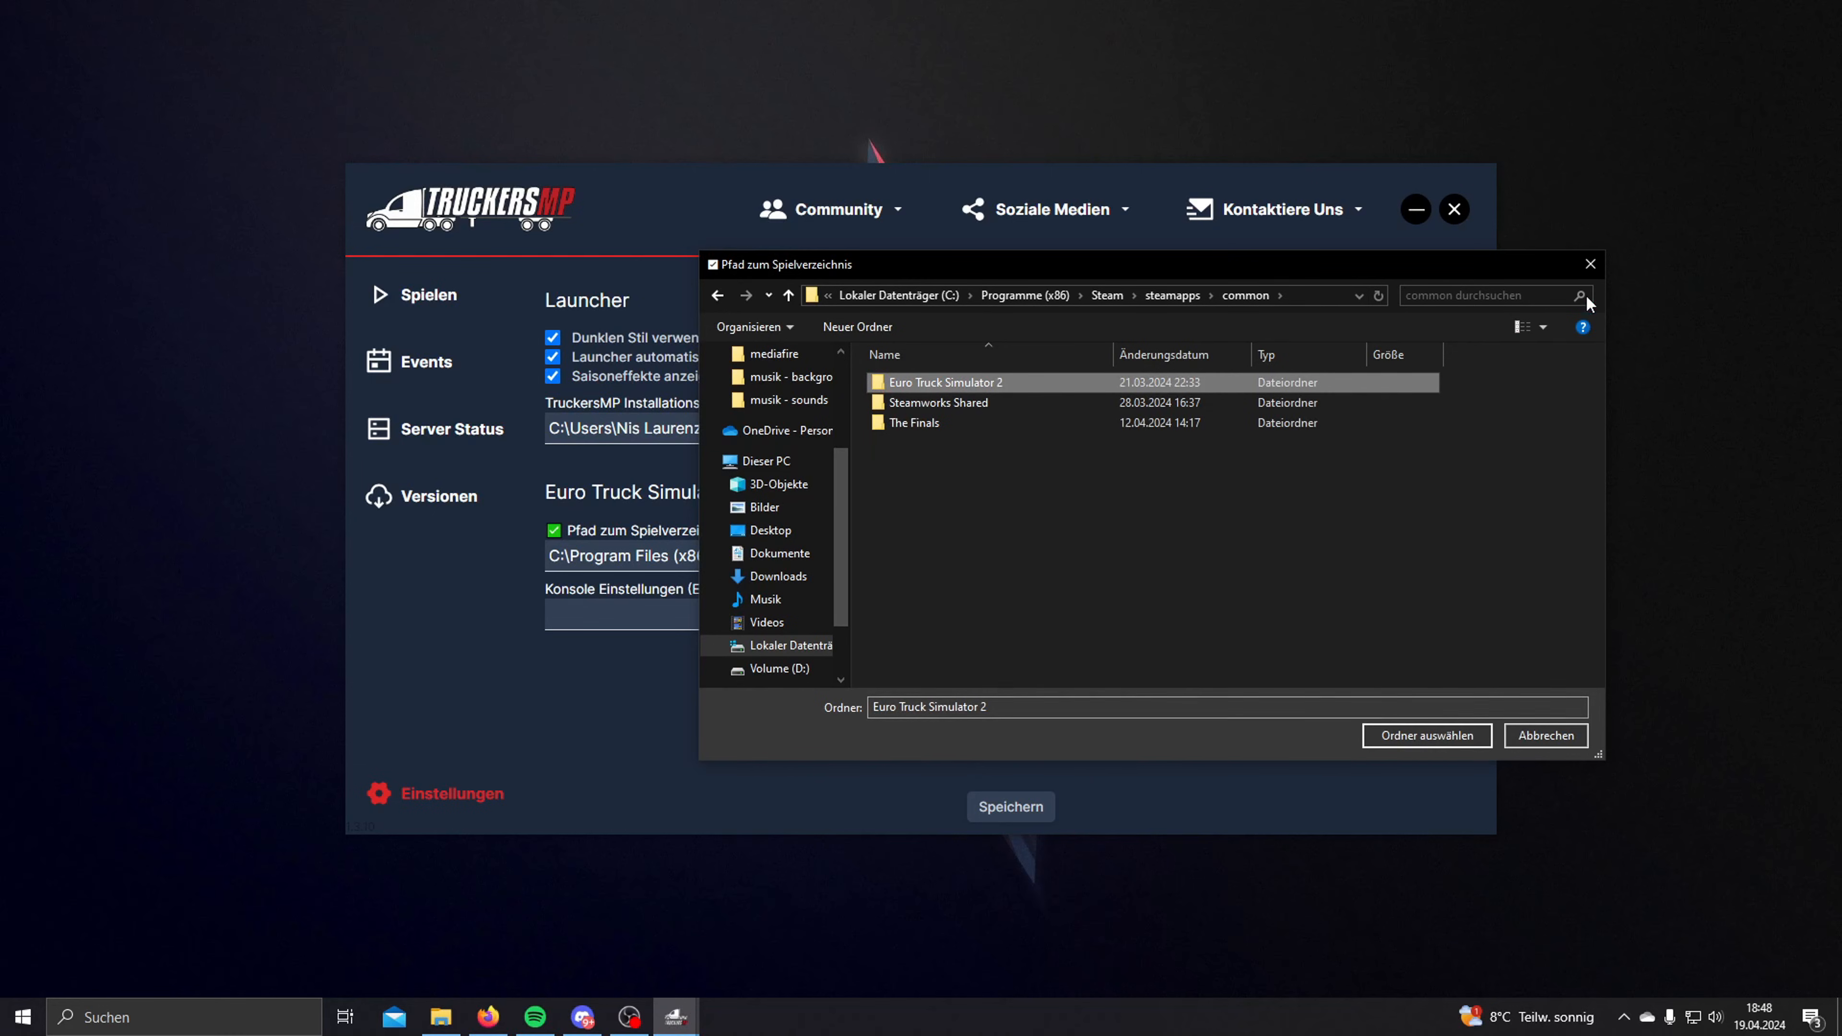